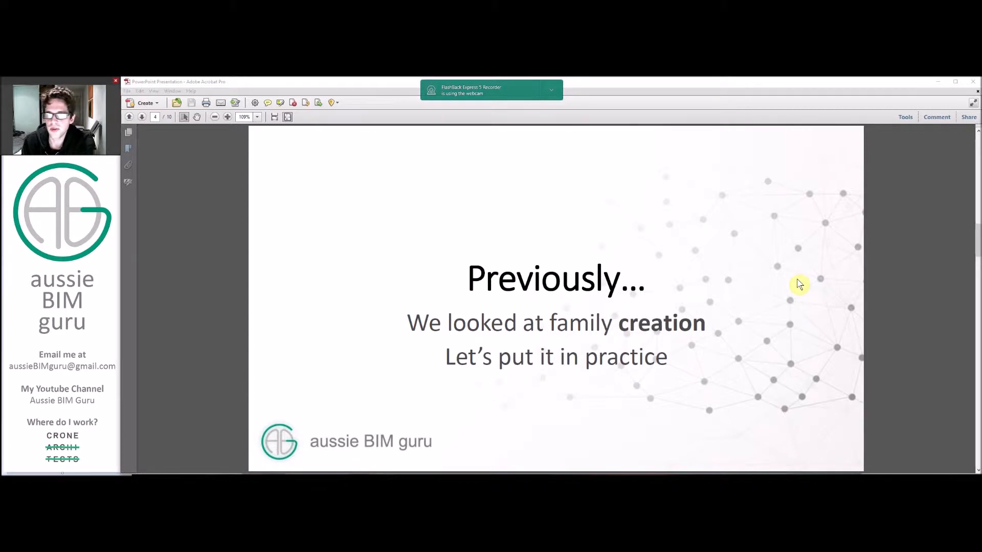
Inspect the line styles of the outer and inner plan lines in Revit.
{"action": "key", "text": "Right"}
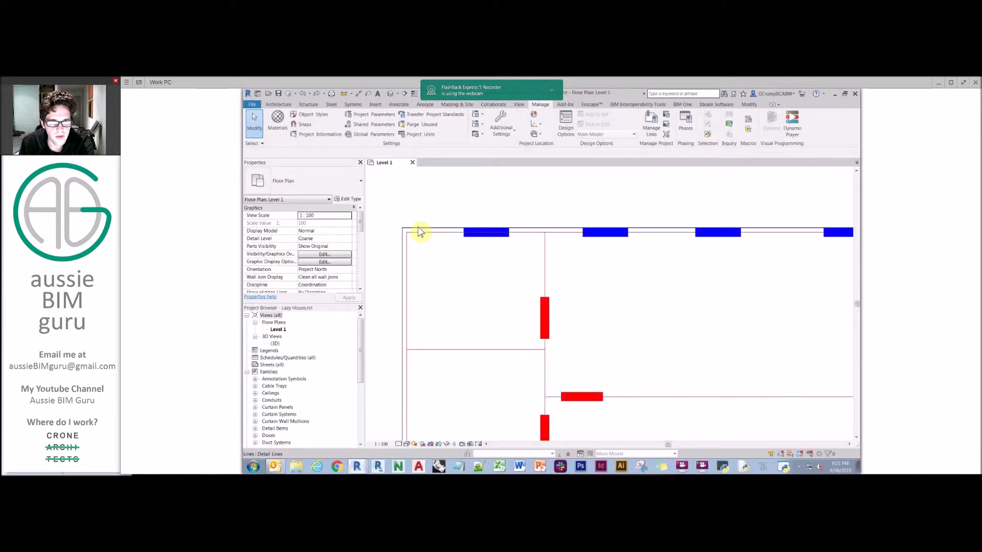
{"action": "left_click", "coordinate": [441, 230]}
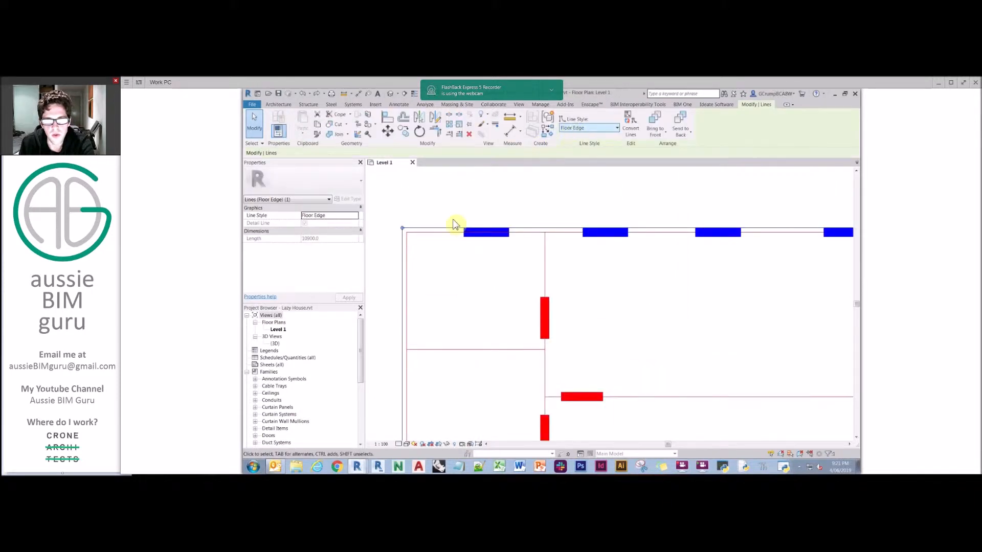
{"action": "left_click", "coordinate": [615, 128]}
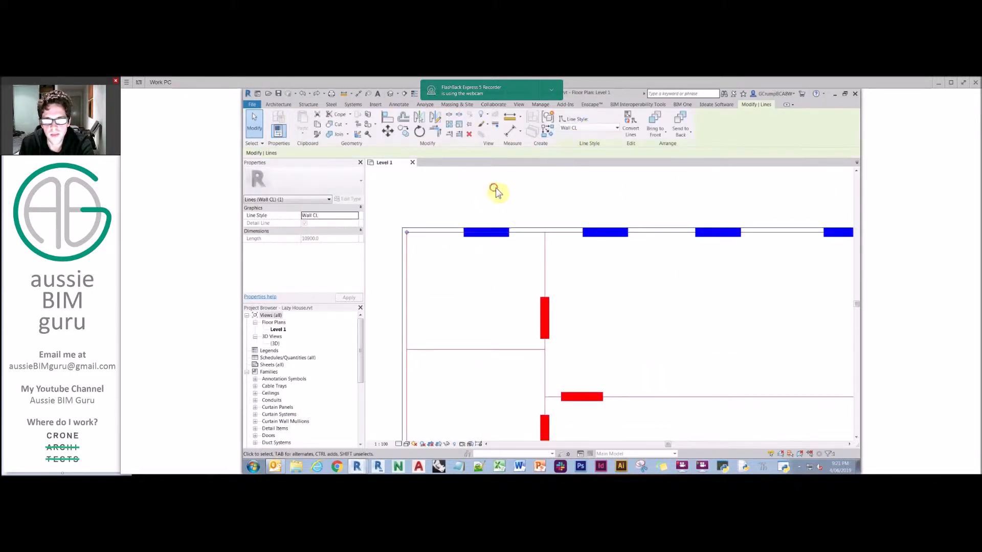
{"action": "left_click", "coordinate": [544, 318]}
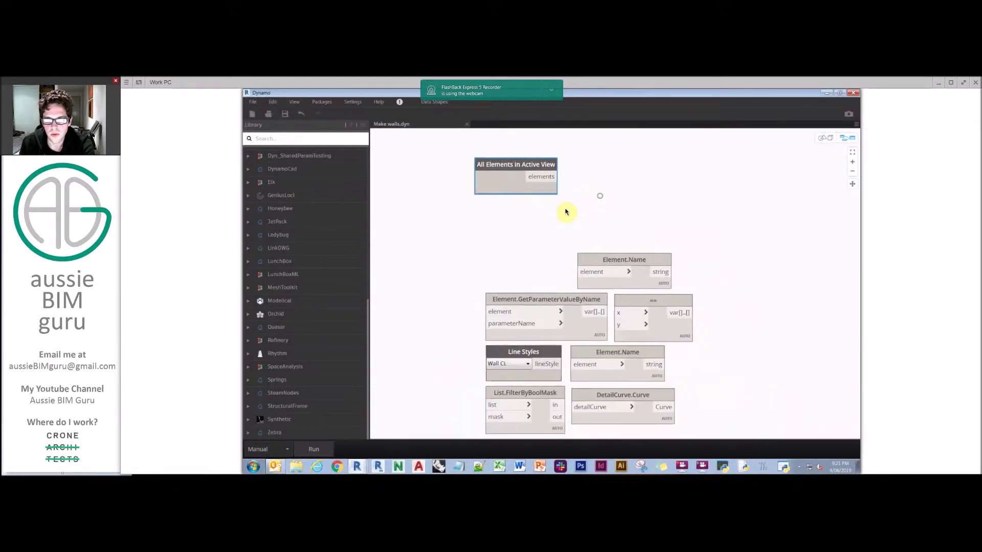
Feed All Elements In Active View into the parameter lookup with a 'Line Style' code block, then run.
{"action": "left_click_drag", "start_coordinate": [565, 212], "coordinate": [628, 199]}
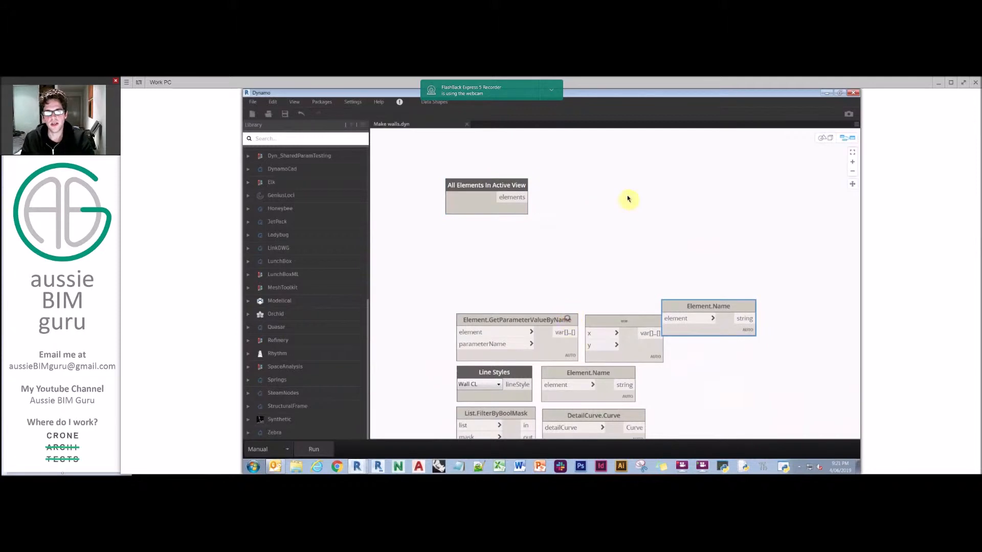
{"action": "left_click_drag", "start_coordinate": [517, 319], "coordinate": [621, 201]}
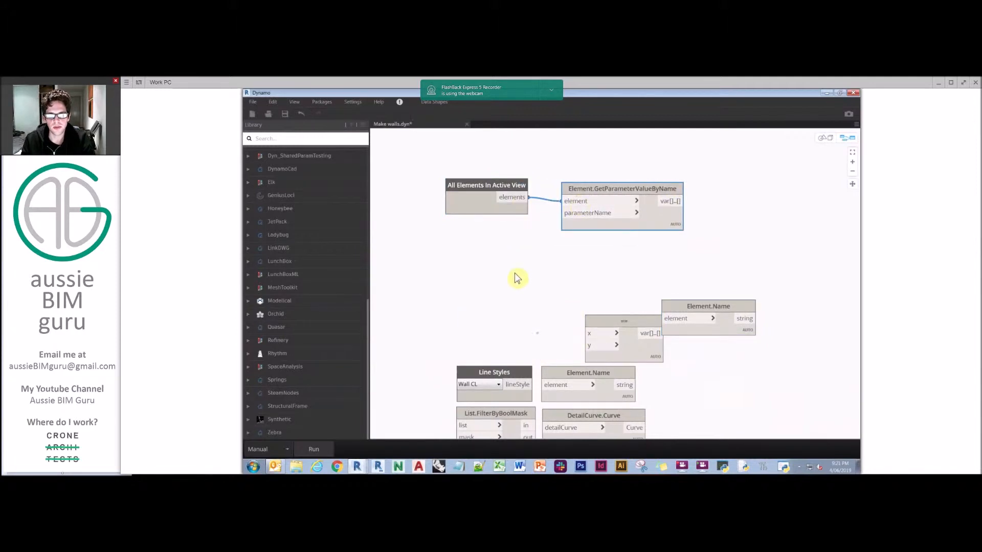
{"action": "double_click", "coordinate": [491, 275]}
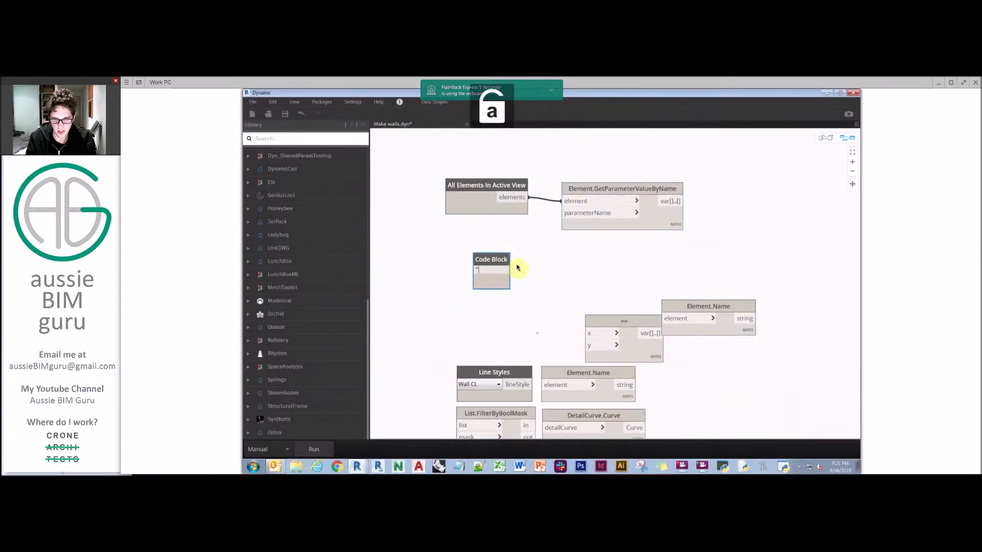
{"action": "type", "text": "\"Line Style\";"}
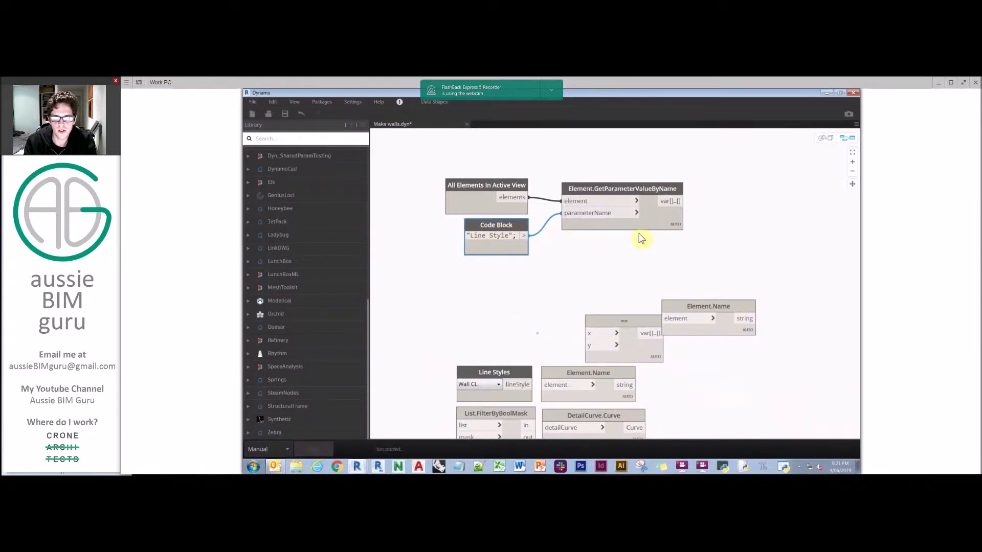
{"action": "left_click", "coordinate": [314, 449]}
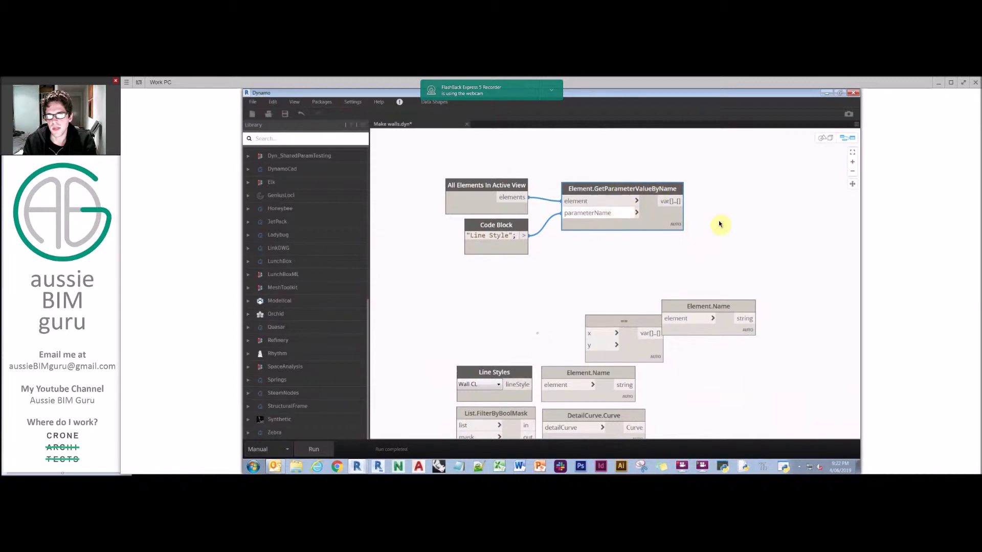
Wire the parameter values into an Element.Name node.
{"action": "left_click_drag", "start_coordinate": [720, 224], "coordinate": [513, 267]}
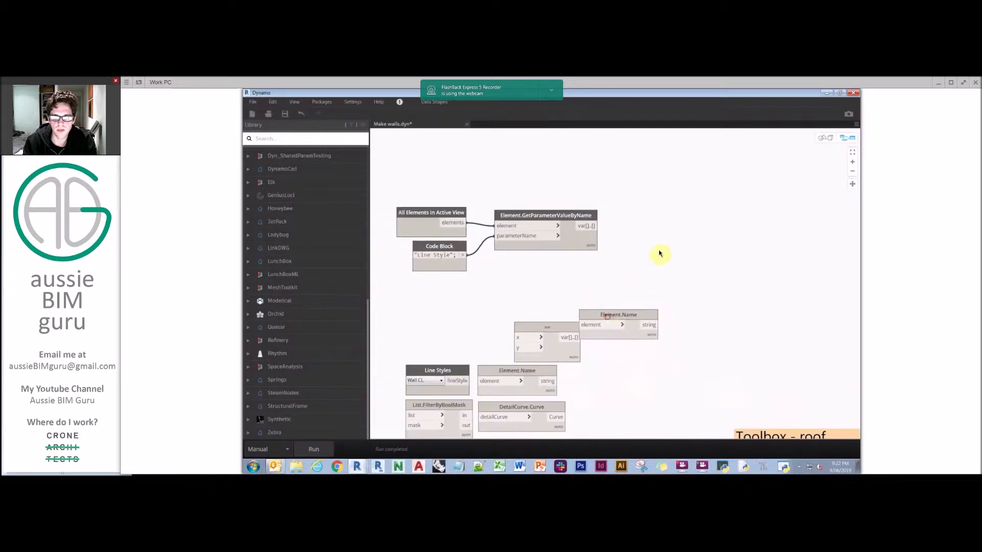
{"action": "left_click_drag", "start_coordinate": [618, 319], "coordinate": [668, 226]}
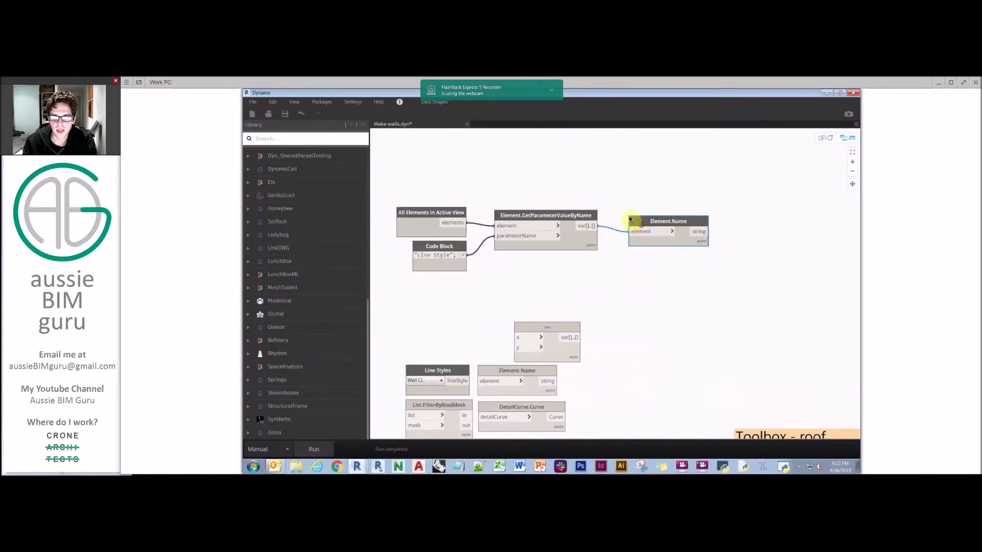
{"action": "left_click_drag", "start_coordinate": [669, 231], "coordinate": [656, 223]}
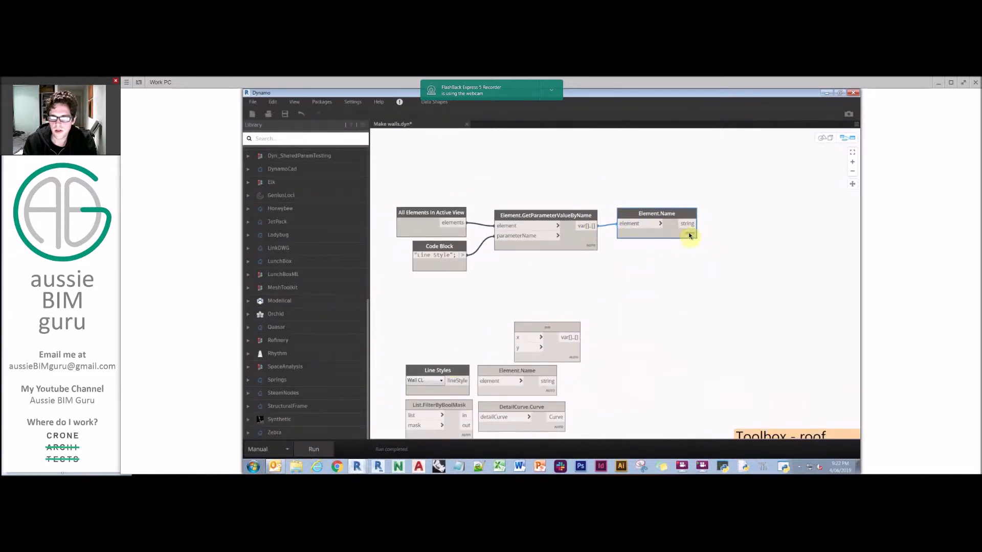
{"action": "left_click", "coordinate": [689, 236]}
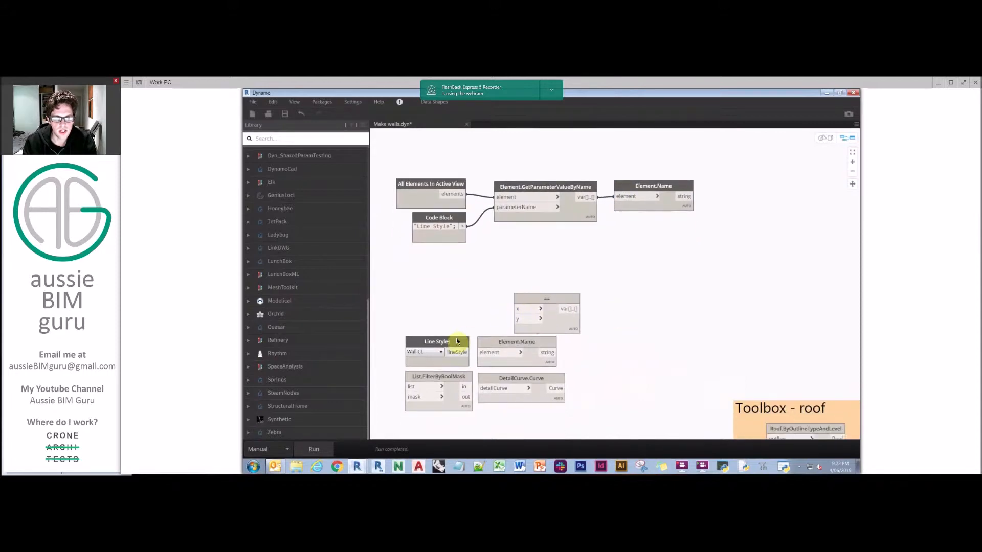
Add a Line Styles picker and wire its name into the equality comparison.
{"action": "left_click_drag", "start_coordinate": [437, 341], "coordinate": [434, 257]}
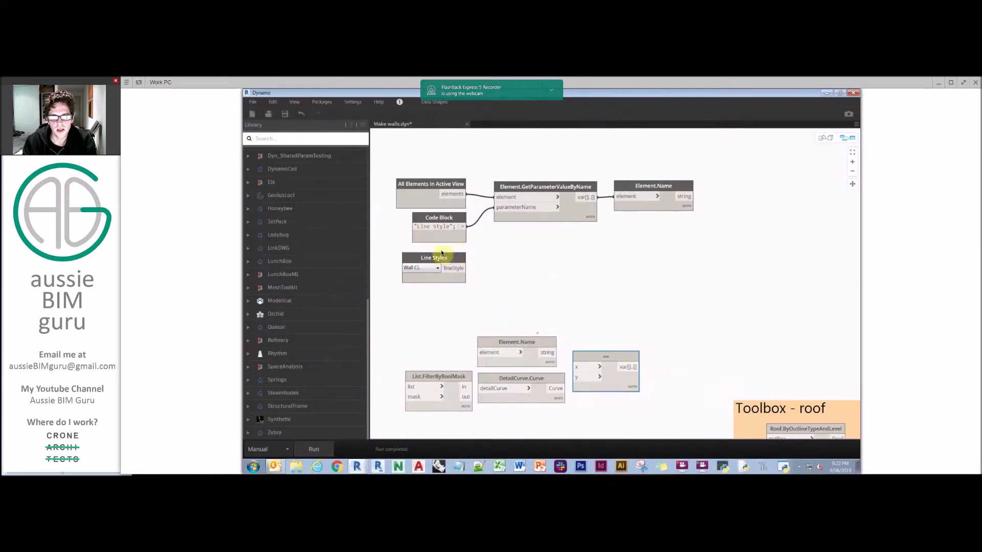
{"action": "right_click", "coordinate": [553, 279]}
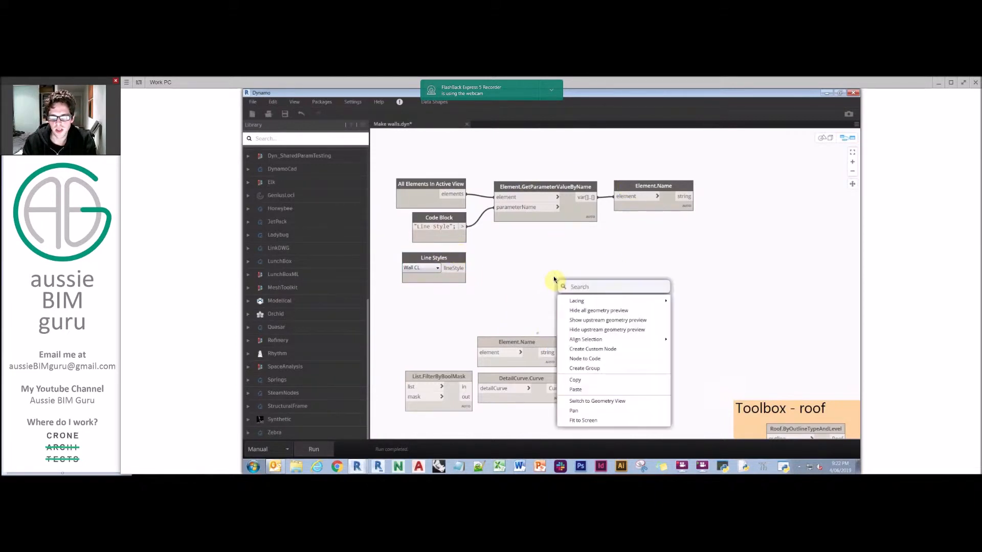
{"action": "type", "text": "line styles"}
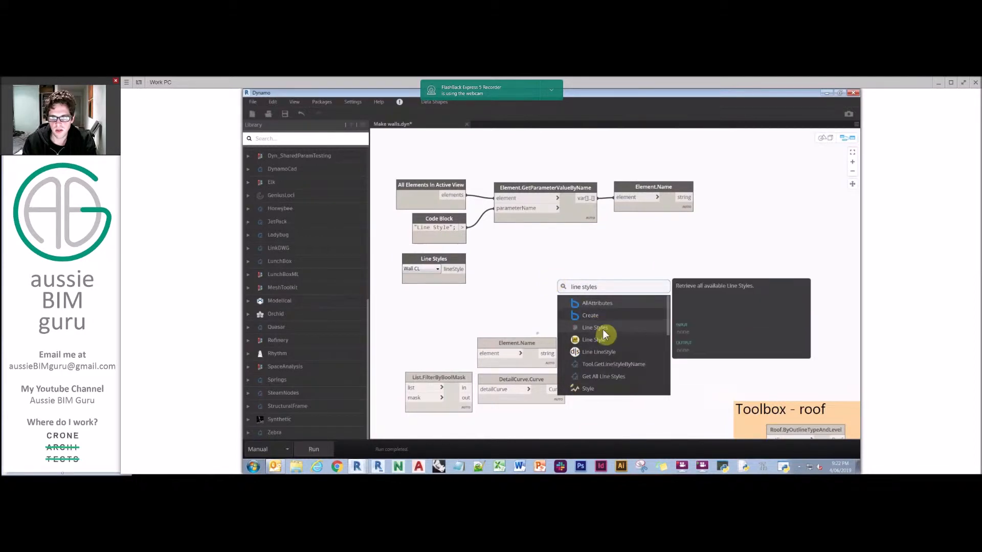
{"action": "left_click", "coordinate": [594, 339]}
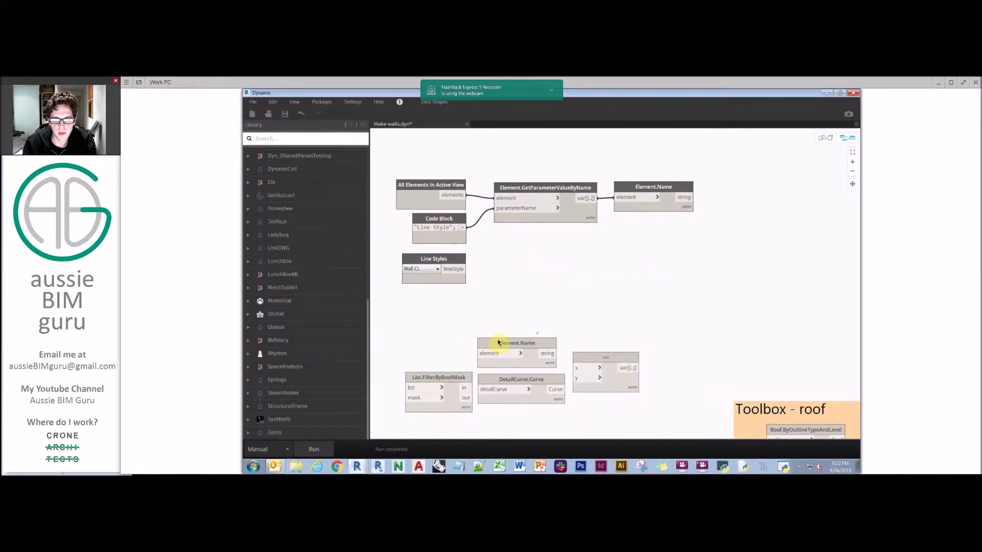
{"action": "left_click_drag", "start_coordinate": [515, 343], "coordinate": [524, 267]}
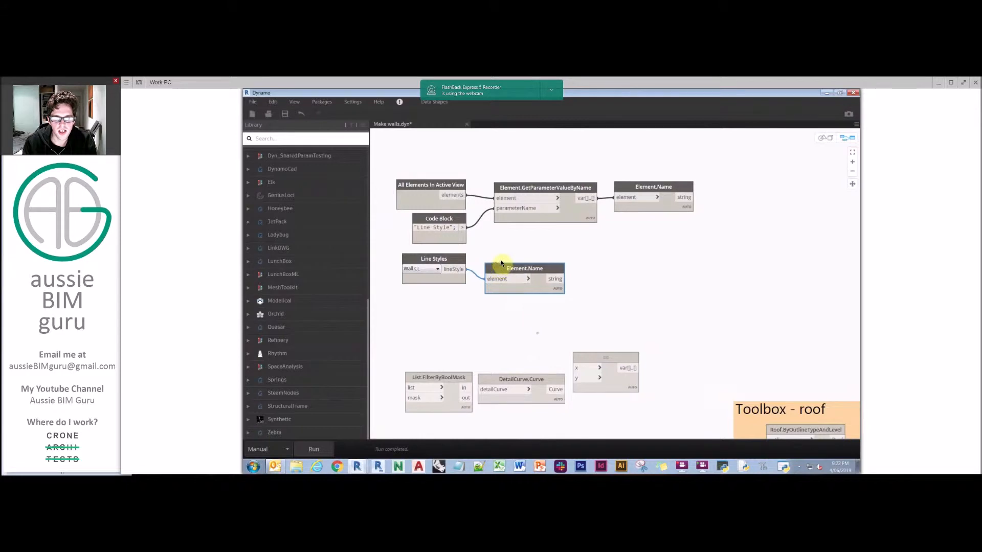
{"action": "left_click_drag", "start_coordinate": [525, 268], "coordinate": [608, 256]}
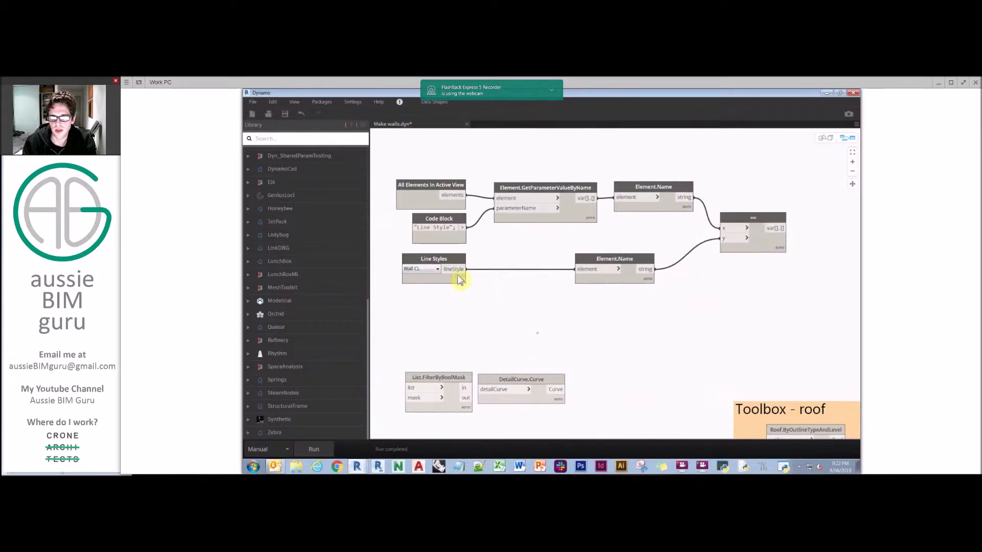
Set the picker to Floor Edge and feed the filtered lines into DetailCurve.Curve.
{"action": "left_click", "coordinate": [437, 268]}
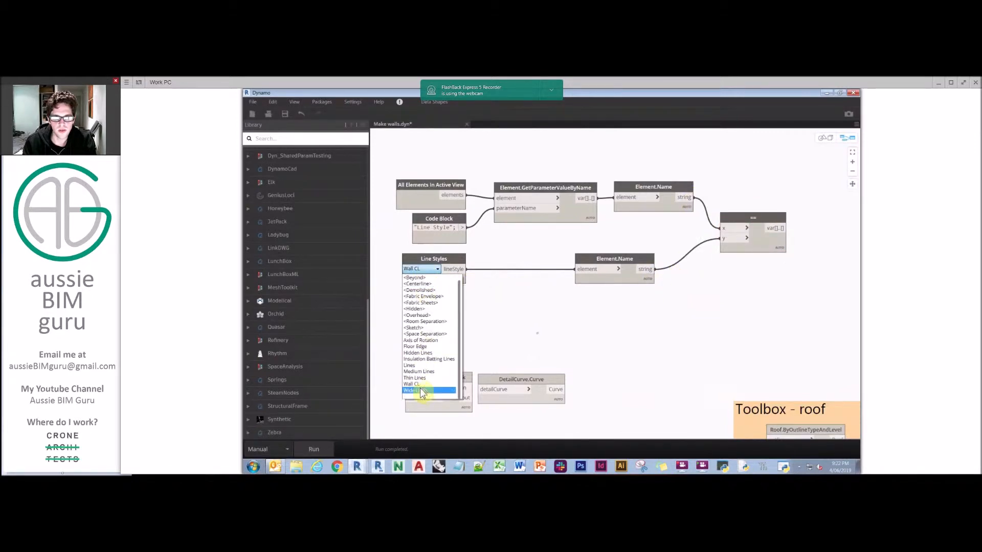
{"action": "left_click", "coordinate": [416, 346]}
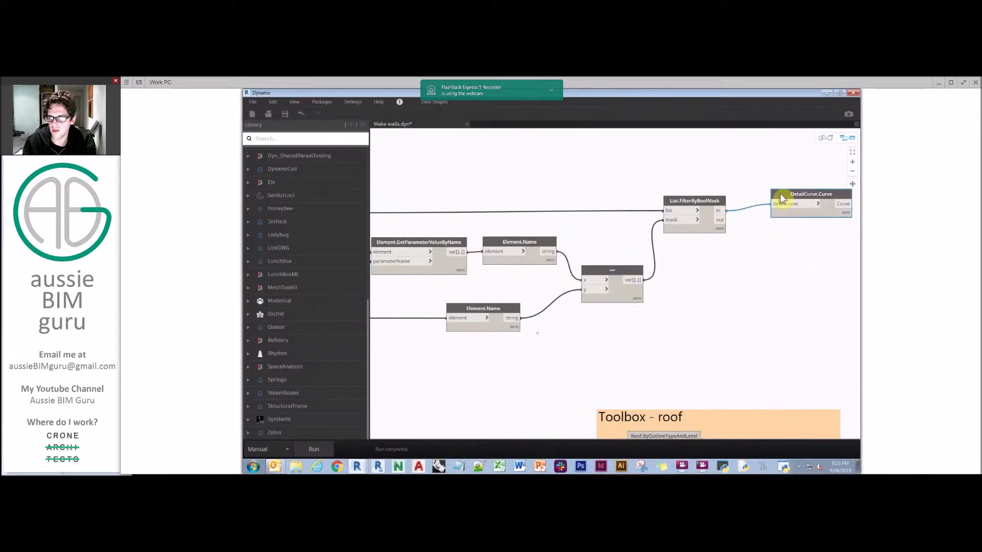
{"action": "left_click_drag", "start_coordinate": [811, 200], "coordinate": [788, 210]}
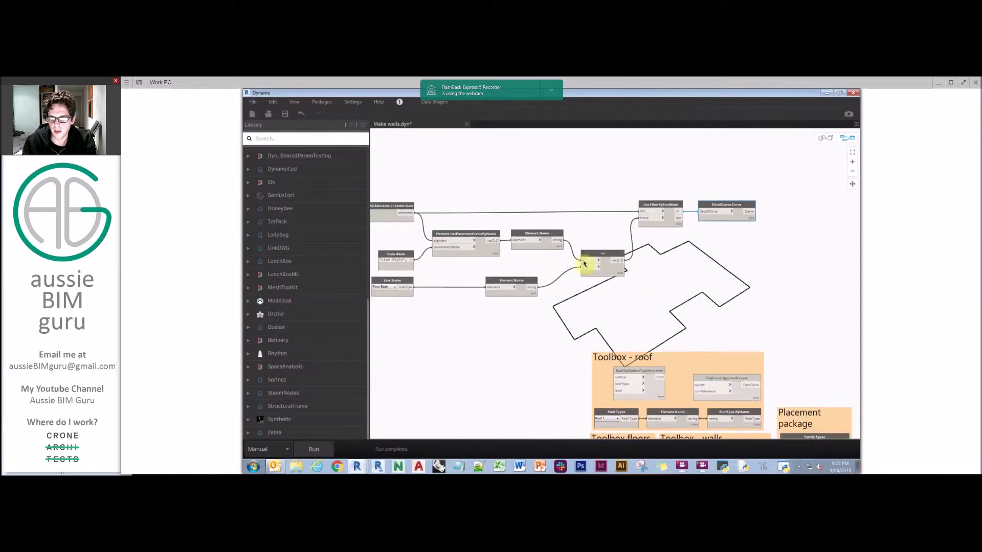
{"action": "left_click_drag", "start_coordinate": [582, 263], "coordinate": [520, 286]}
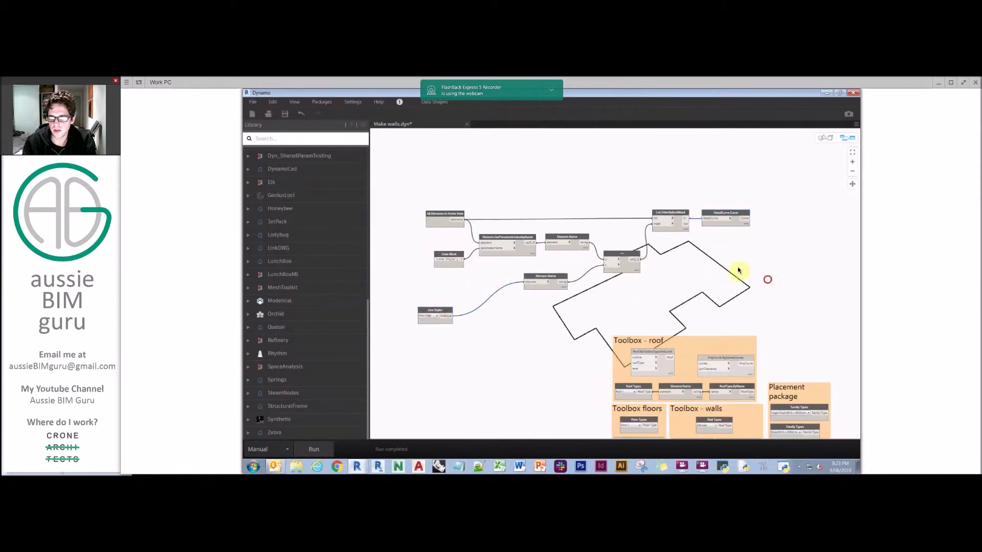
Group the selected filtering nodes and title the group 'floors edge'.
{"action": "right_click", "coordinate": [444, 215]}
{"action": "type", "text": "Get"}
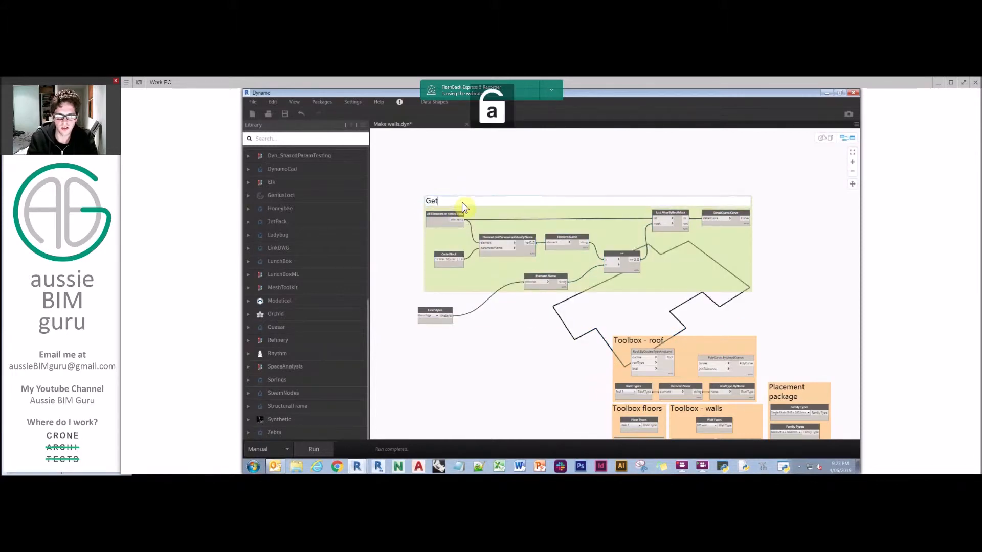
{"action": "type", "text": "floors edge"}
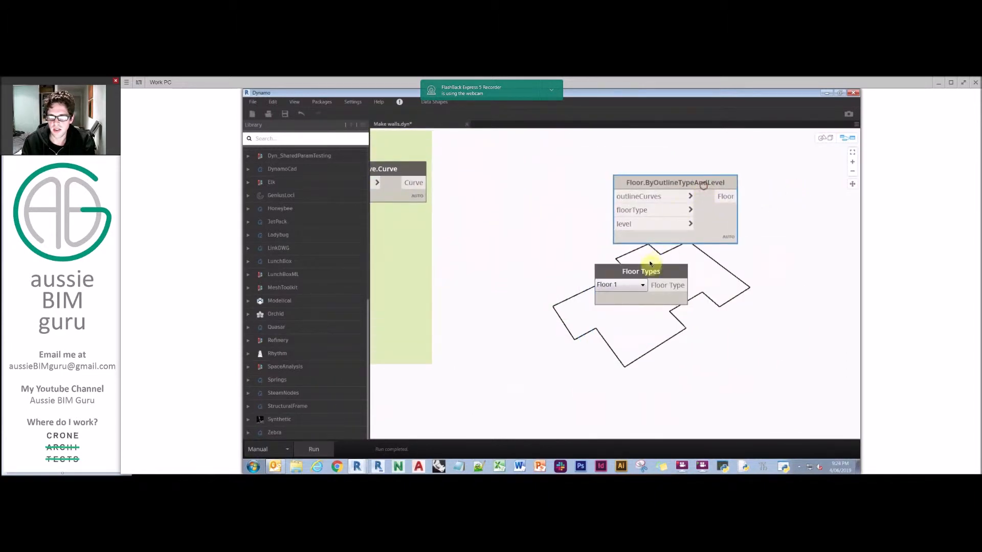
Add a Levels node set to Ground and connect it to the floor creation node.
{"action": "left_click_drag", "start_coordinate": [641, 271], "coordinate": [538, 225]}
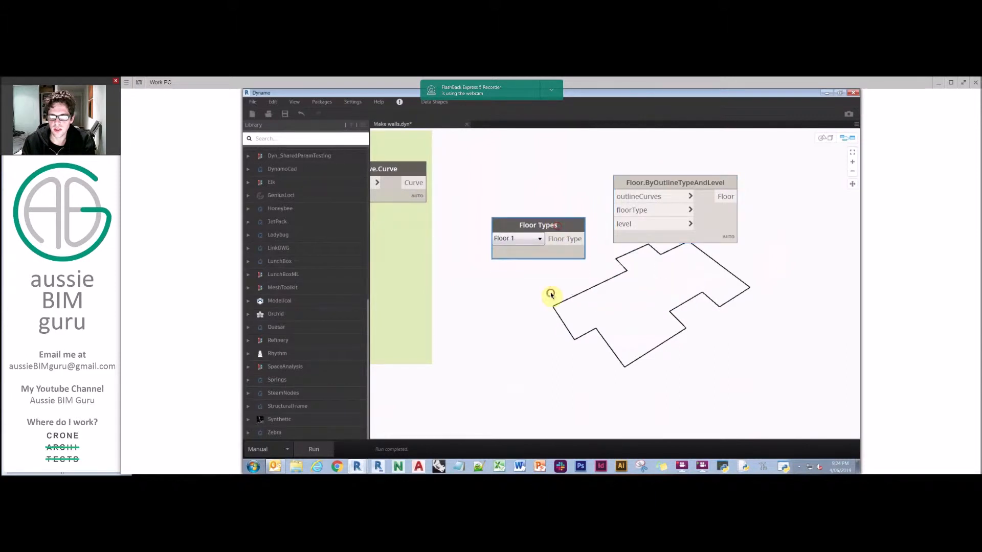
{"action": "double_click", "coordinate": [549, 295]}
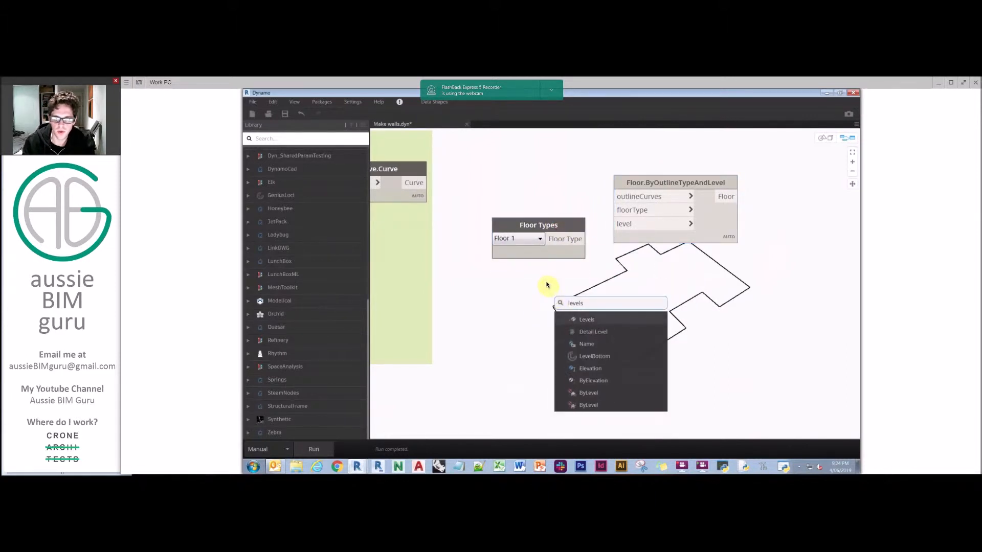
{"action": "left_click", "coordinate": [586, 319]}
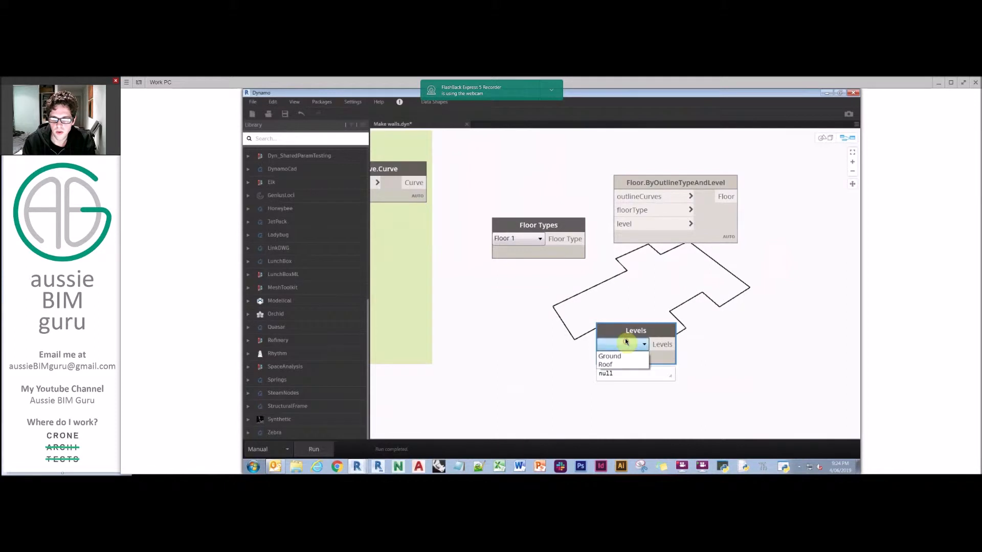
{"action": "left_click", "coordinate": [609, 356]}
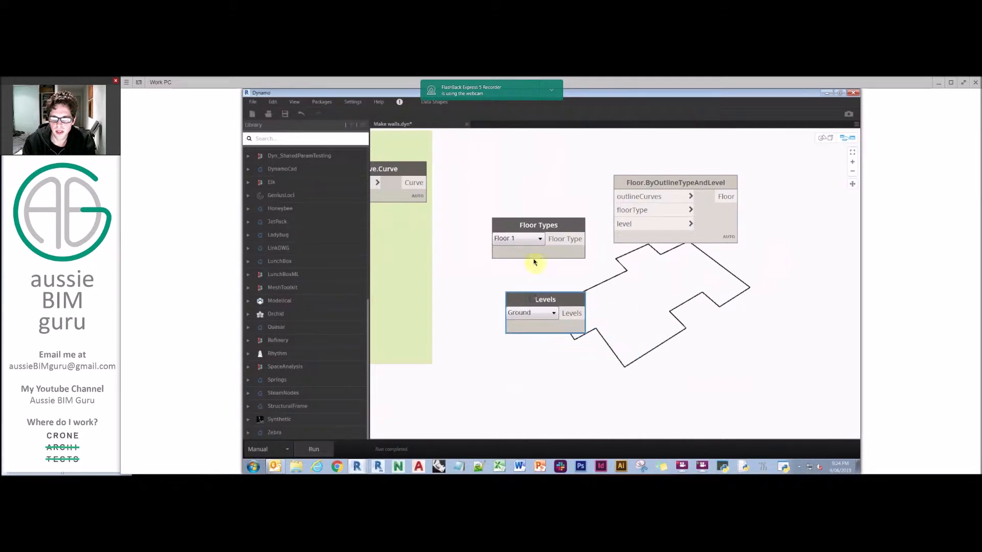
{"action": "left_click", "coordinate": [518, 239]}
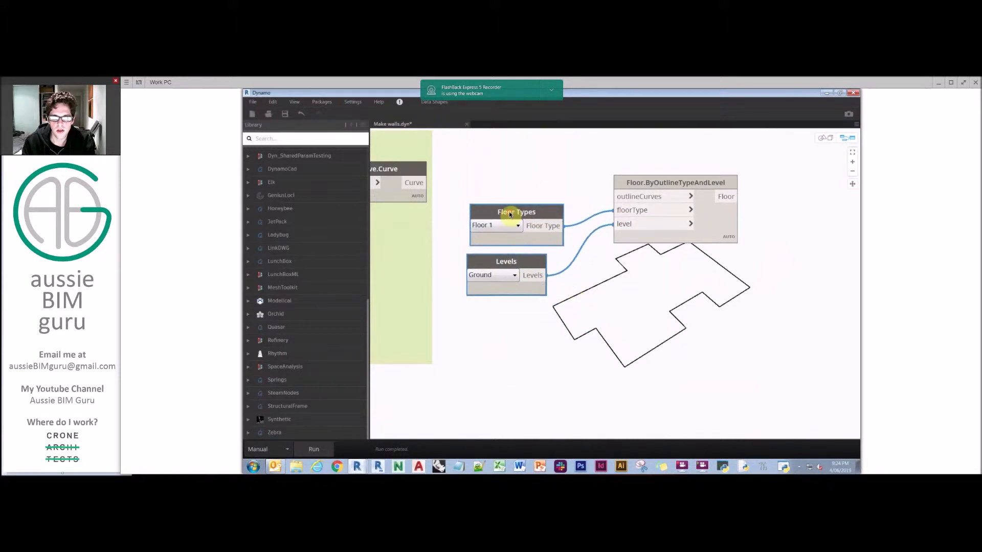
{"action": "left_click_drag", "start_coordinate": [425, 182], "coordinate": [626, 196]}
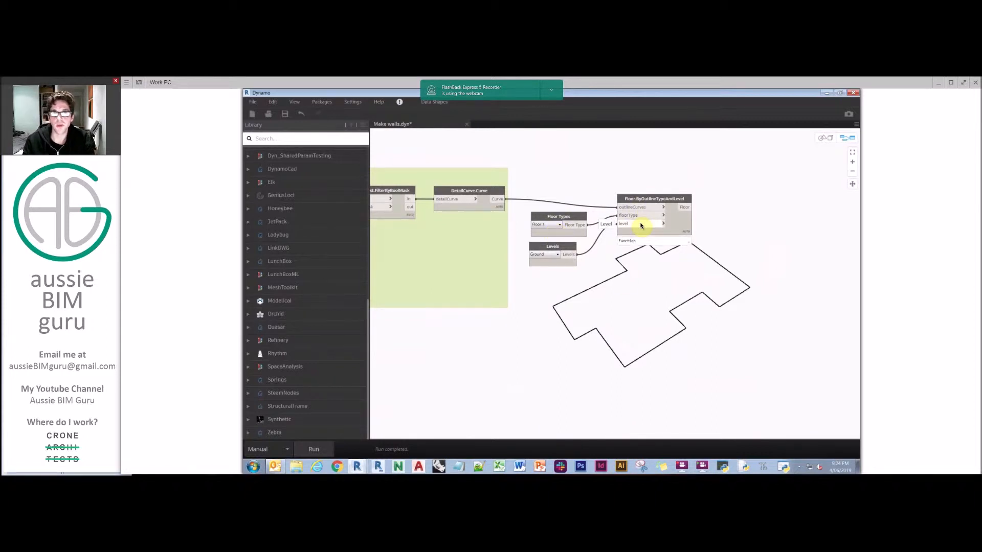
Add a PolyCurve.ByJoinedCurves node beside the floor node.
{"action": "type", "text": "polycurve joined"}
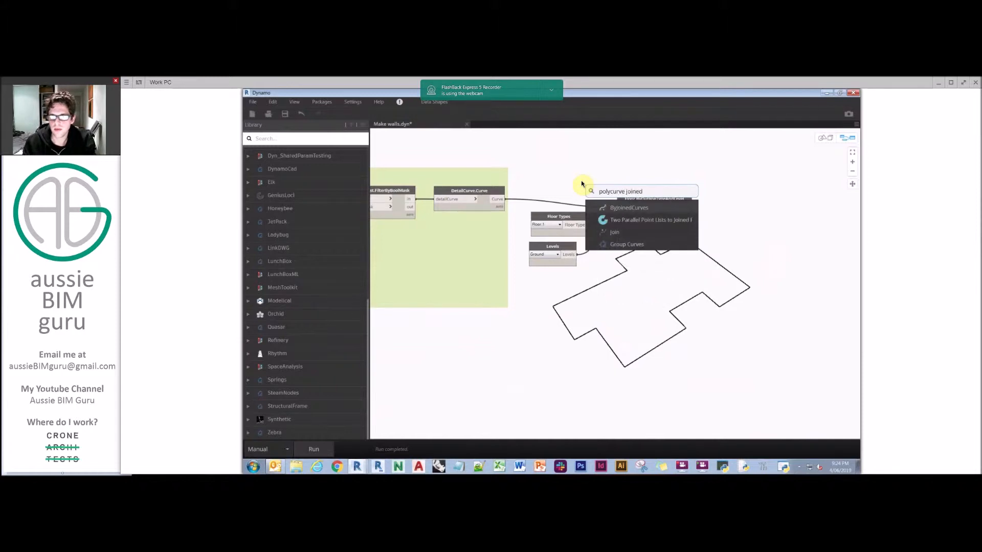
{"action": "left_click", "coordinate": [629, 208]}
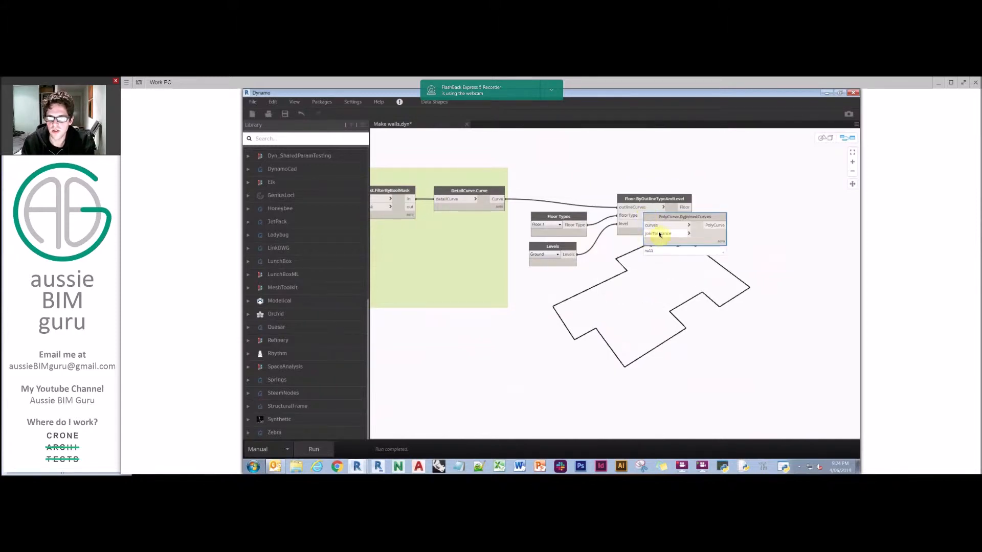
{"action": "left_click_drag", "start_coordinate": [682, 225], "coordinate": [659, 163]}
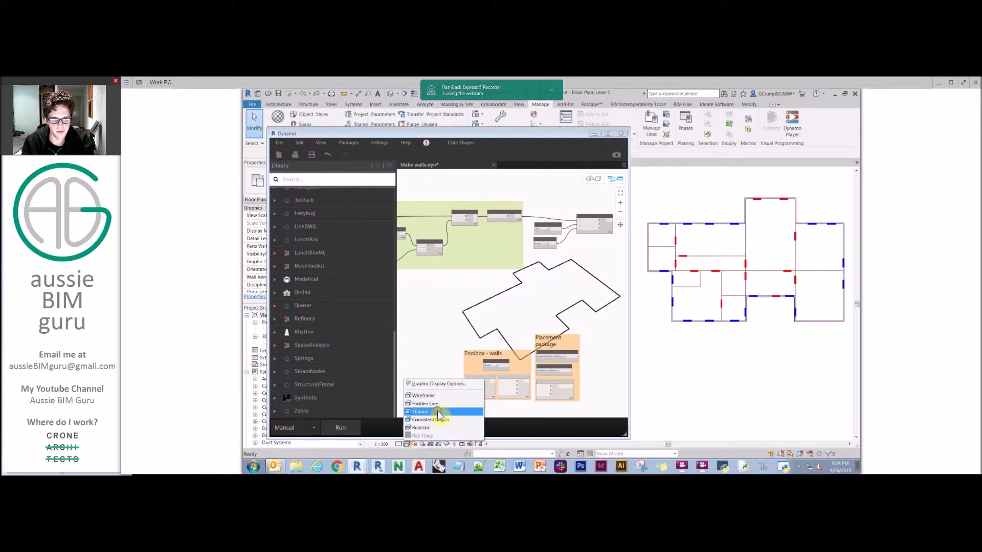
Shade the plan, run the graph to create floor slabs, then restore unshaded display.
{"action": "left_click", "coordinate": [418, 412]}
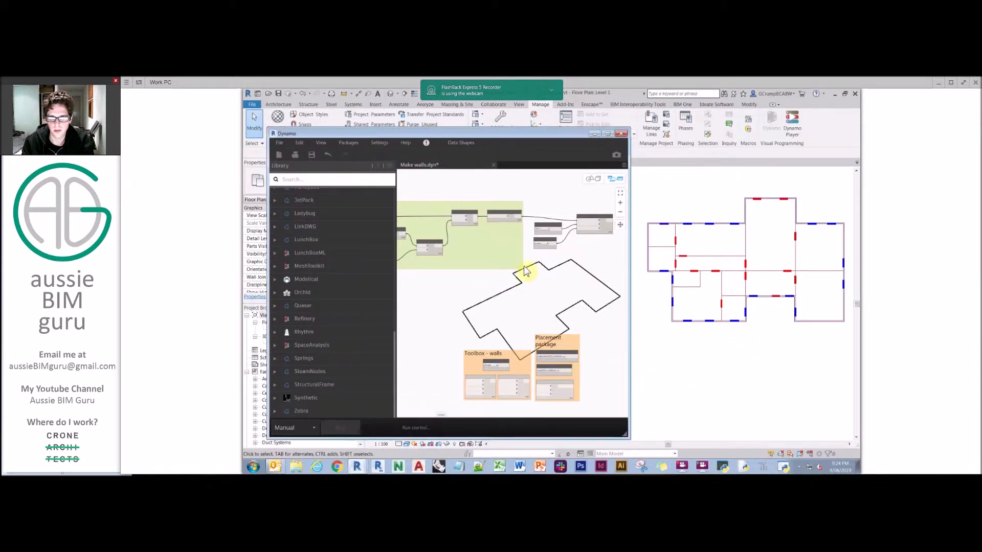
{"action": "left_click", "coordinate": [341, 428]}
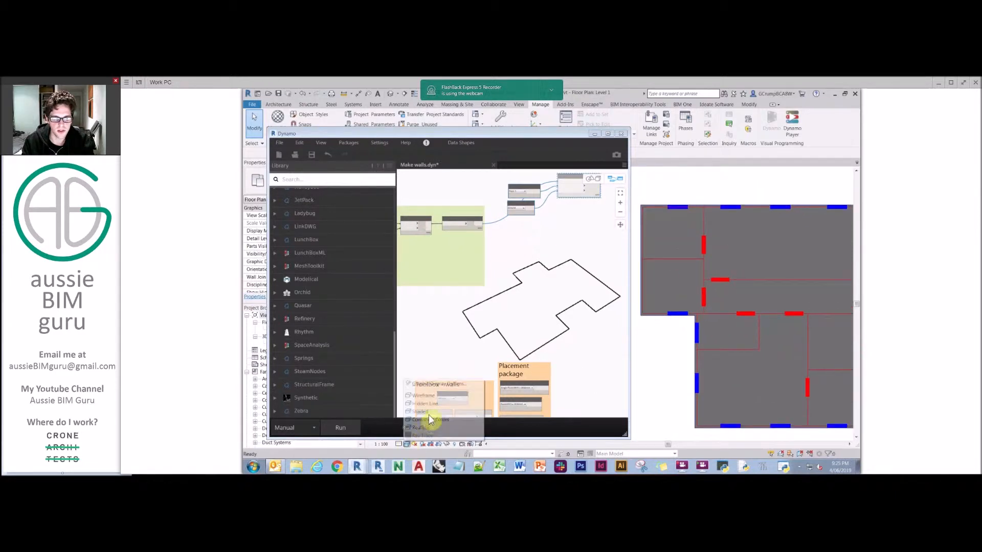
{"action": "left_click", "coordinate": [340, 428]}
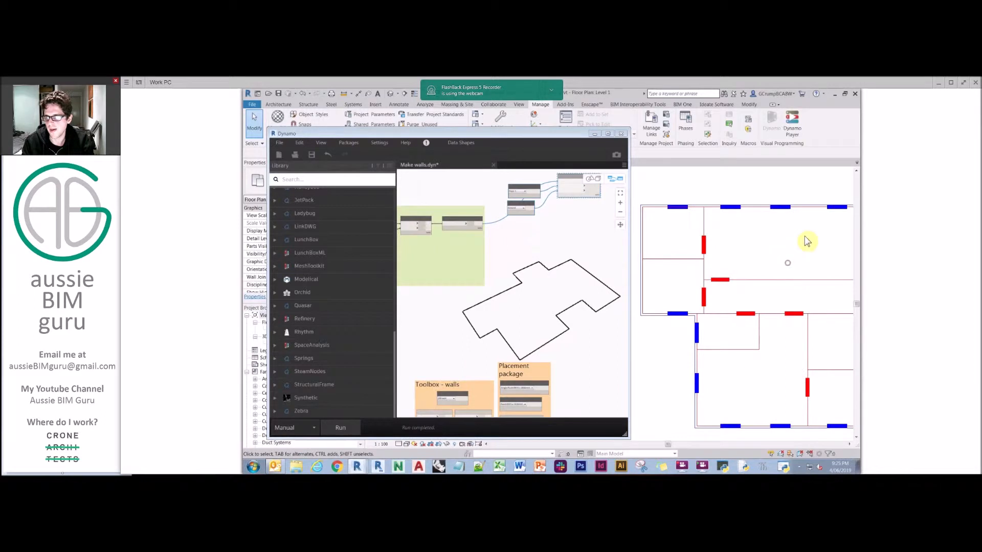
{"action": "left_click_drag", "start_coordinate": [808, 241], "coordinate": [744, 238]}
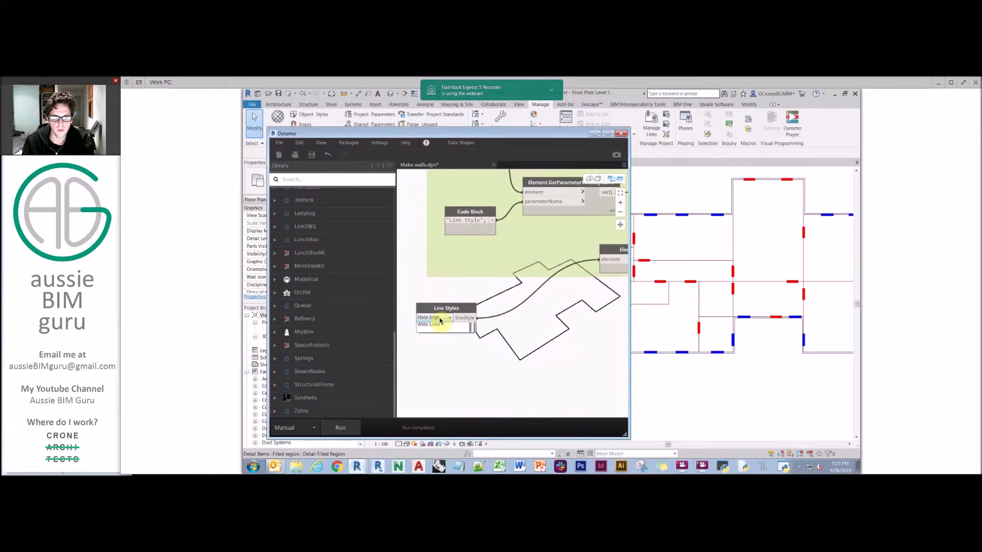
Choose the line style used to filter the curves in the Line Styles dropdown.
{"action": "left_click", "coordinate": [431, 318]}
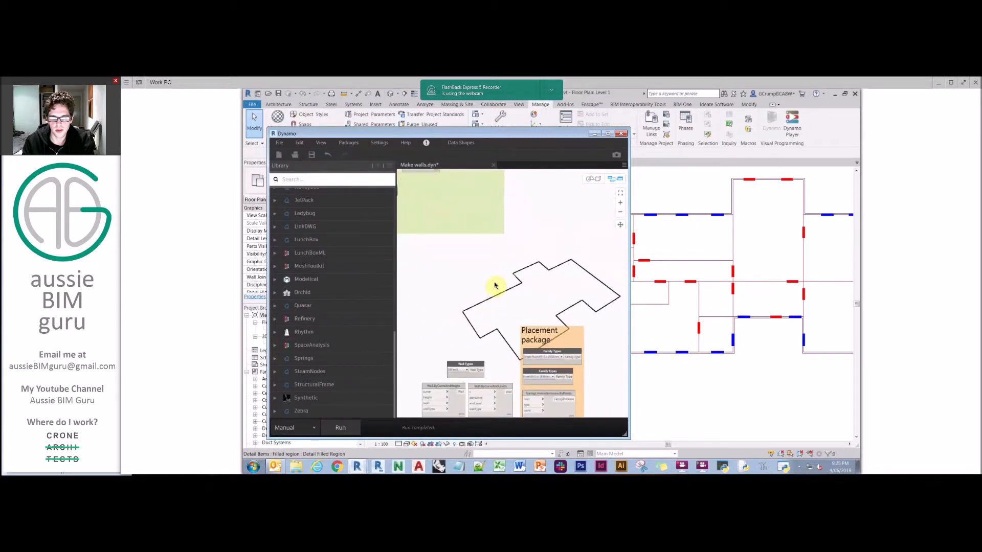
{"action": "mouse_move", "coordinate": [534, 233]}
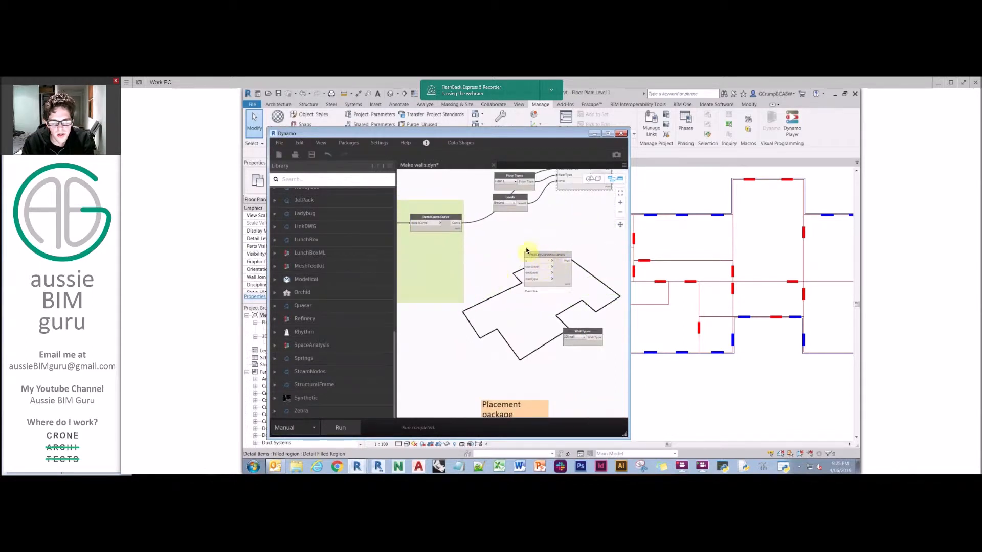
Wire Ground and Roof levels and the 200 wall type into Wall.ByCurveAndLevels.
{"action": "left_click_drag", "start_coordinate": [547, 260], "coordinate": [582, 260]}
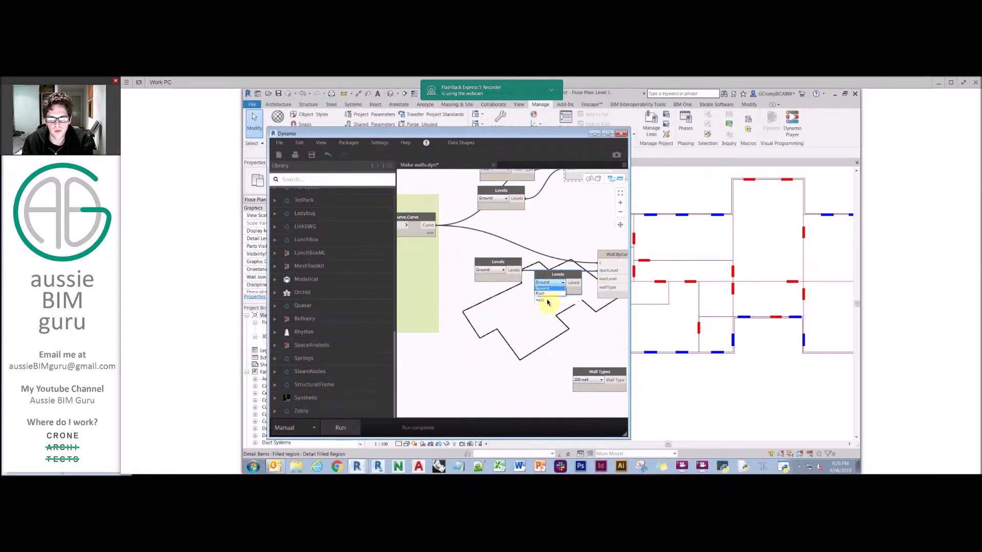
{"action": "left_click", "coordinate": [548, 293]}
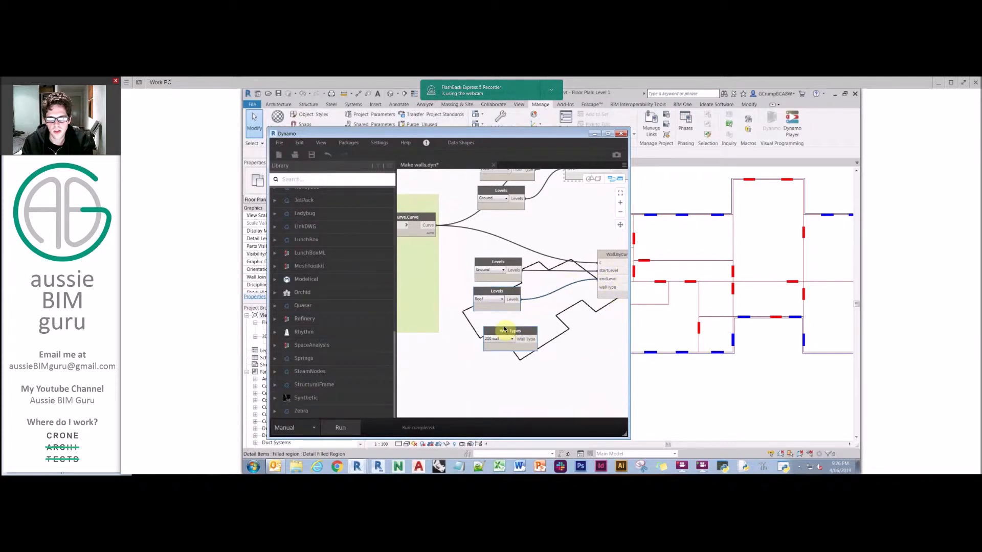
{"action": "left_click", "coordinate": [498, 328]}
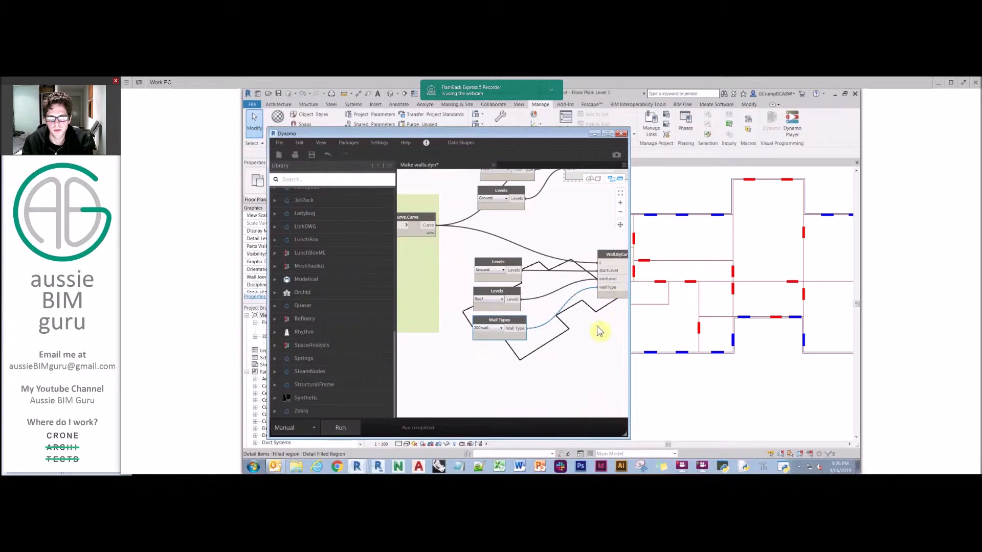
{"action": "left_click", "coordinate": [341, 428]}
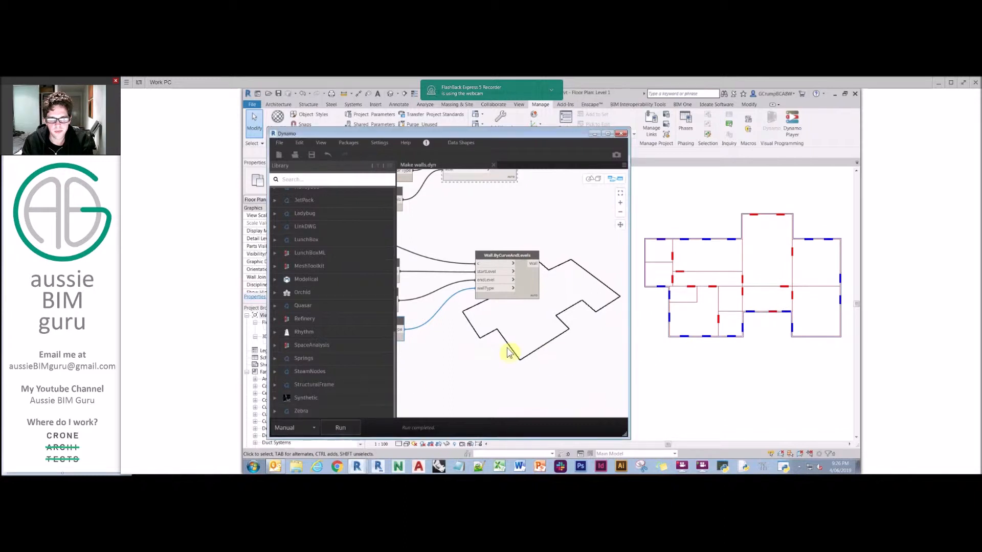
Run the graph to build the walls and orbit the Revit 3D view to inspect them.
{"action": "left_click", "coordinate": [340, 427]}
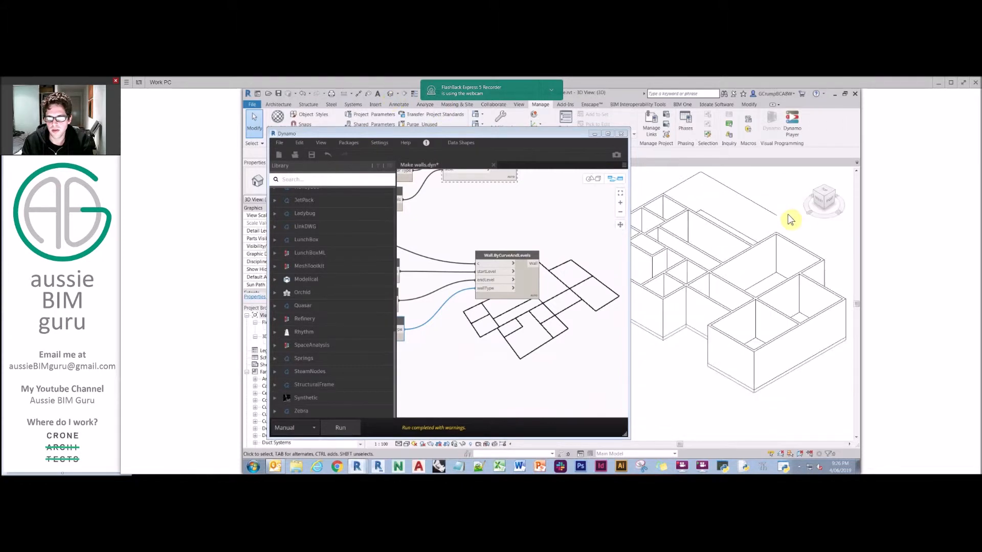
{"action": "left_click_drag", "start_coordinate": [792, 219], "coordinate": [622, 295]}
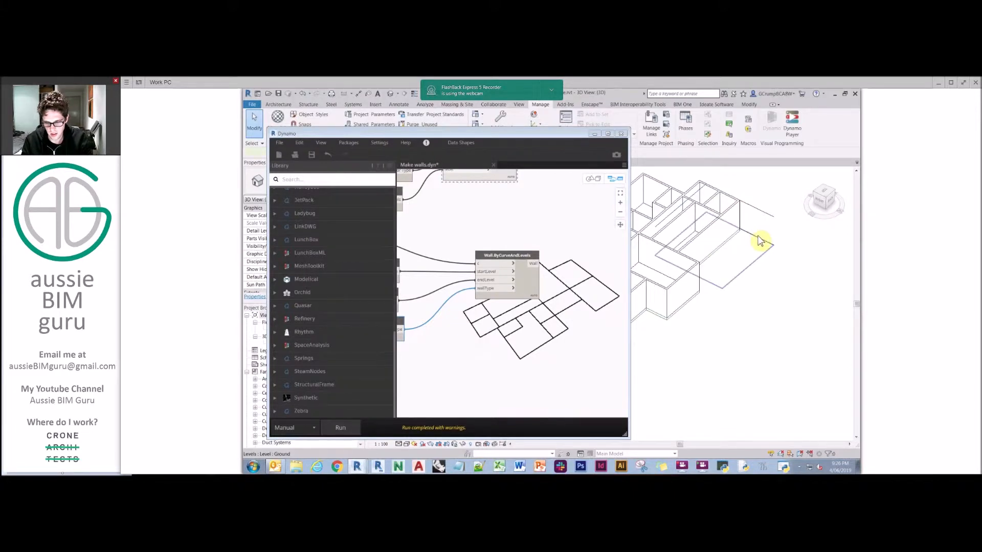
{"action": "left_click_drag", "start_coordinate": [761, 241], "coordinate": [777, 288]}
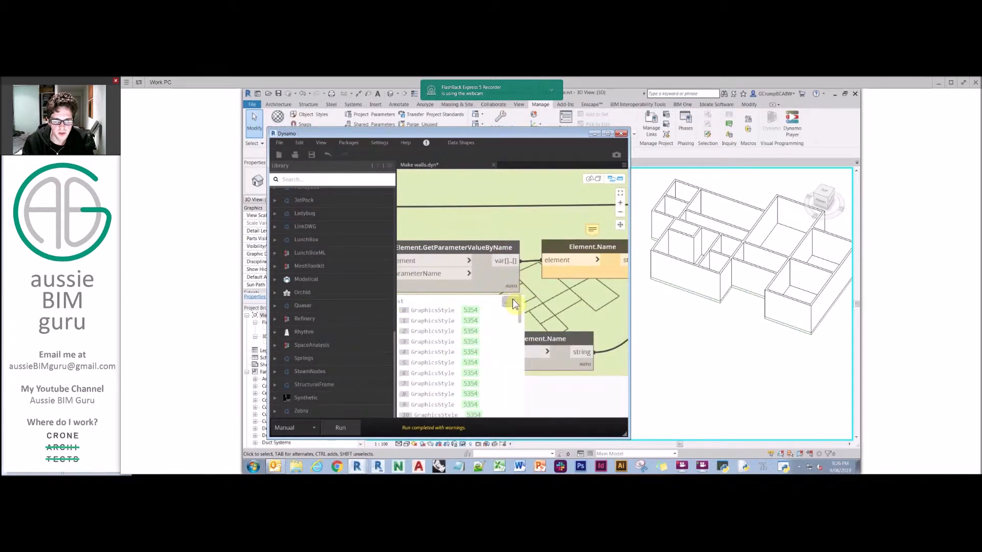
{"action": "scroll", "scroll_direction": "down", "scroll_amount": 3}
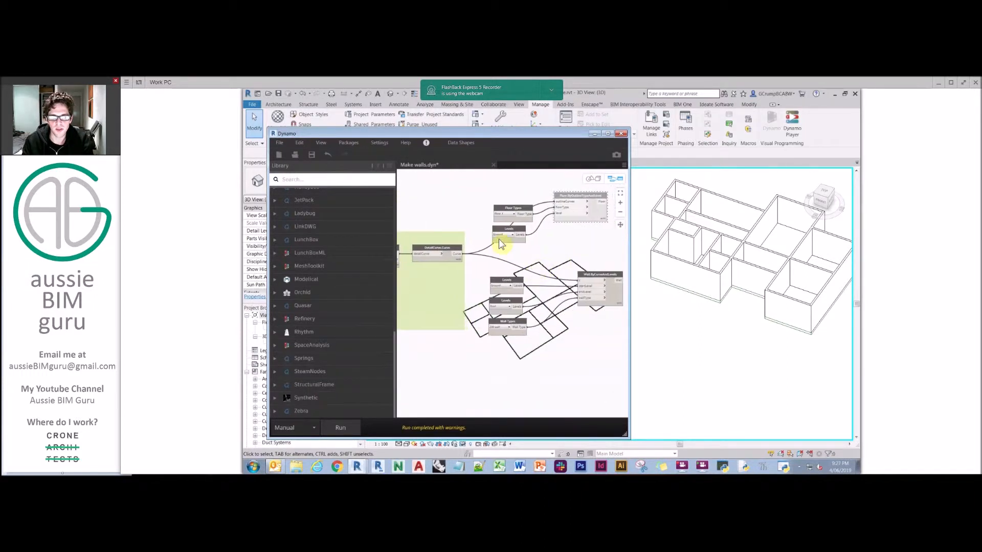
{"action": "mouse_move", "coordinate": [567, 242]}
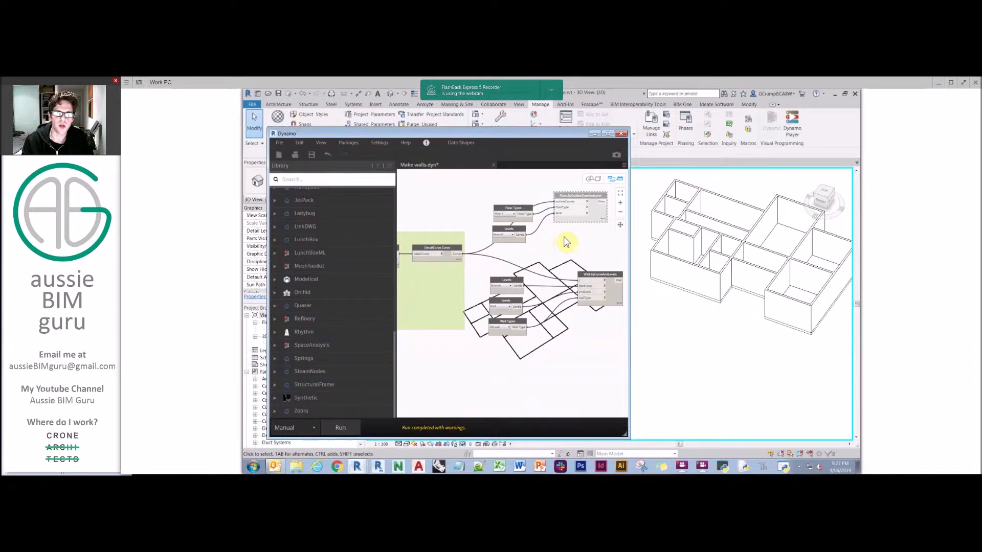
{"action": "mouse_move", "coordinate": [602, 320]}
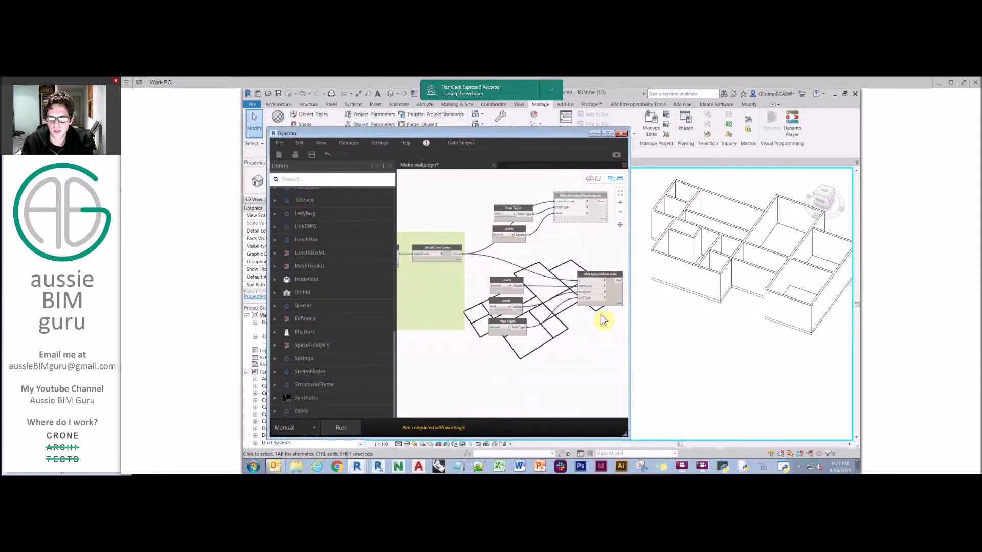
{"action": "right_click", "coordinate": [601, 283]}
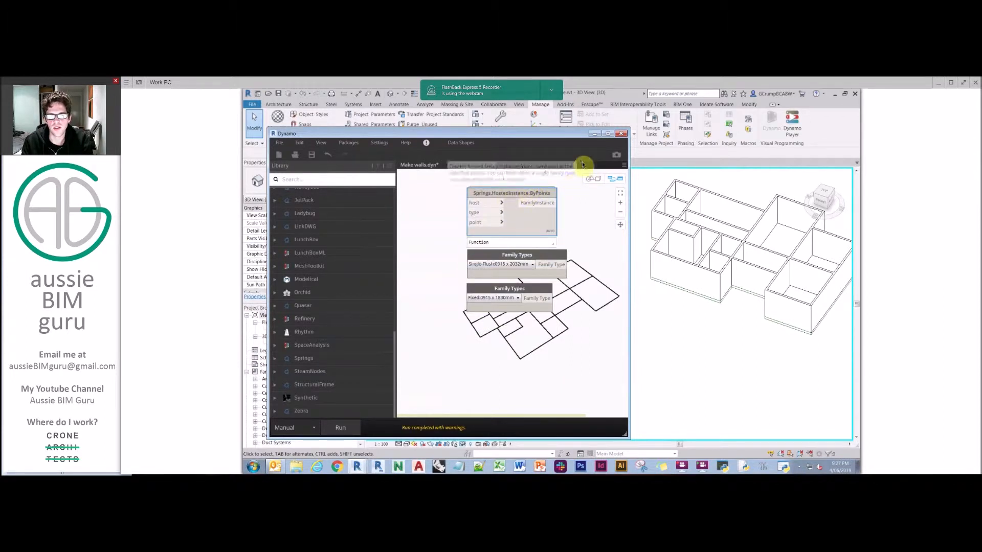
Maximize the Dynamo window to fill the screen.
{"action": "left_click", "coordinate": [607, 133]}
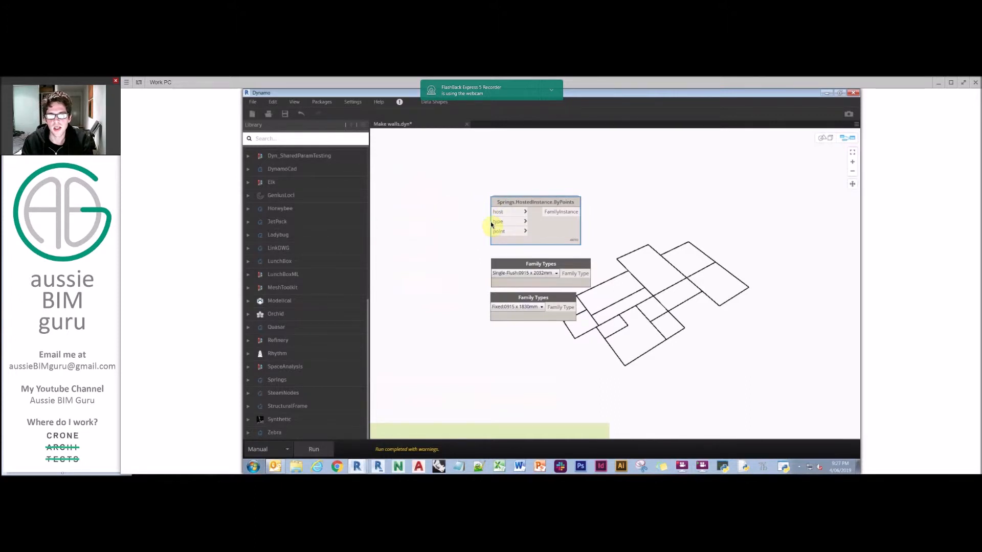
{"action": "mouse_move", "coordinate": [459, 199]}
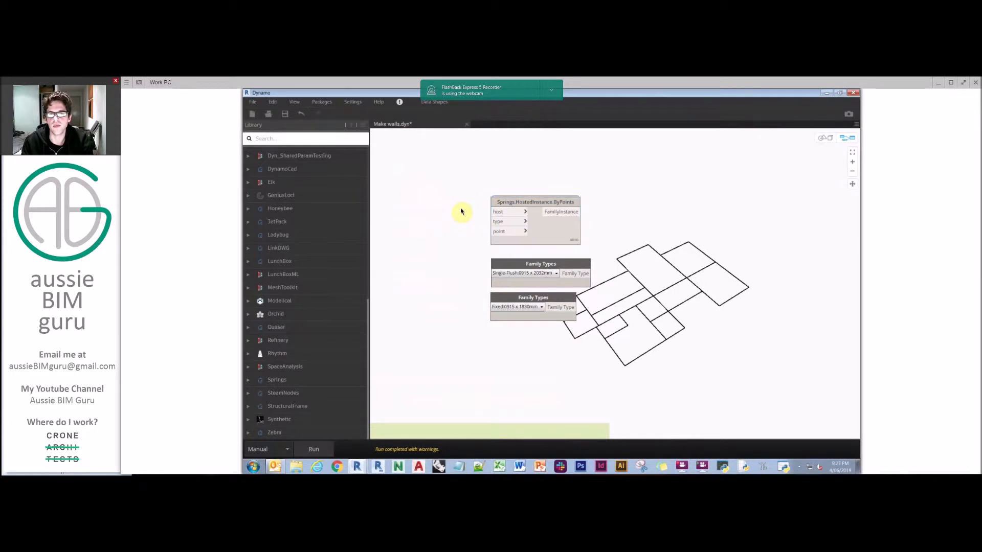
{"action": "mouse_move", "coordinate": [469, 224]}
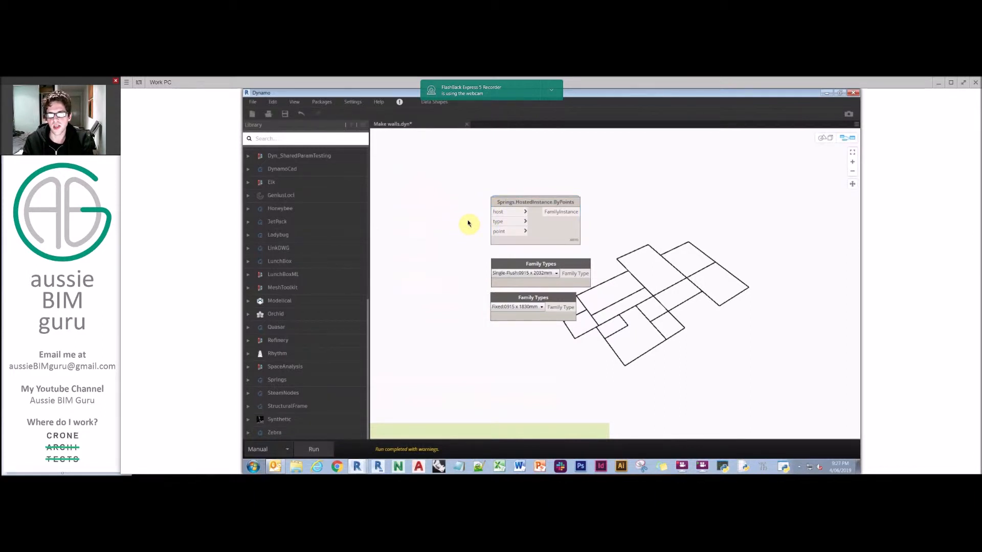
{"action": "mouse_move", "coordinate": [525, 196]}
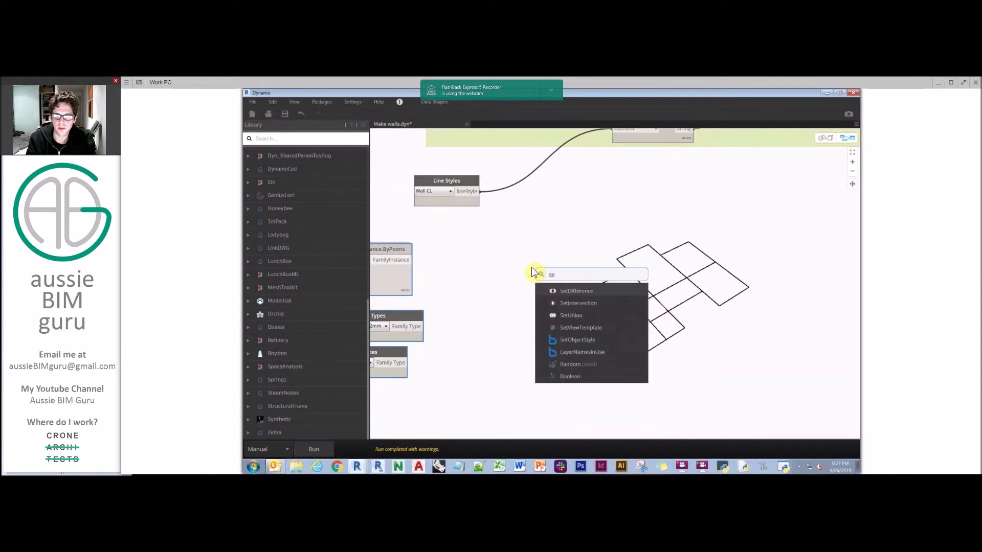
Add Select Filled Region Type and wire it into Springs.ElementType.Instances.
{"action": "type", "text": "select filled regio"}
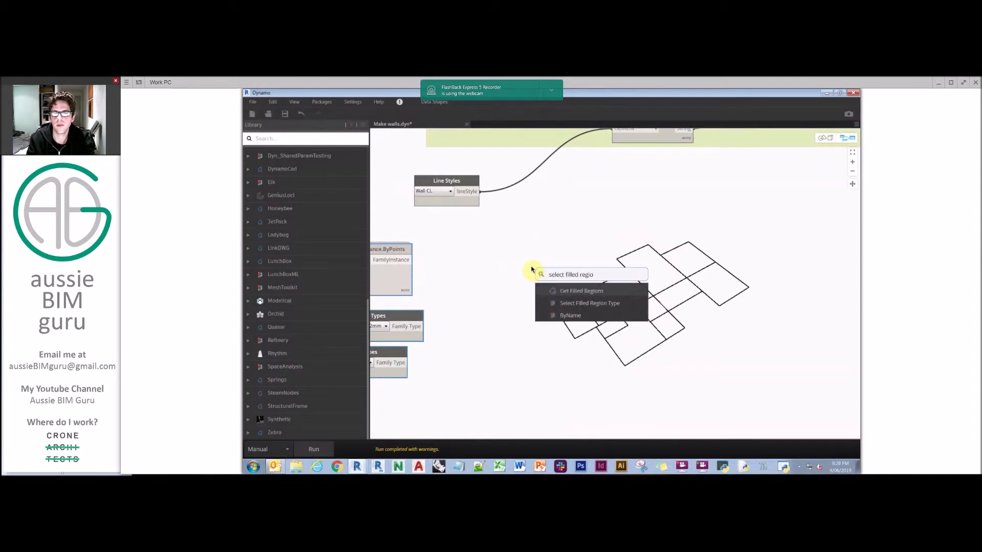
{"action": "left_click", "coordinate": [590, 303]}
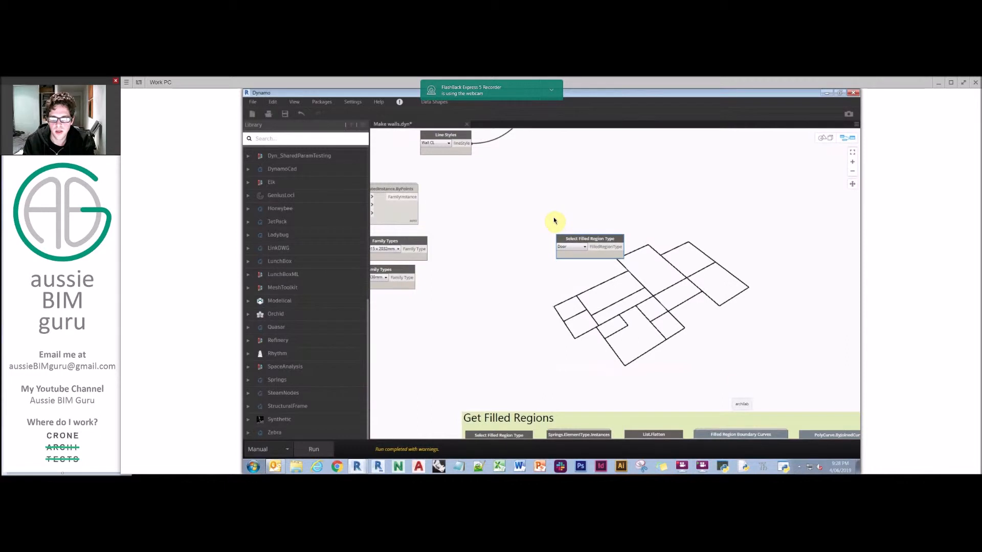
{"action": "type", "text": "spri"}
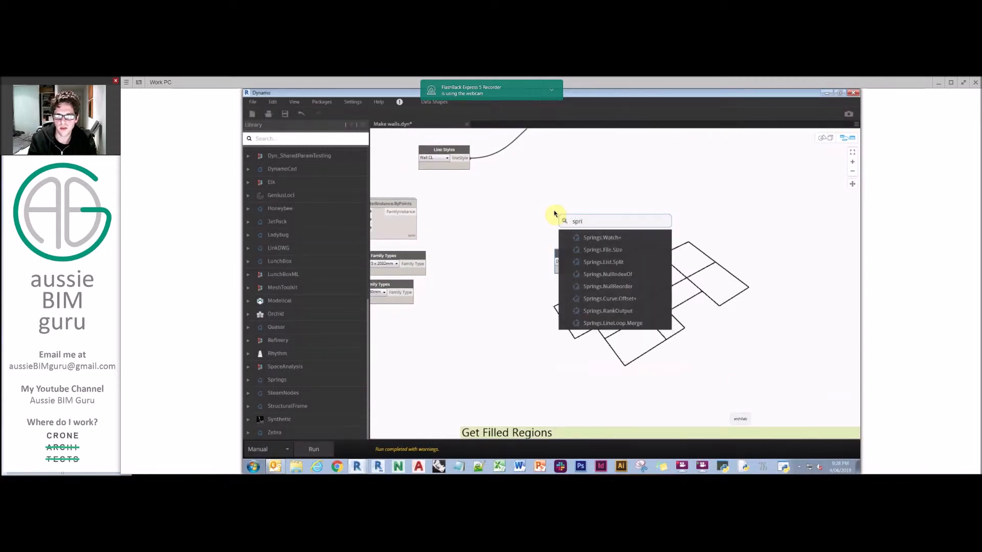
{"action": "type", "text": "spring element ty"}
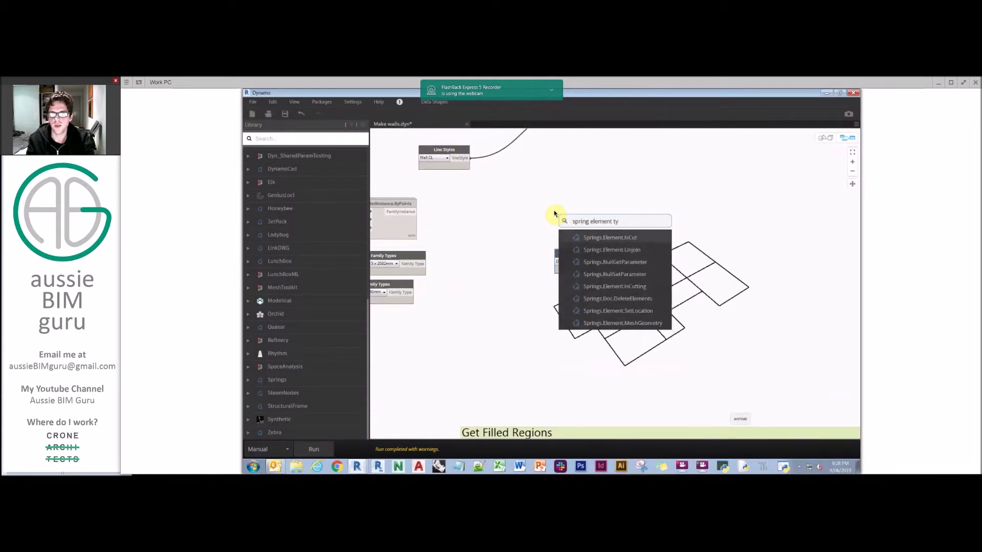
{"action": "type", "text": "pe"}
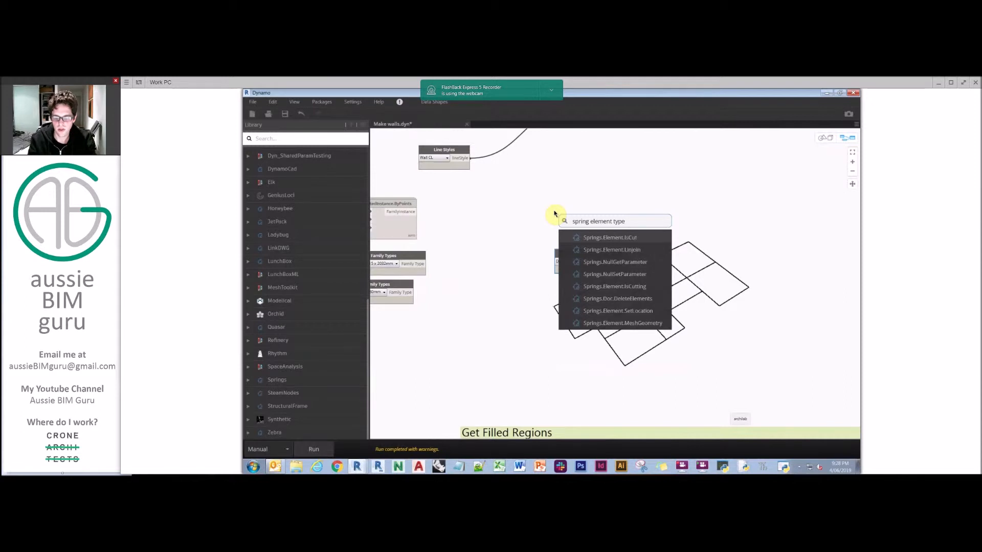
{"action": "type", "text": "instances"}
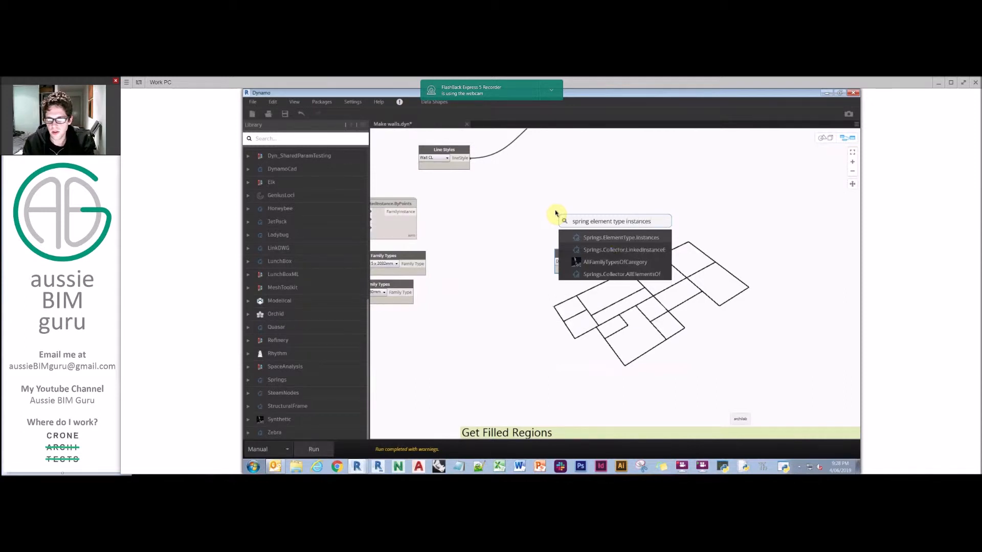
{"action": "left_click", "coordinate": [621, 238]}
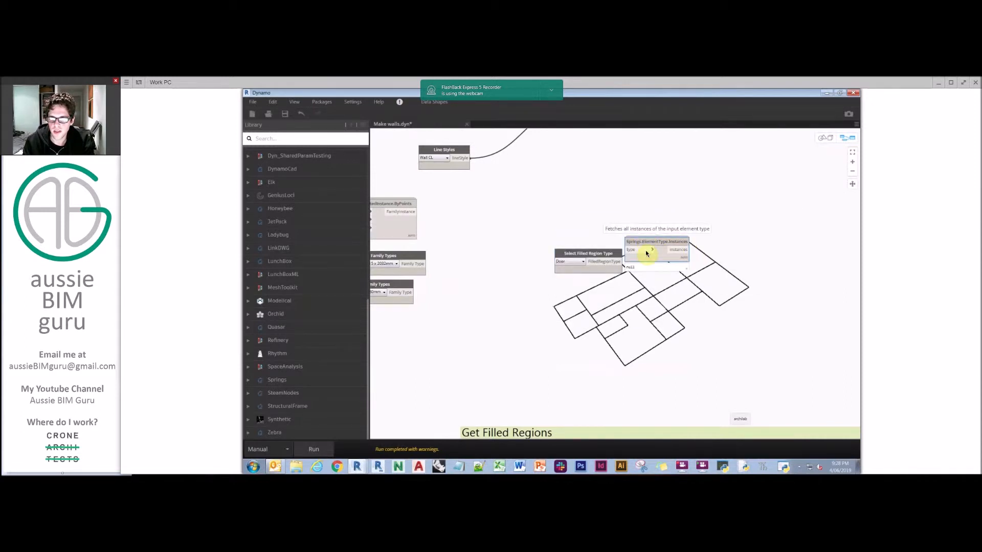
{"action": "left_click_drag", "start_coordinate": [656, 249], "coordinate": [668, 258]}
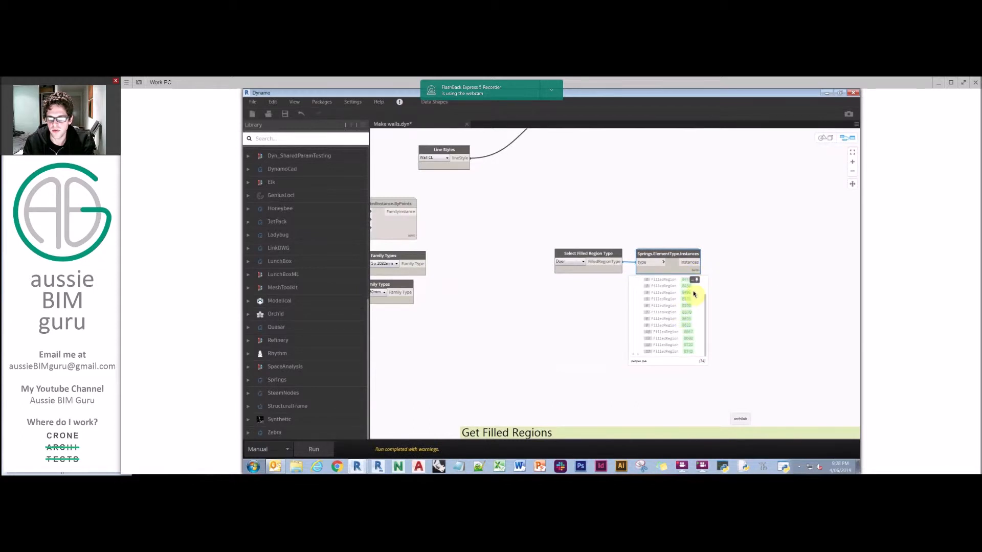
Set the filled region type dropdown to Window.
{"action": "left_click", "coordinate": [570, 262]}
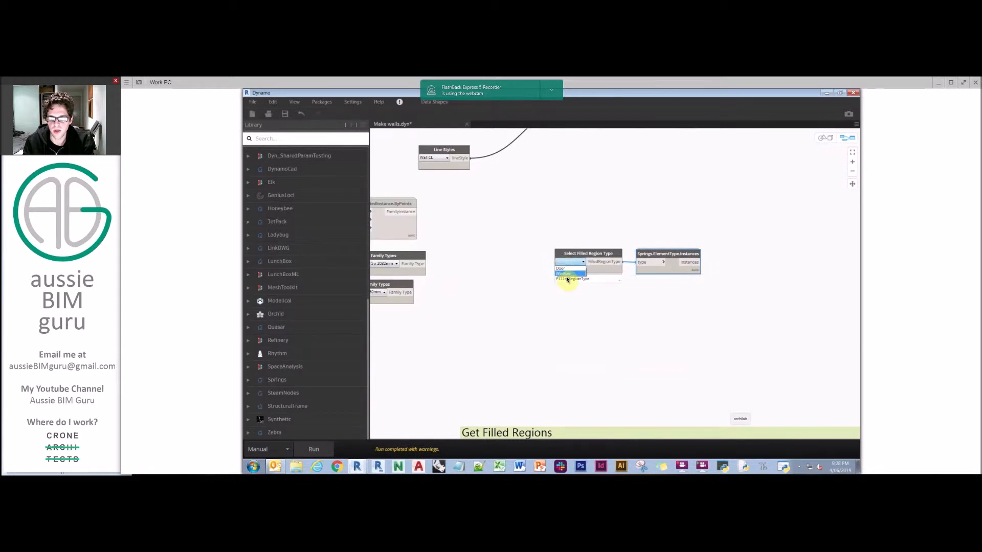
{"action": "left_click", "coordinate": [564, 273]}
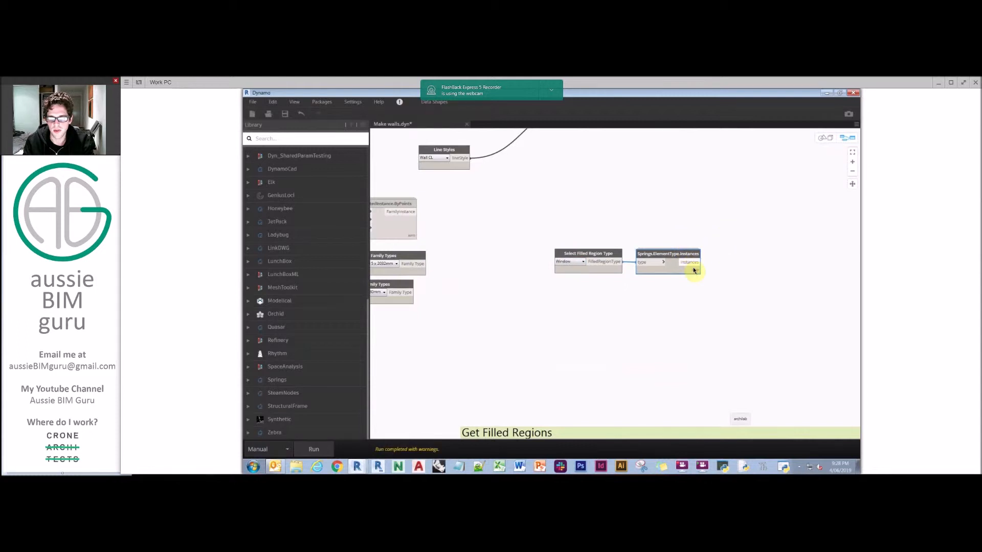
{"action": "left_click", "coordinate": [568, 262]}
{"action": "type", "text": "fla"}
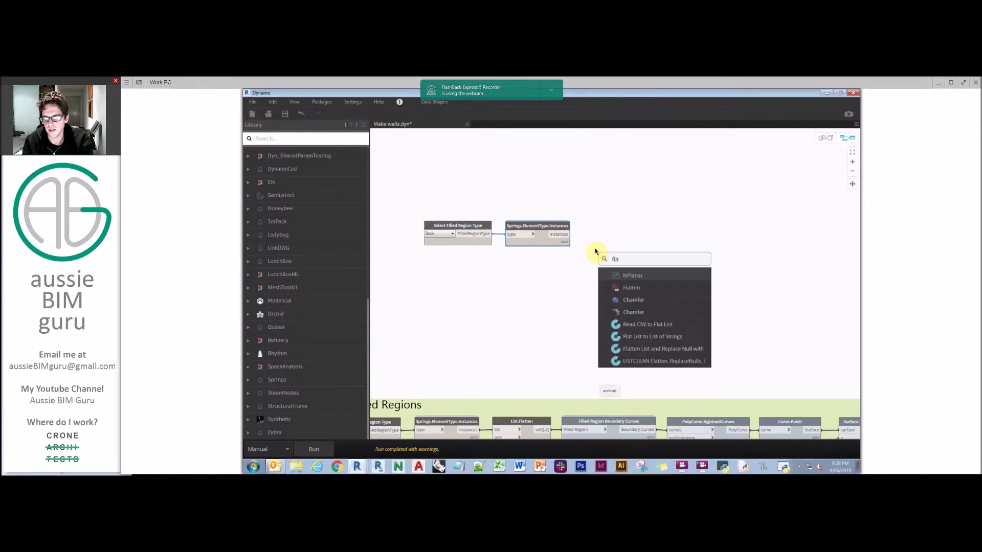
Flatten the filled region instances into Filled Region Boundary Curves and run to preview outlines.
{"action": "left_click", "coordinate": [631, 287]}
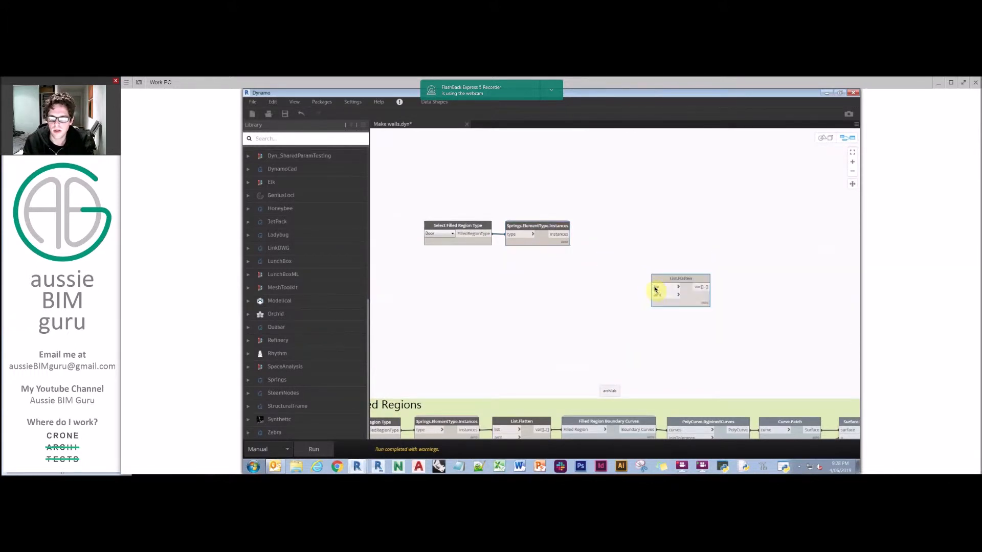
{"action": "left_click_drag", "start_coordinate": [681, 288], "coordinate": [614, 236]}
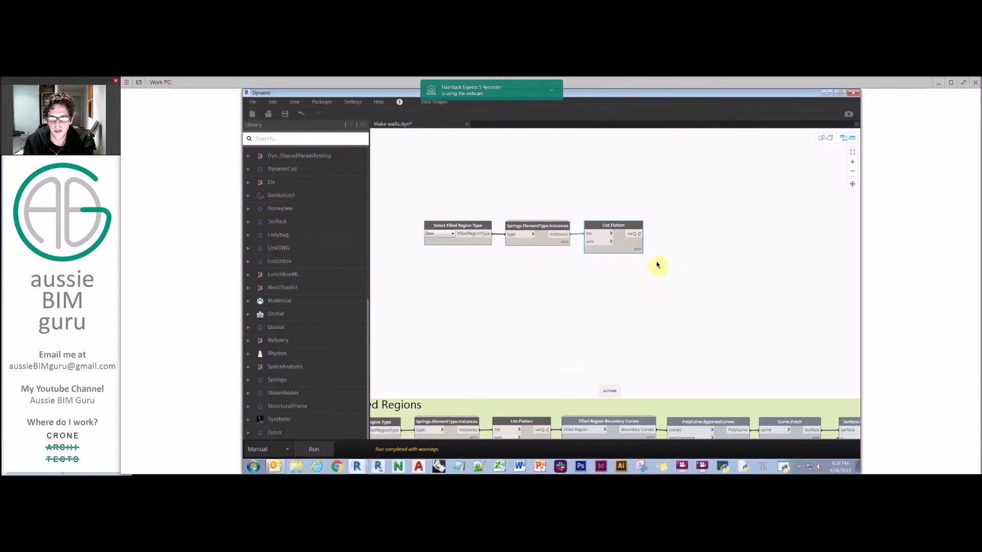
{"action": "right_click", "coordinate": [683, 251]}
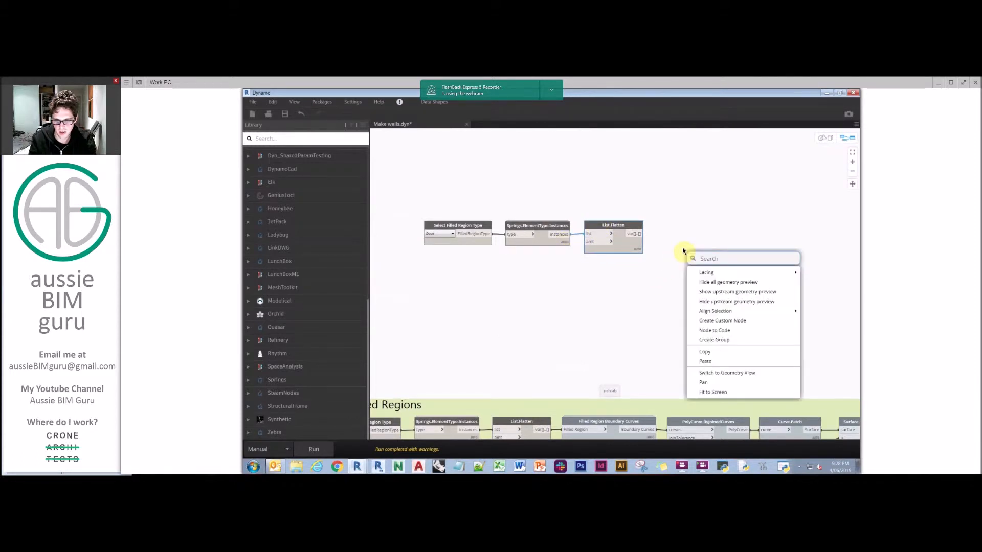
{"action": "type", "text": "f"}
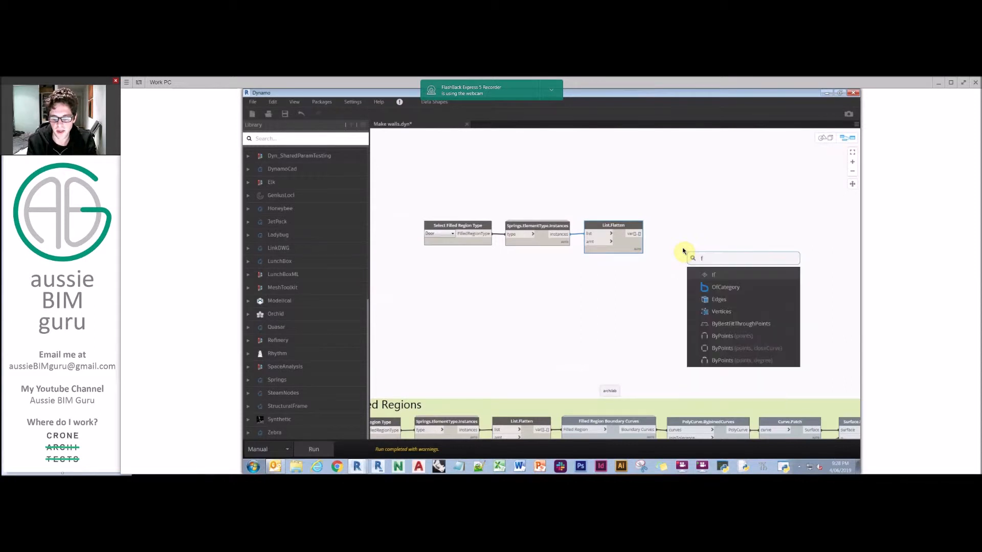
{"action": "type", "text": "illed region boundary curve"}
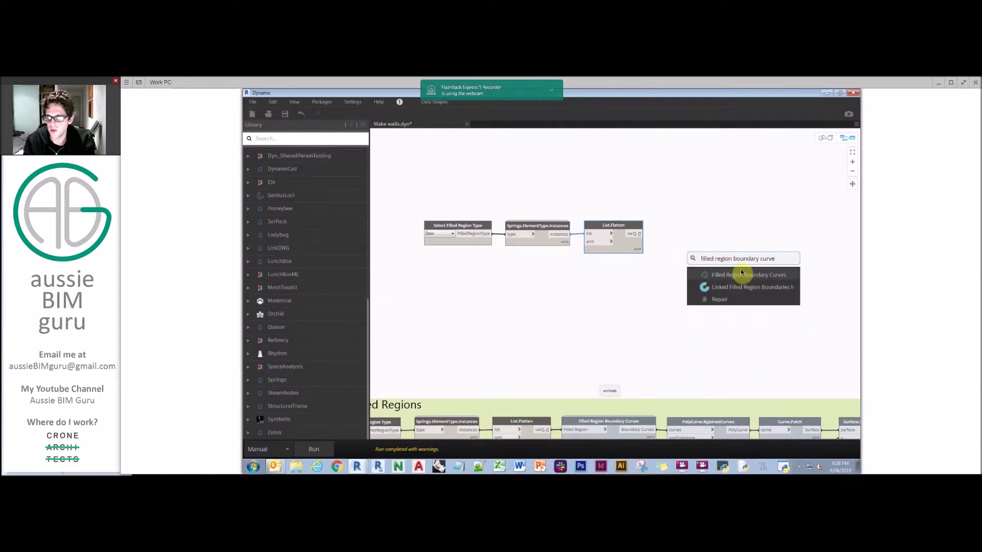
{"action": "left_click", "coordinate": [742, 275]}
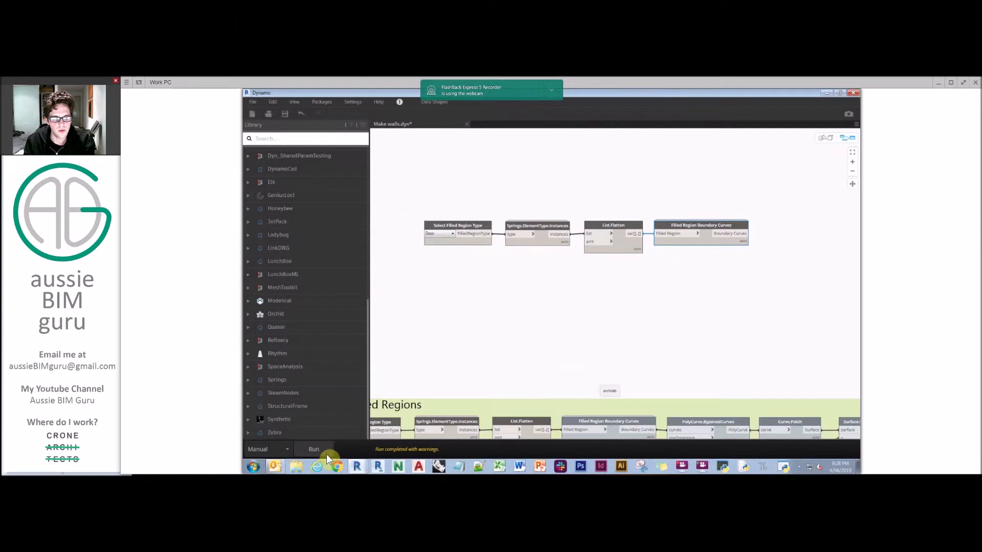
{"action": "left_click", "coordinate": [313, 449]}
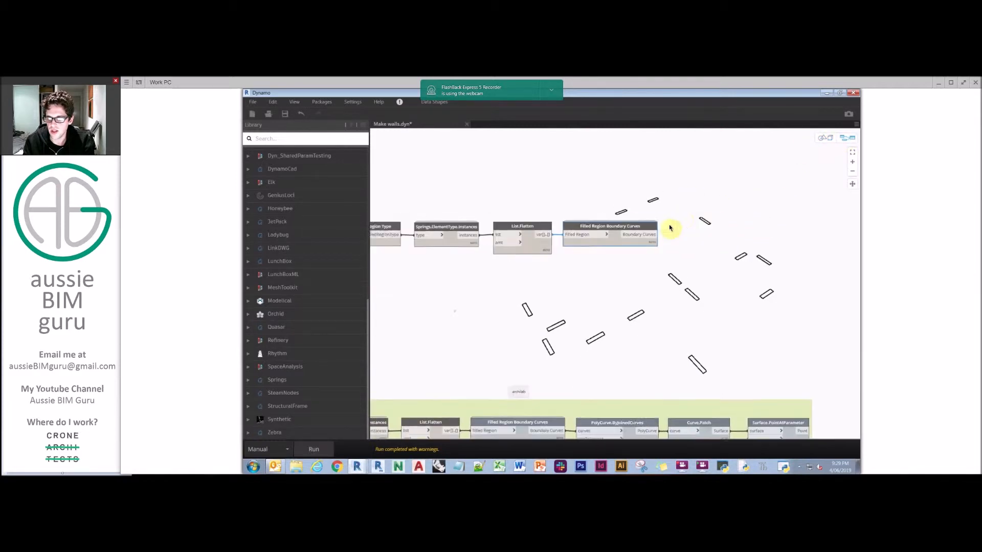
Add PolyCurve.ByJoinedCurves fed by the boundary curves.
{"action": "type", "text": "polycurves"}
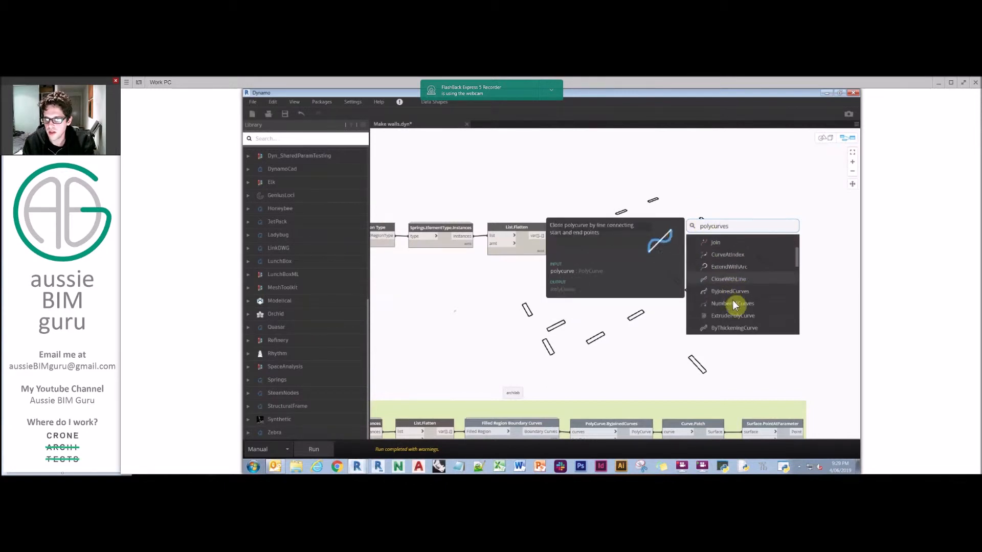
{"action": "left_click", "coordinate": [730, 291]}
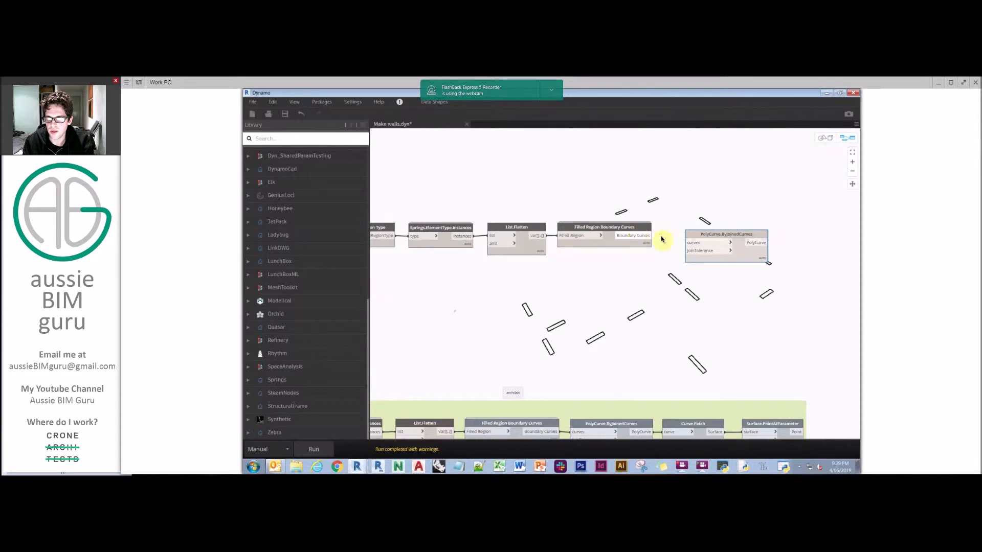
{"action": "left_click_drag", "start_coordinate": [725, 244], "coordinate": [706, 235]}
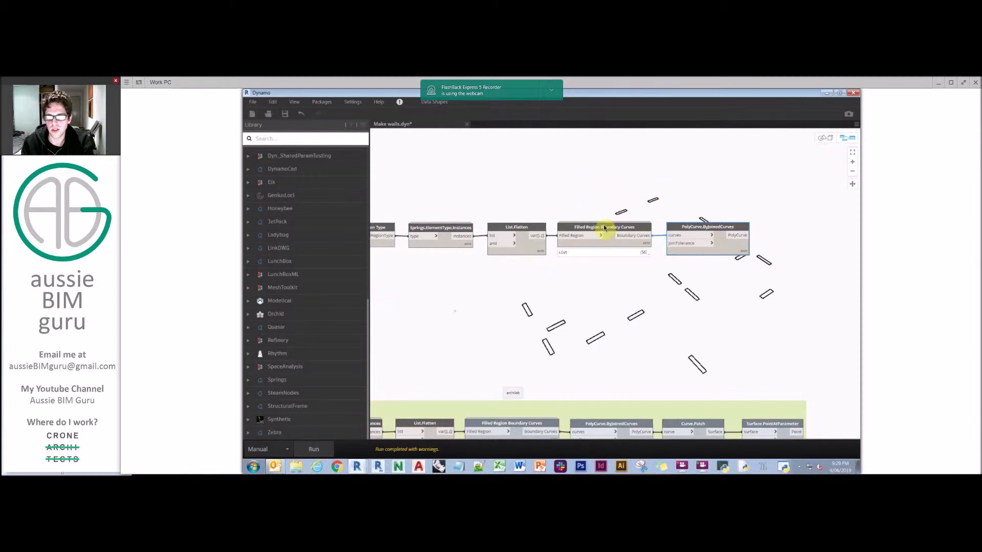
Add a Curve.Patch node fed by the PolyCurve.ByJoinedCurves output.
{"action": "right_click", "coordinate": [603, 227]}
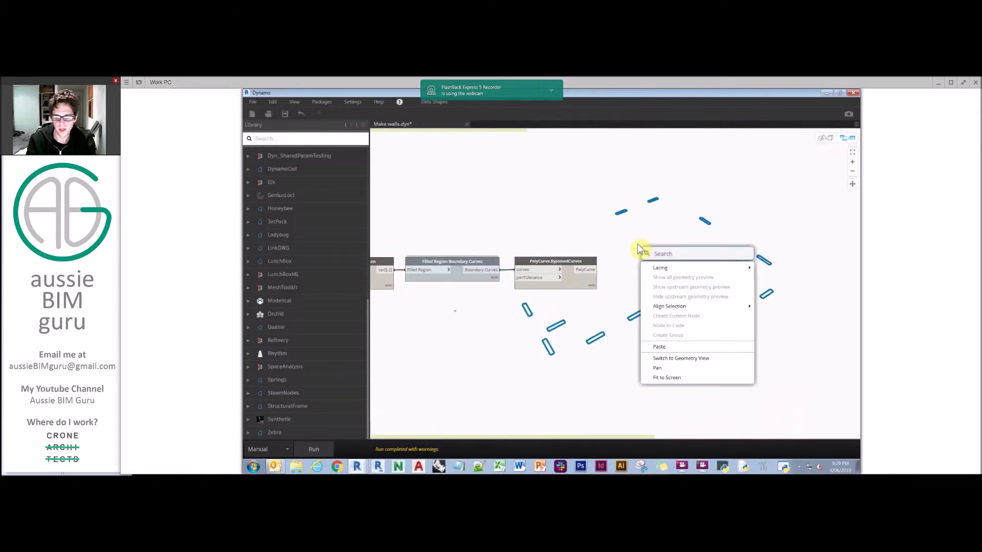
{"action": "type", "text": "curve"}
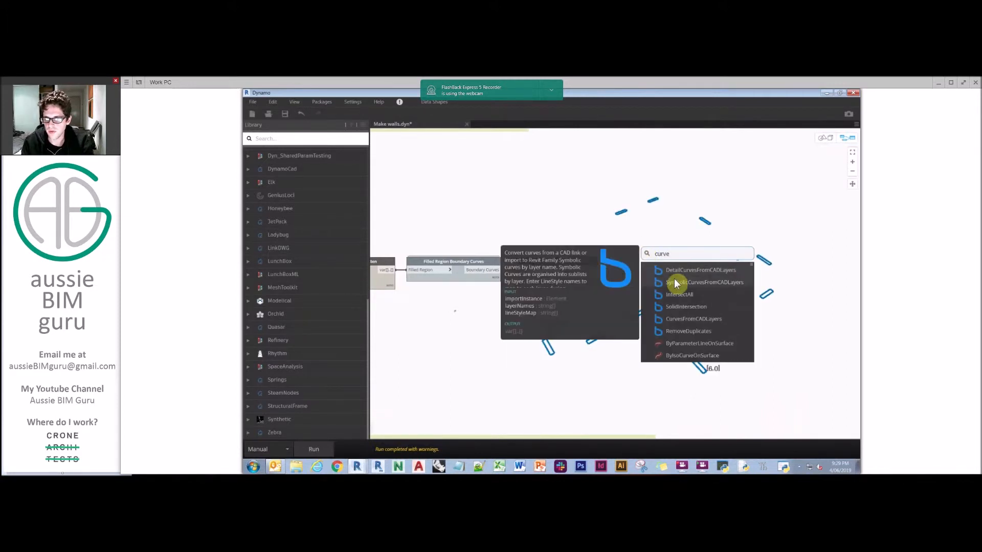
{"action": "mouse_move", "coordinate": [688, 277]}
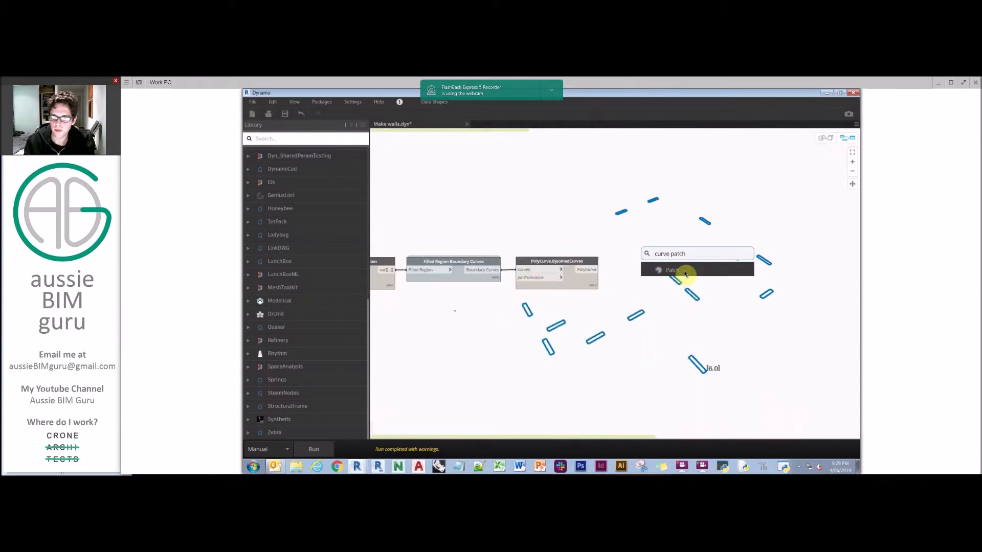
{"action": "left_click", "coordinate": [684, 270]}
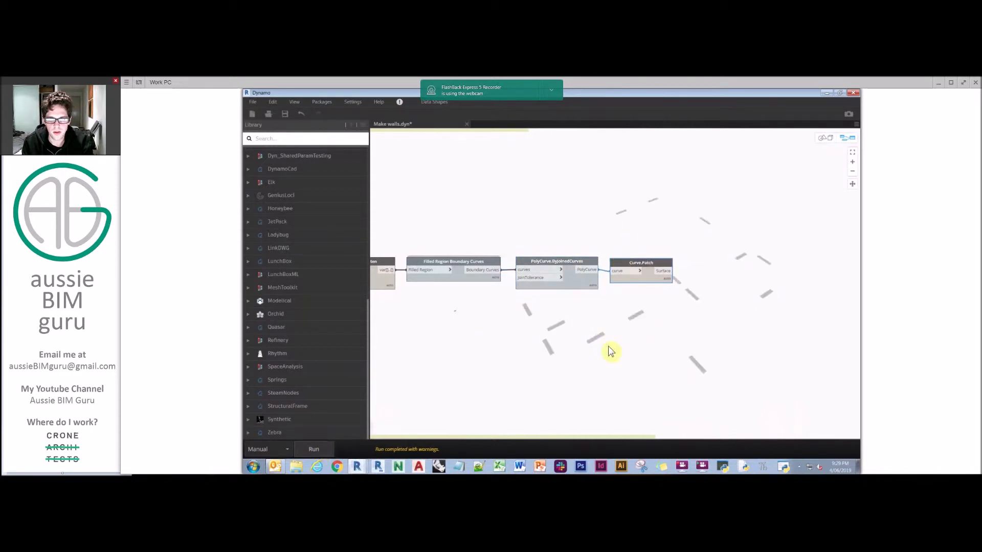
{"action": "left_click_drag", "start_coordinate": [610, 351], "coordinate": [678, 243]}
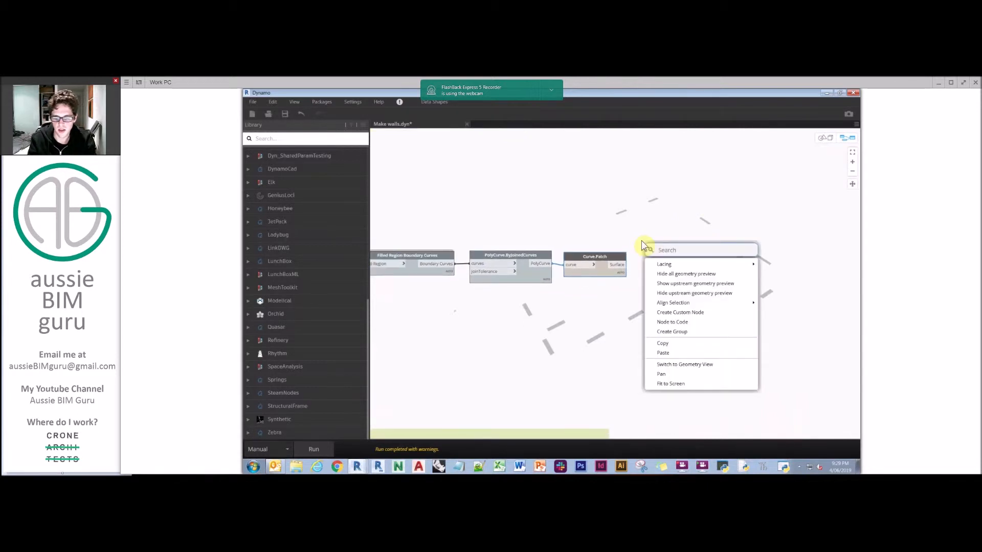
Add Surface.PointAtParameter on the patched surfaces, with a code block supplying u and v.
{"action": "type", "text": "surface parameter"}
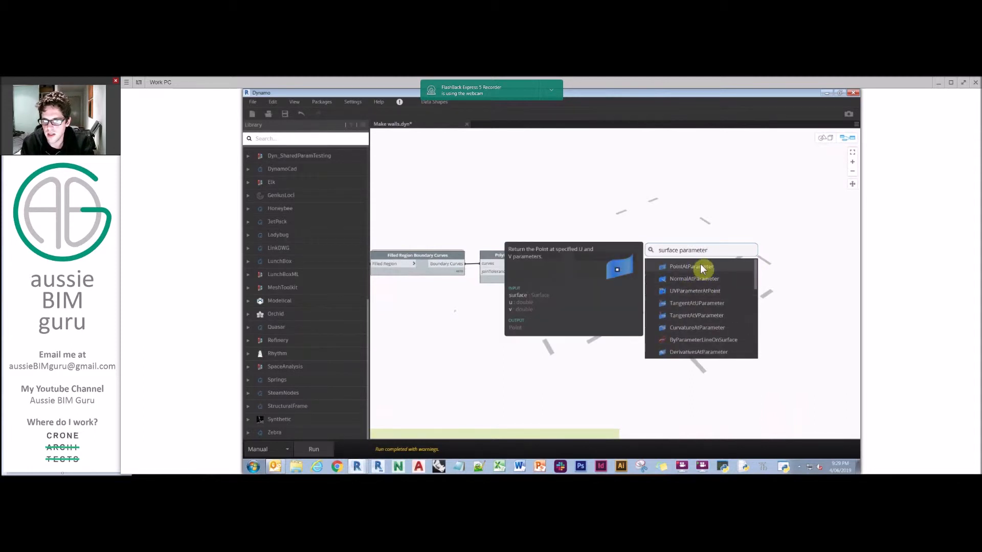
{"action": "left_click", "coordinate": [691, 267]}
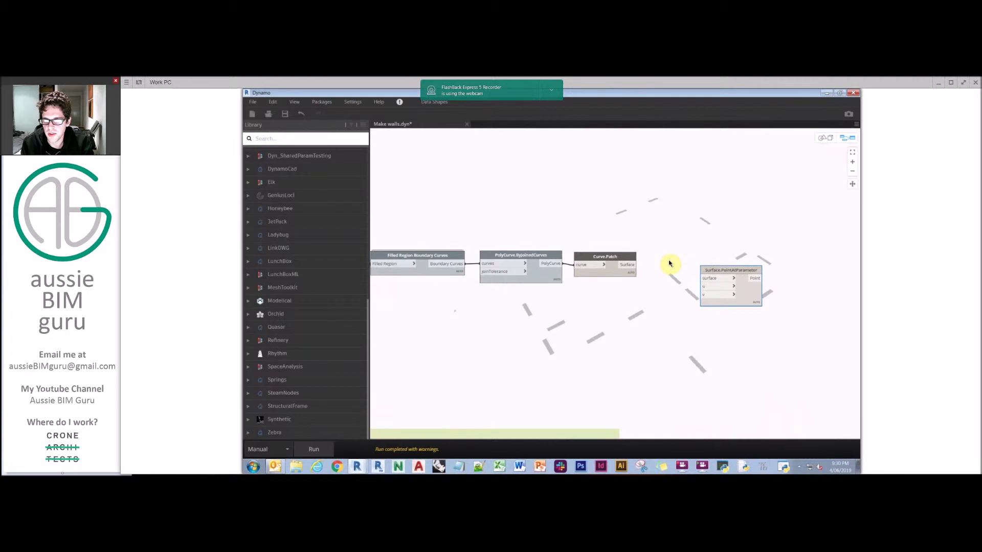
{"action": "left_click_drag", "start_coordinate": [731, 271], "coordinate": [692, 259]}
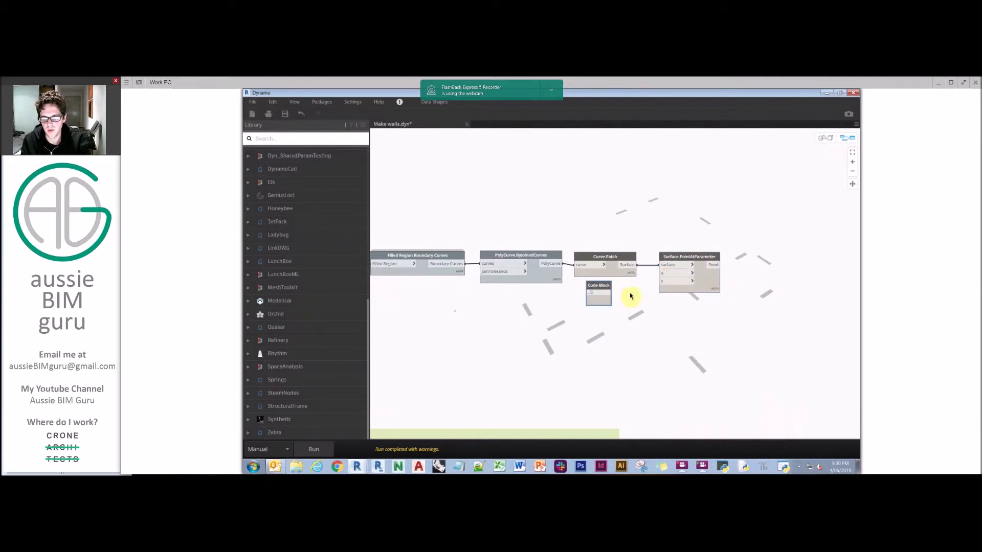
{"action": "left_click", "coordinate": [597, 294]}
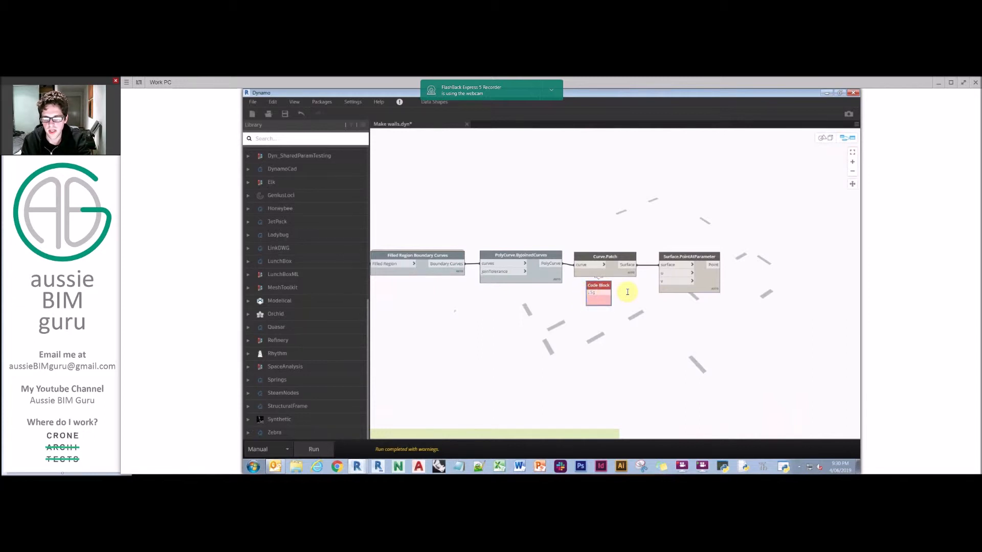
{"action": "left_click_drag", "start_coordinate": [608, 292], "coordinate": [664, 281]}
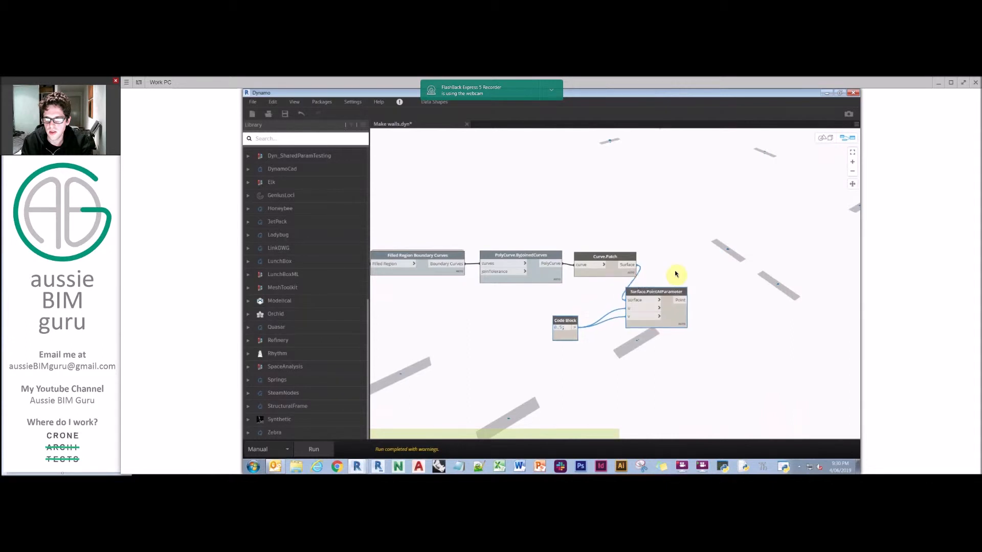
{"action": "left_click_drag", "start_coordinate": [656, 307], "coordinate": [688, 279]}
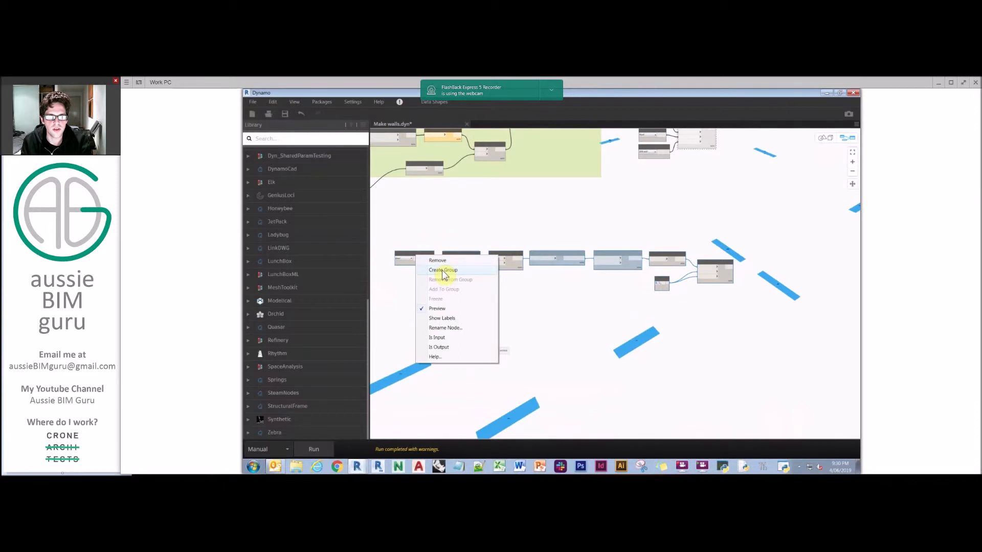
Group the centre-point nodes, title the group 'Fill centres', and move it lower.
{"action": "left_click", "coordinate": [442, 270]}
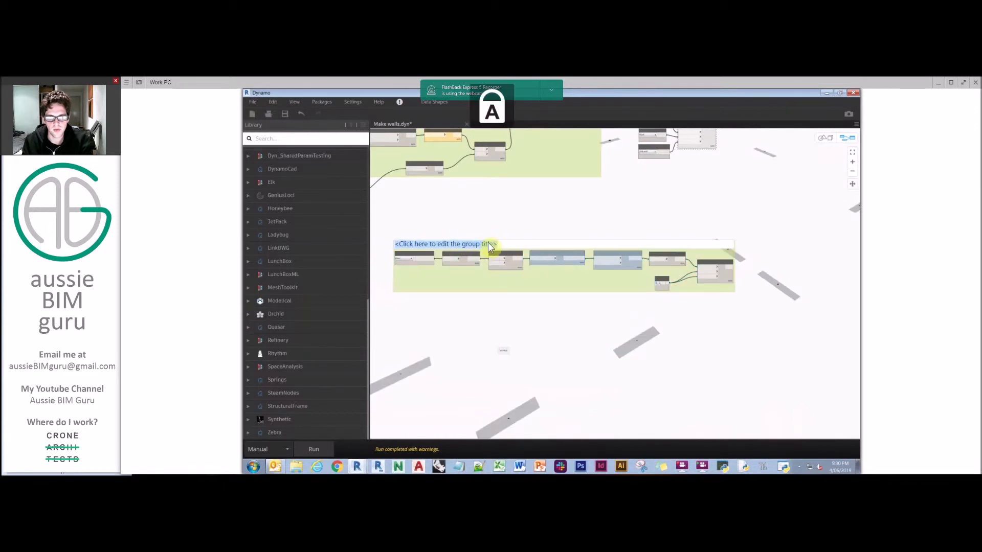
{"action": "type", "text": "Fill centr"}
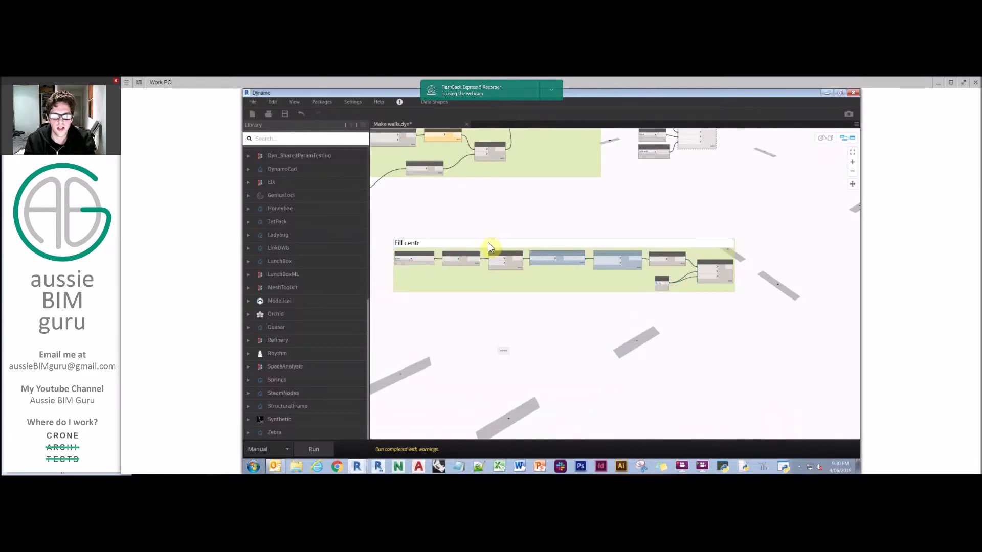
{"action": "left_click_drag", "start_coordinate": [489, 248], "coordinate": [577, 276]}
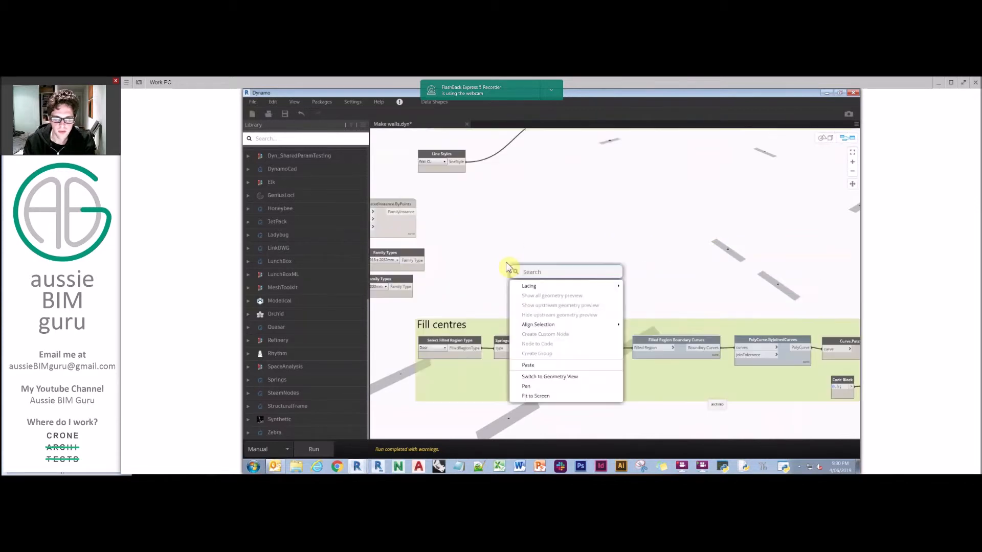
Feed All Elements of Category (Walls) into Element.Geometry and run to preview walls.
{"action": "type", "text": "category by name"}
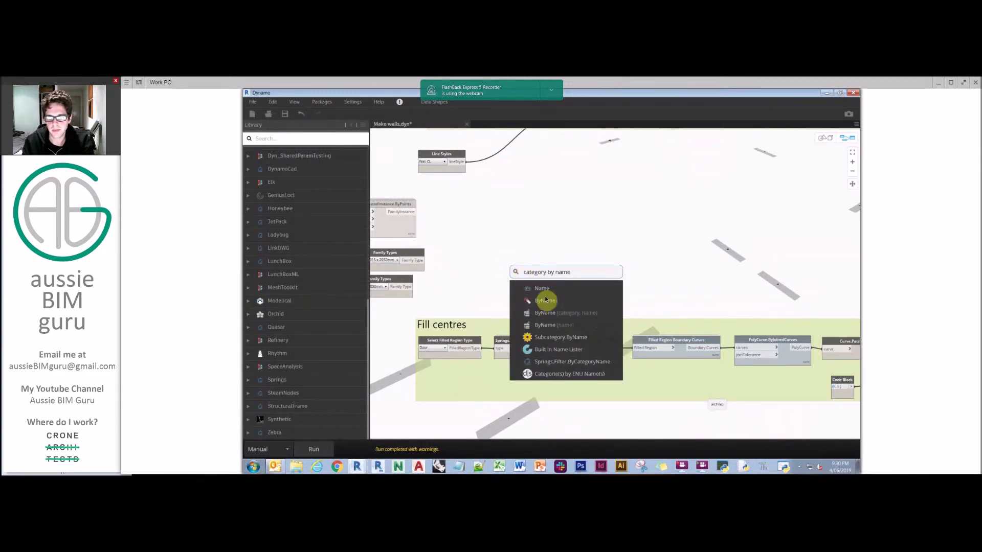
{"action": "right_click", "coordinate": [526, 253]}
{"action": "type", "text": "all elements of categ"}
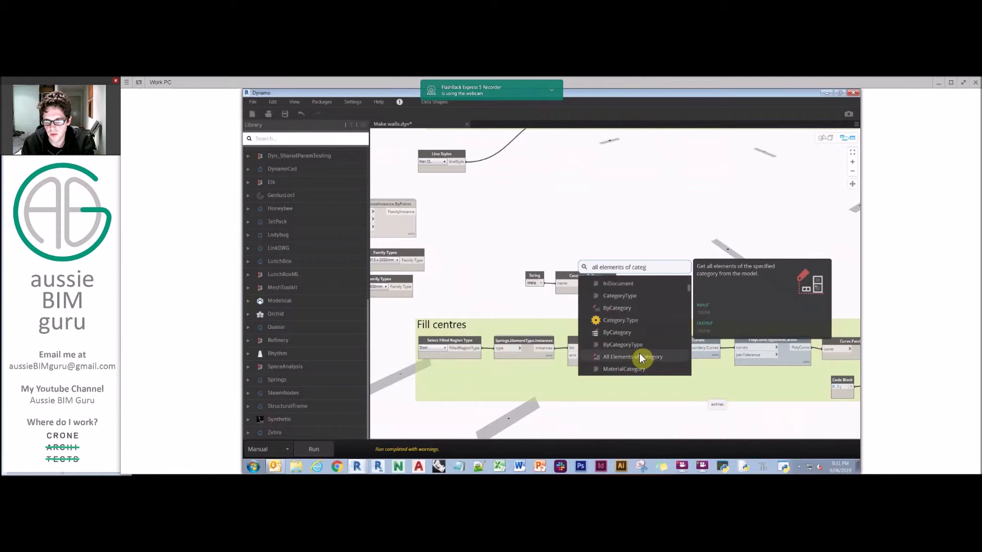
{"action": "left_click", "coordinate": [632, 356]}
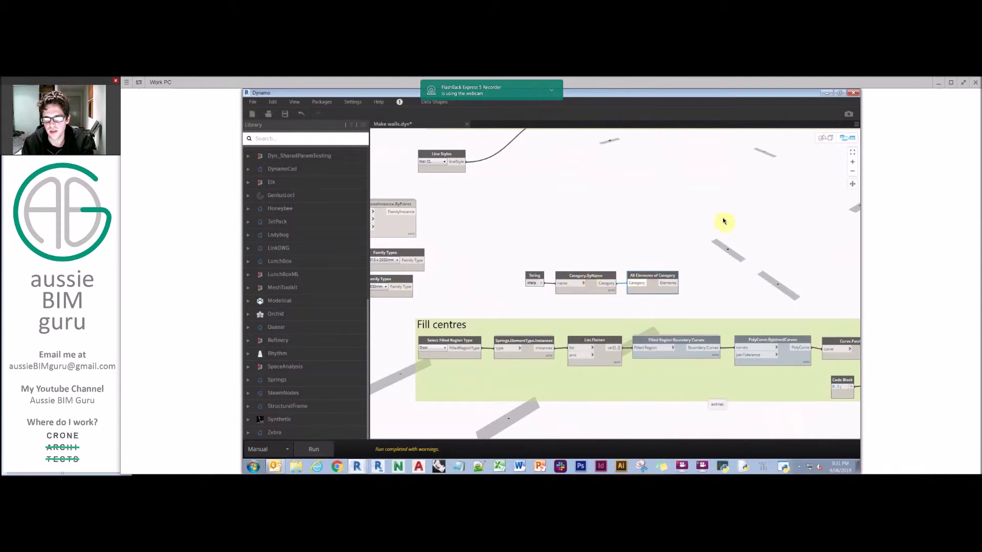
{"action": "mouse_move", "coordinate": [646, 233]}
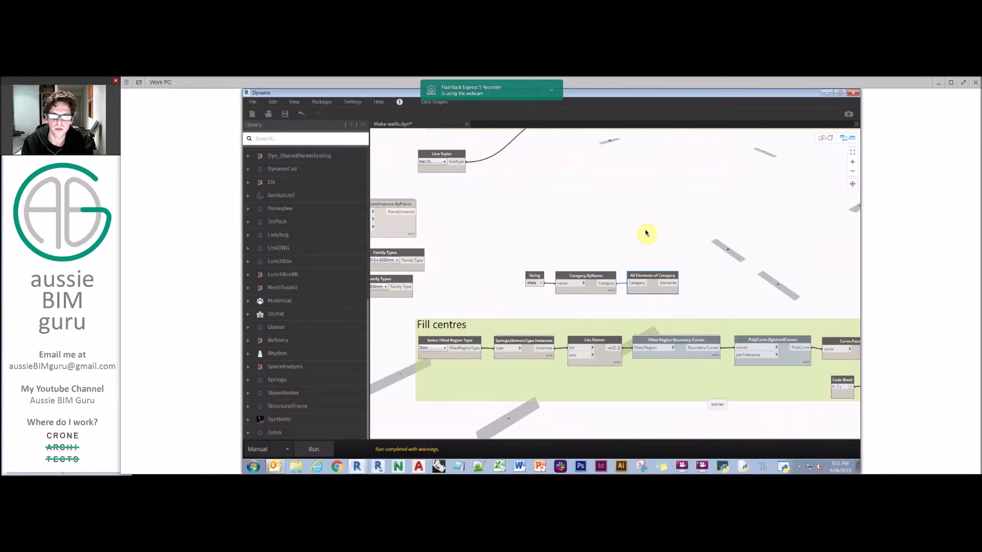
{"action": "mouse_move", "coordinate": [633, 238]}
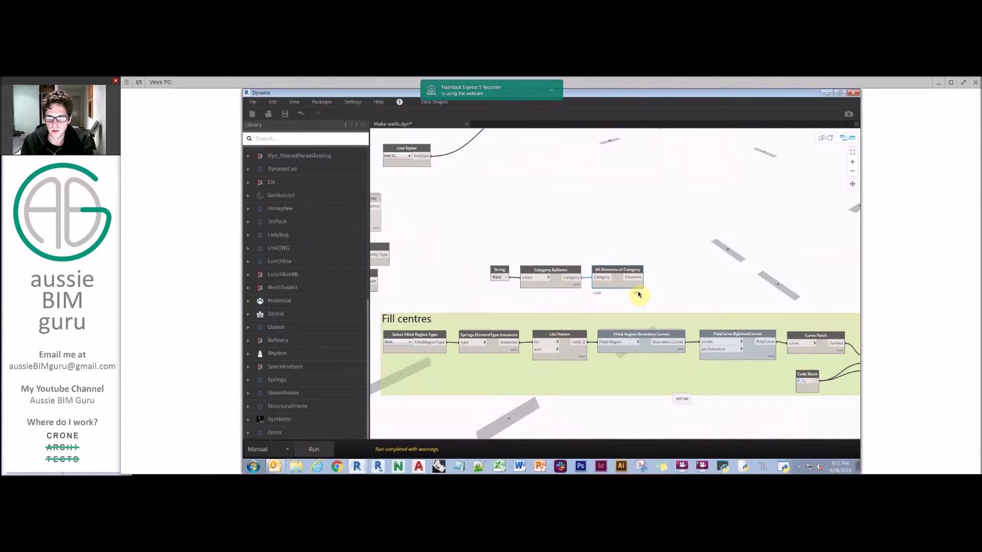
{"action": "mouse_move", "coordinate": [656, 250]}
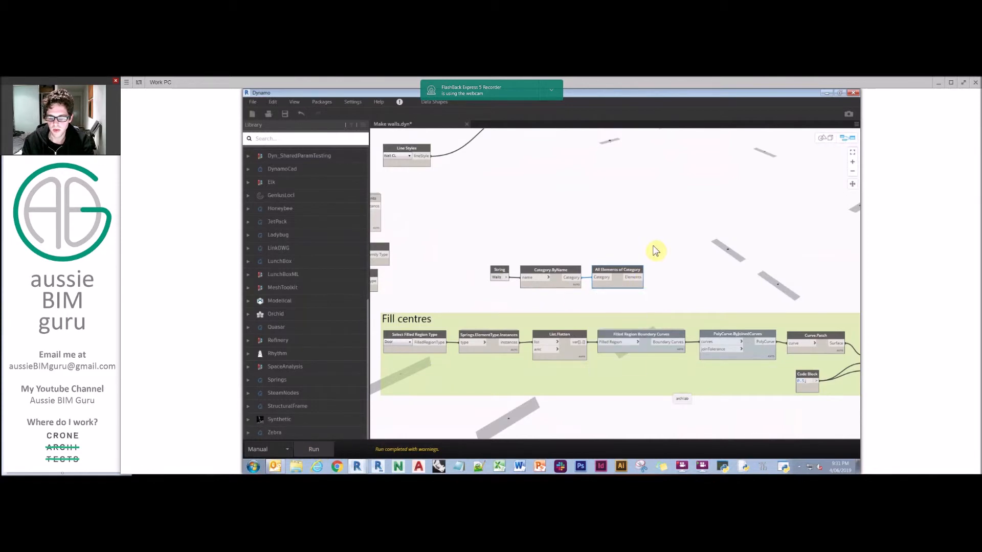
{"action": "type", "text": "element geone"}
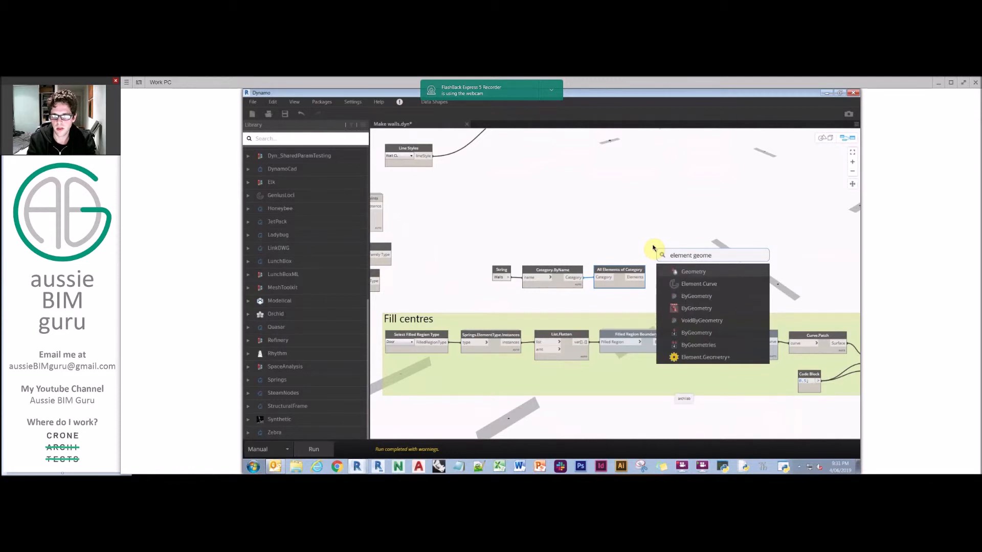
{"action": "left_click", "coordinate": [694, 271]}
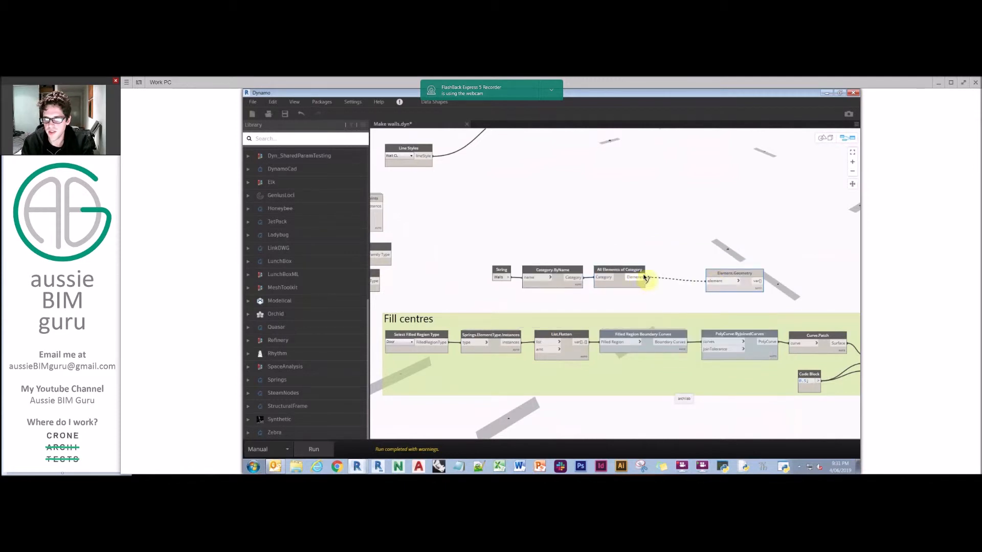
{"action": "left_click", "coordinate": [314, 450]}
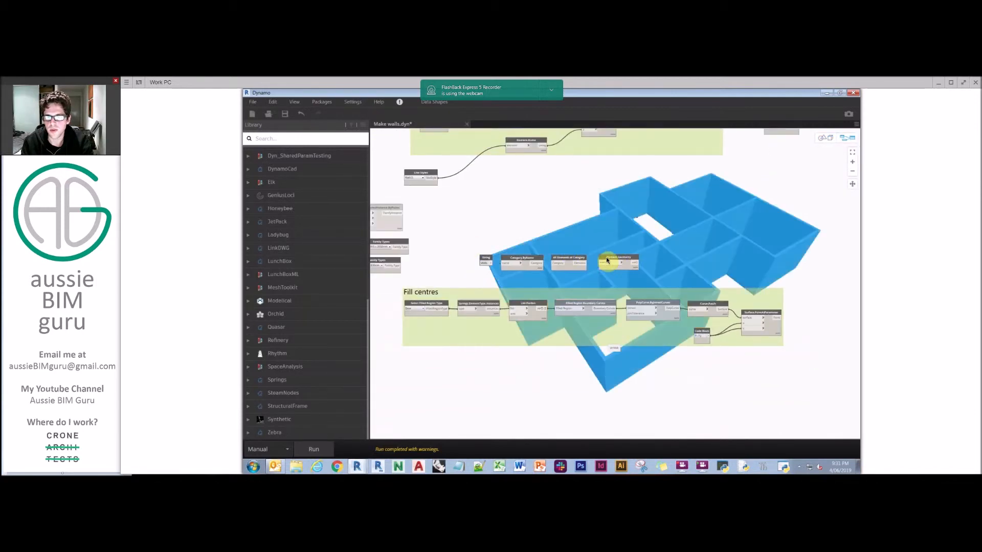
Add Geometry.DoesIntersect, List.Map and List.Flatten, feeding flattened points into the map.
{"action": "left_click_drag", "start_coordinate": [617, 260], "coordinate": [754, 368]}
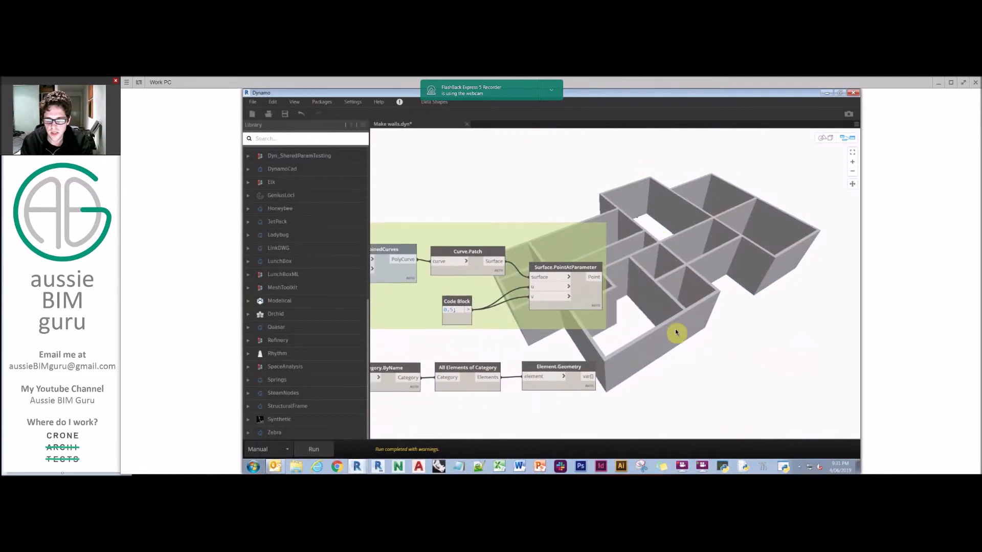
{"action": "type", "text": "does in"}
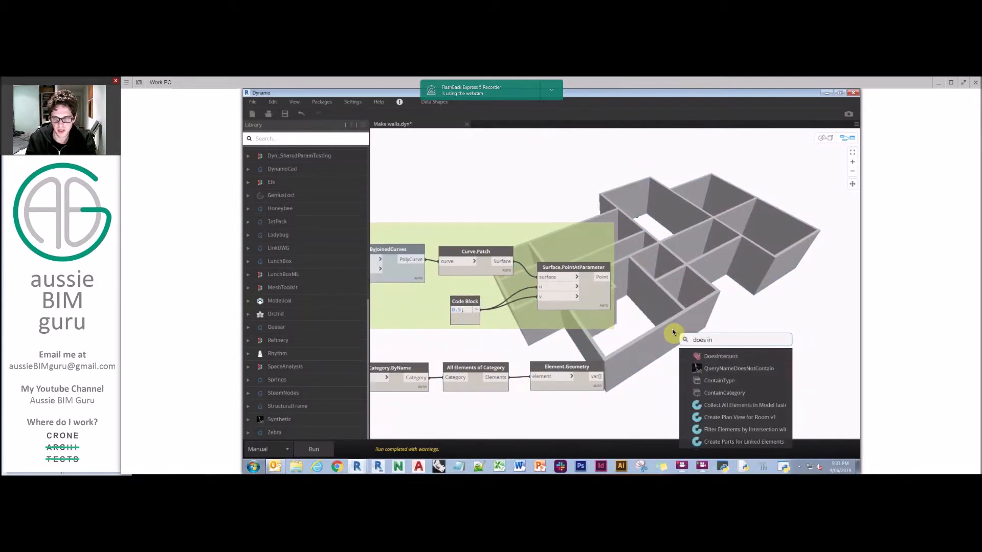
{"action": "left_click", "coordinate": [721, 356]}
{"action": "type", "text": "list map"}
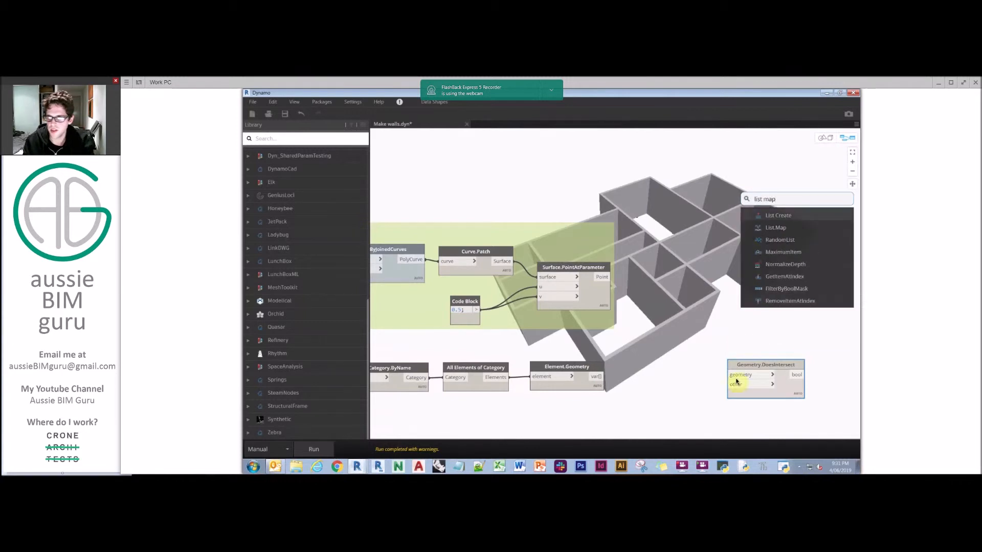
{"action": "left_click", "coordinate": [776, 227]}
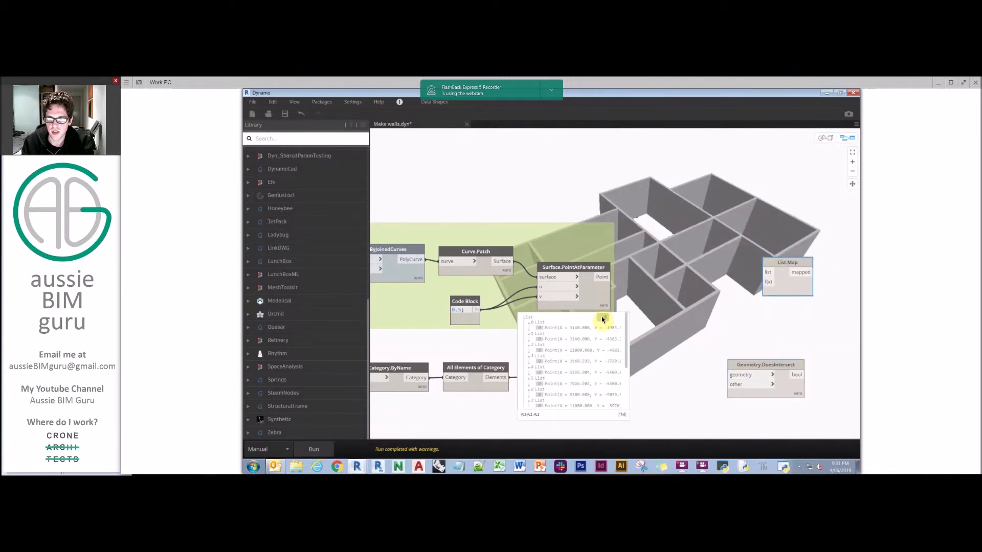
{"action": "type", "text": "flat"}
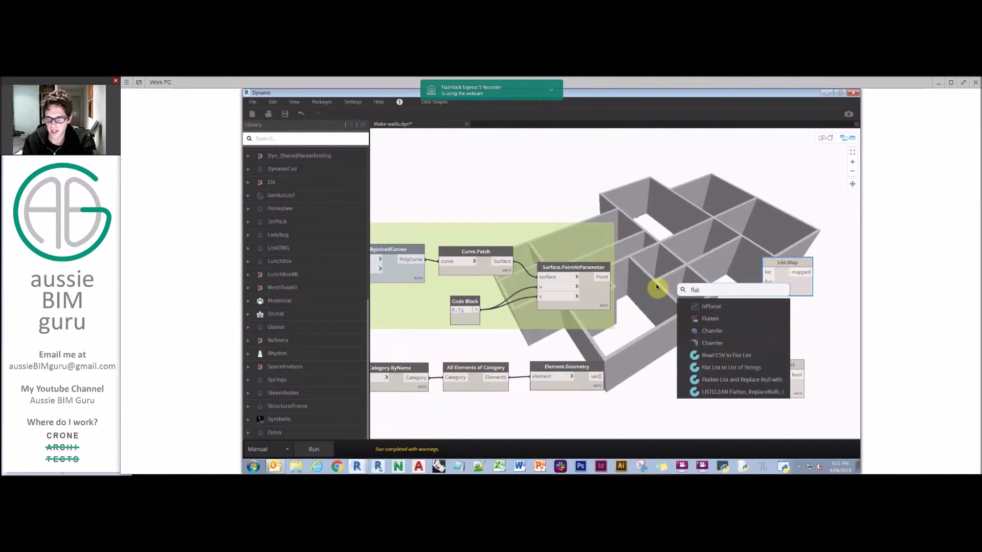
{"action": "left_click", "coordinate": [709, 318]}
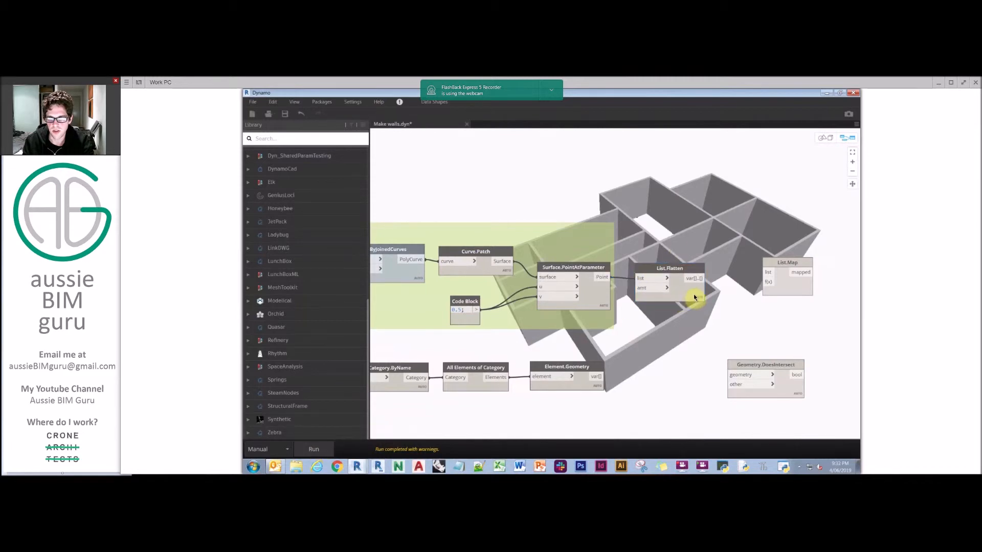
{"action": "left_click_drag", "start_coordinate": [695, 298], "coordinate": [758, 282]}
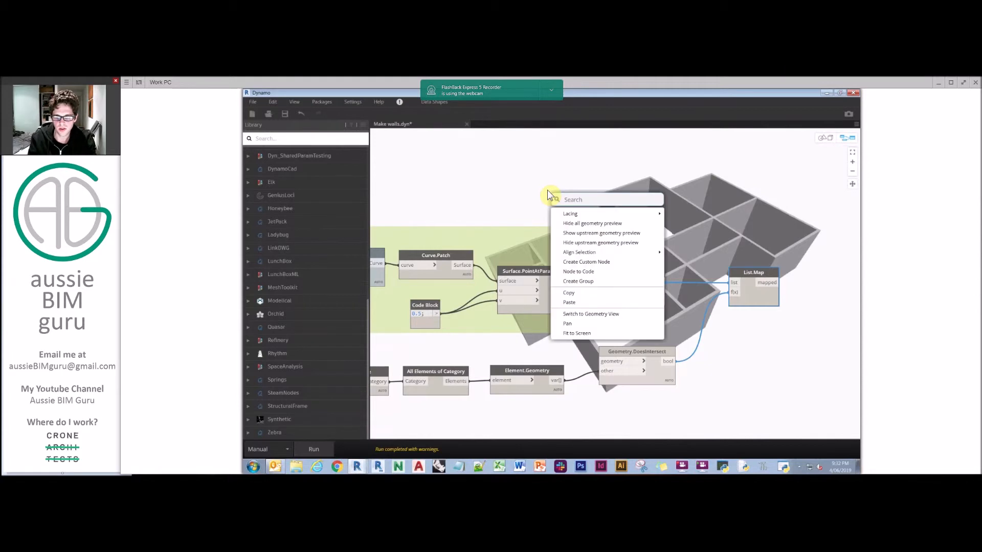
Thicken the patched surfaces into solids with a 500 thickness code block.
{"action": "type", "text": "offset"}
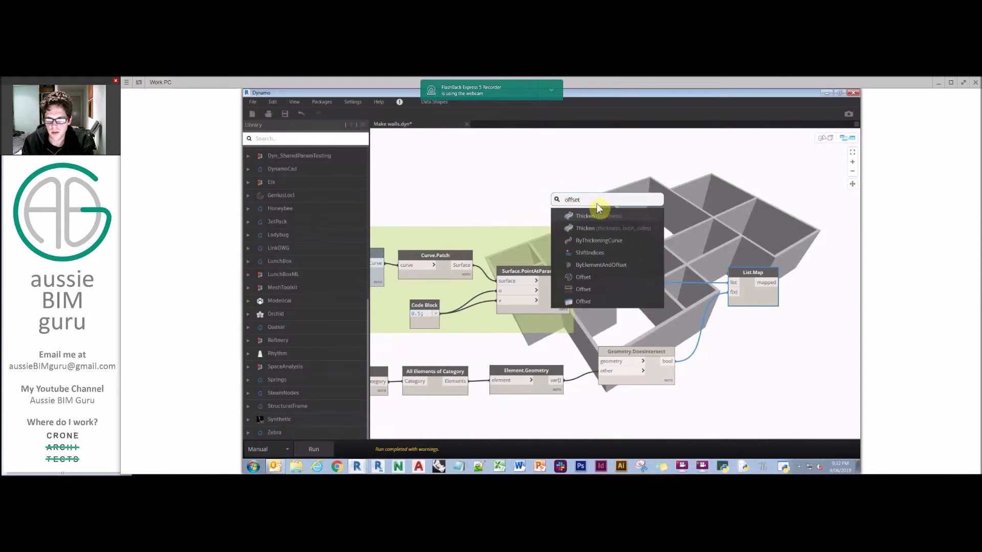
{"action": "left_click", "coordinate": [585, 215]}
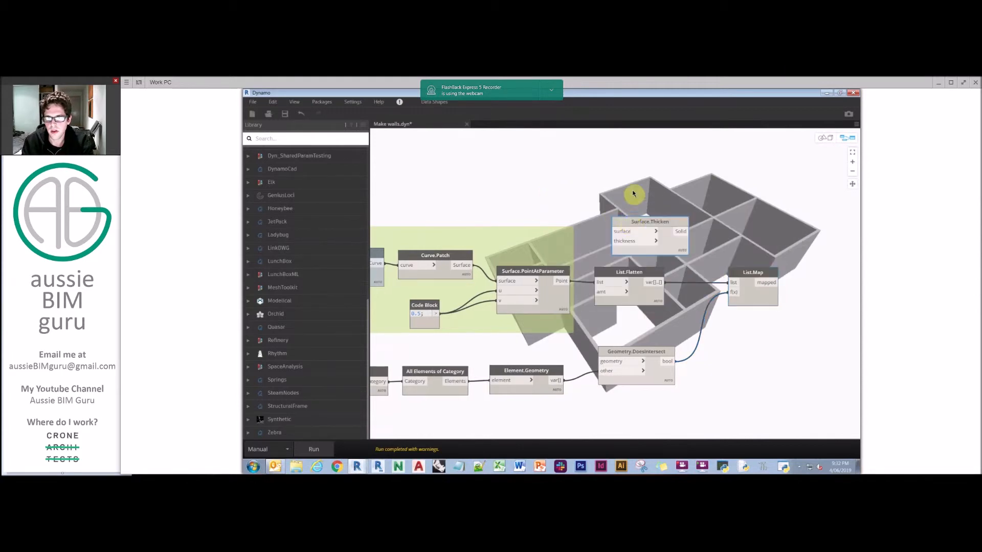
{"action": "left_click_drag", "start_coordinate": [650, 221], "coordinate": [671, 190]}
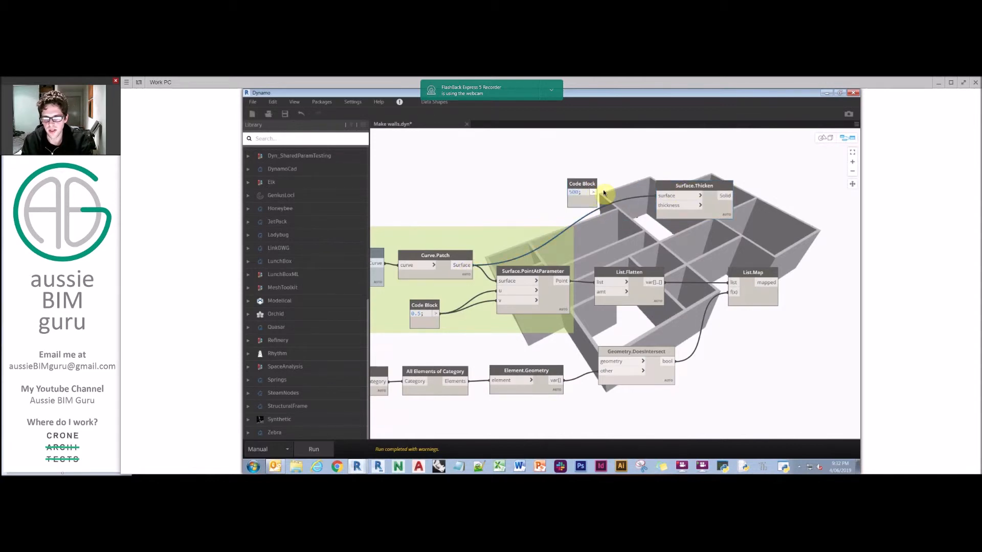
{"action": "left_click_drag", "start_coordinate": [605, 194], "coordinate": [589, 173]}
{"action": "type", "text": "fd"}
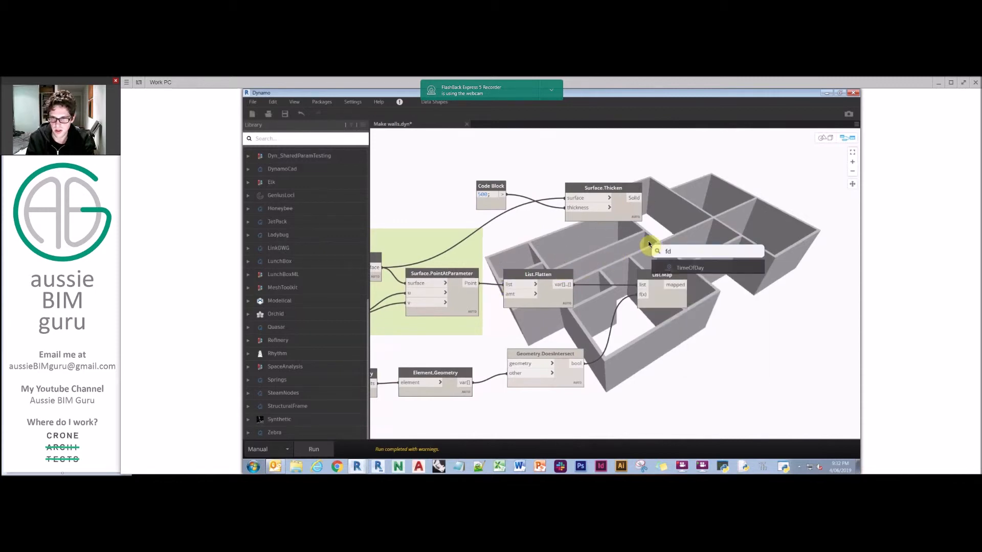
Flatten the thickened solids with a second List.Flatten and run to view mapped results.
{"action": "type", "text": "flatten"}
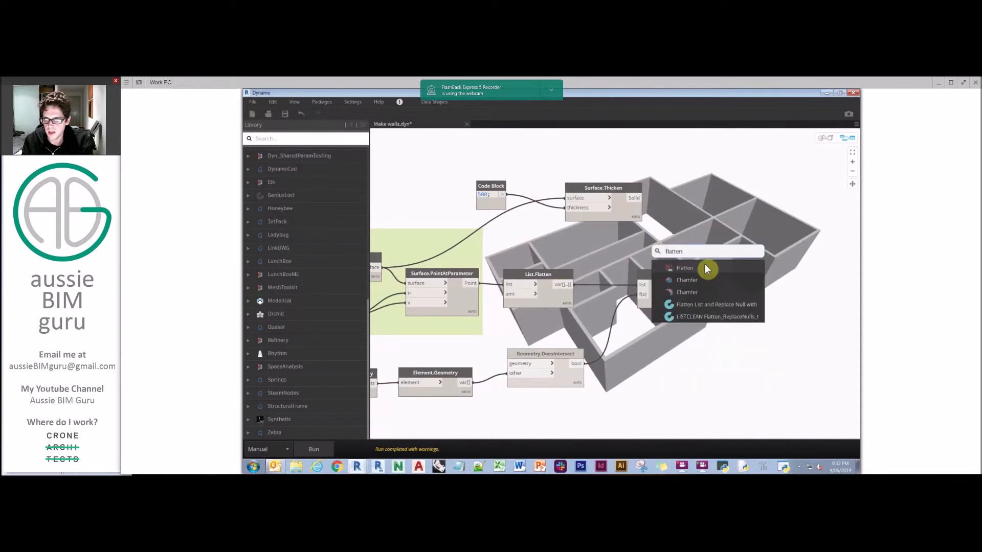
{"action": "left_click", "coordinate": [684, 268]}
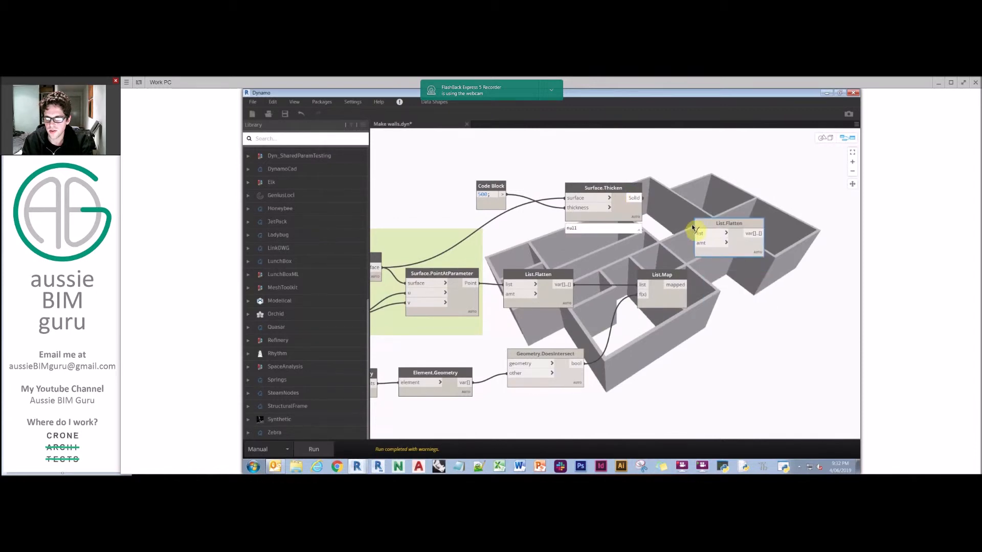
{"action": "left_click_drag", "start_coordinate": [728, 234], "coordinate": [689, 198]}
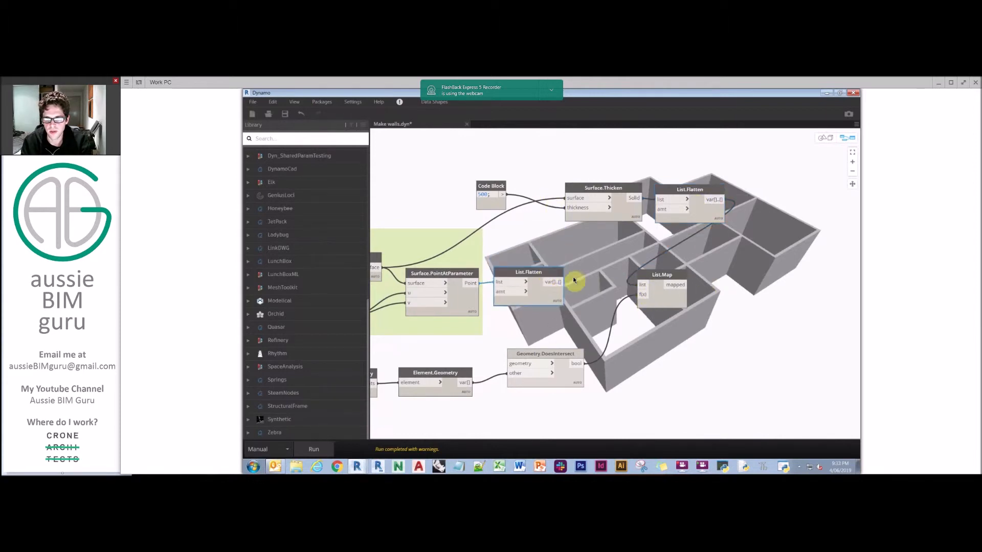
{"action": "left_click", "coordinate": [313, 449]}
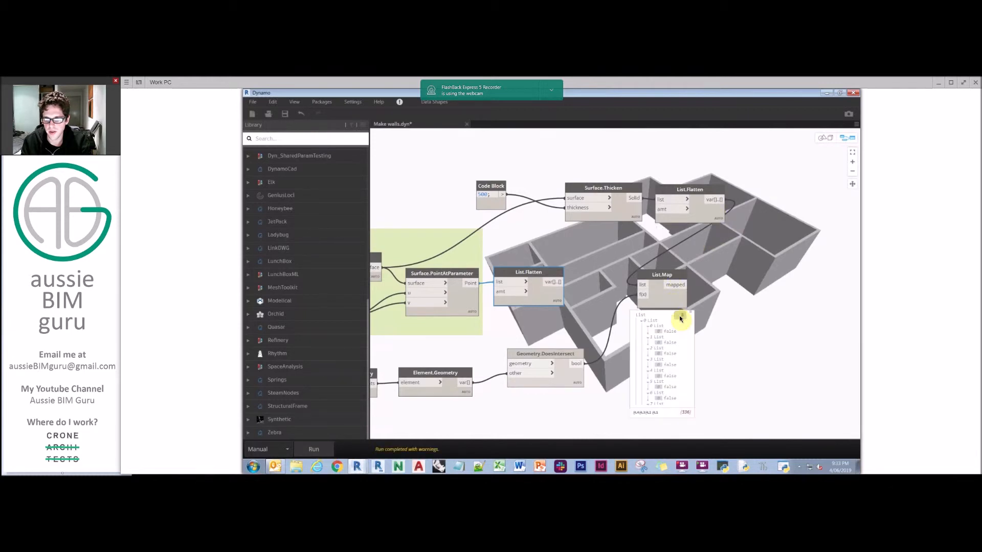
Wire flattened solids into List.Map and its mapped output into a second List.Map.
{"action": "scroll", "scroll_direction": "down", "scroll_amount": 3}
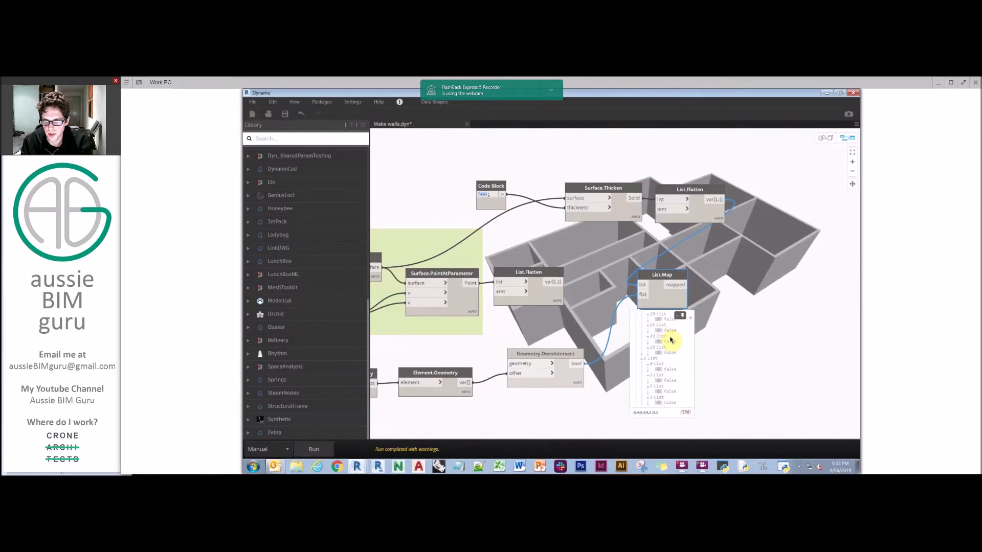
{"action": "left_click_drag", "start_coordinate": [670, 340], "coordinate": [619, 296]}
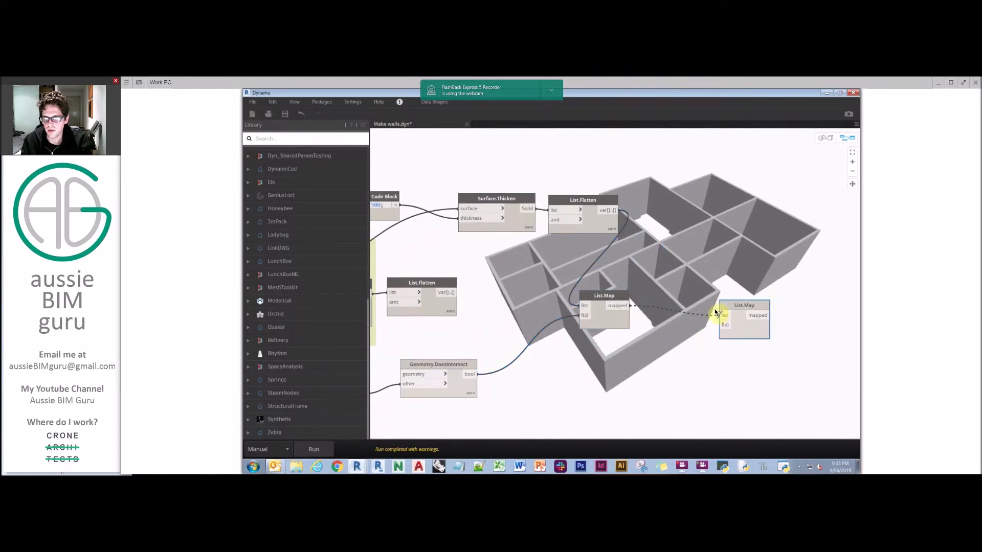
{"action": "left_click_drag", "start_coordinate": [744, 313], "coordinate": [711, 295]}
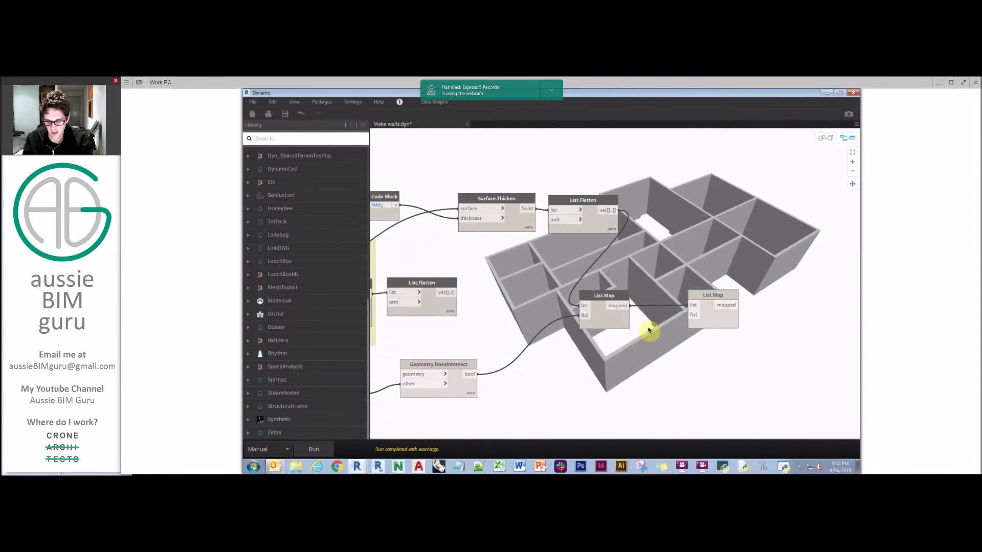
{"action": "mouse_move", "coordinate": [729, 240]}
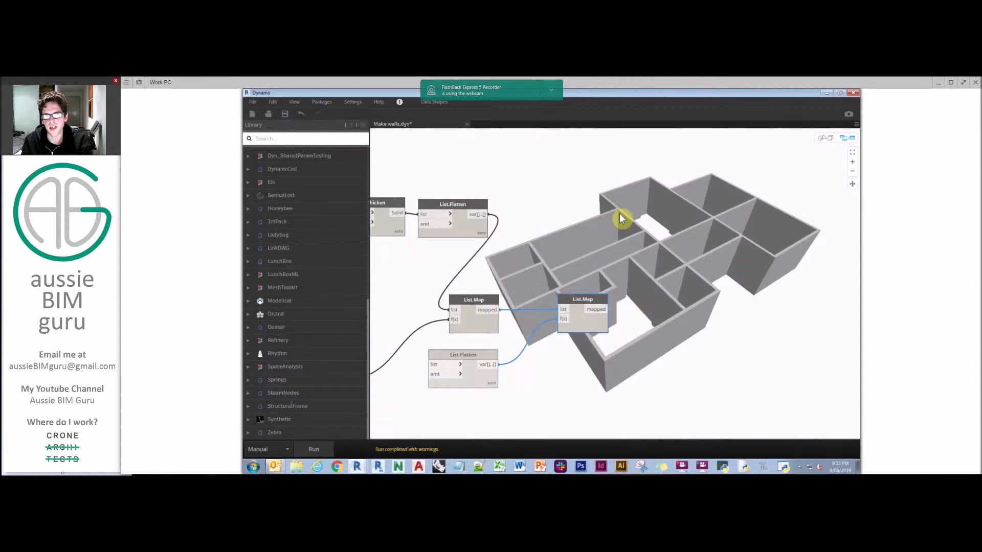
Add List.IndexOf on the second map's results, searching for a Boolean set to False.
{"action": "double_click", "coordinate": [641, 258]}
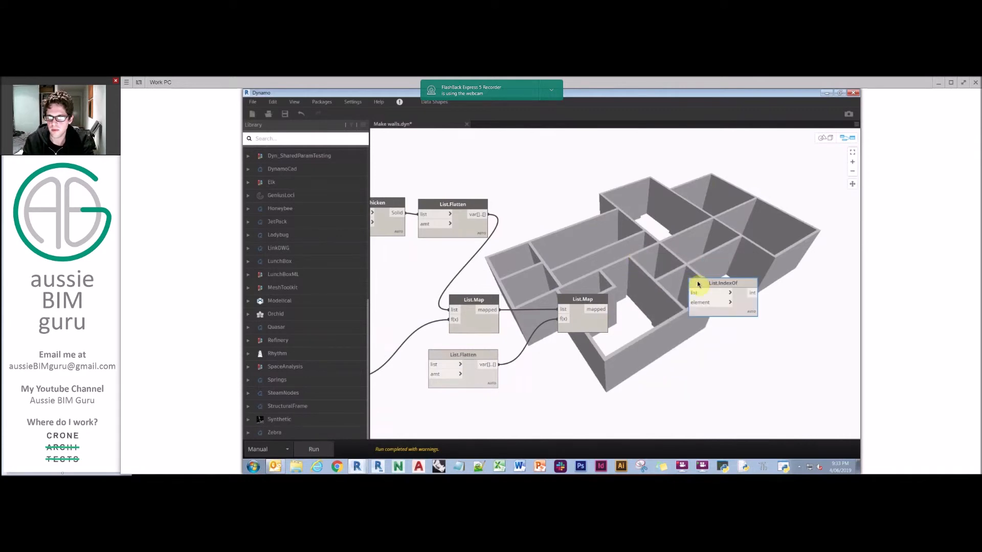
{"action": "left_click_drag", "start_coordinate": [722, 295], "coordinate": [726, 307]}
{"action": "type", "text": "false"}
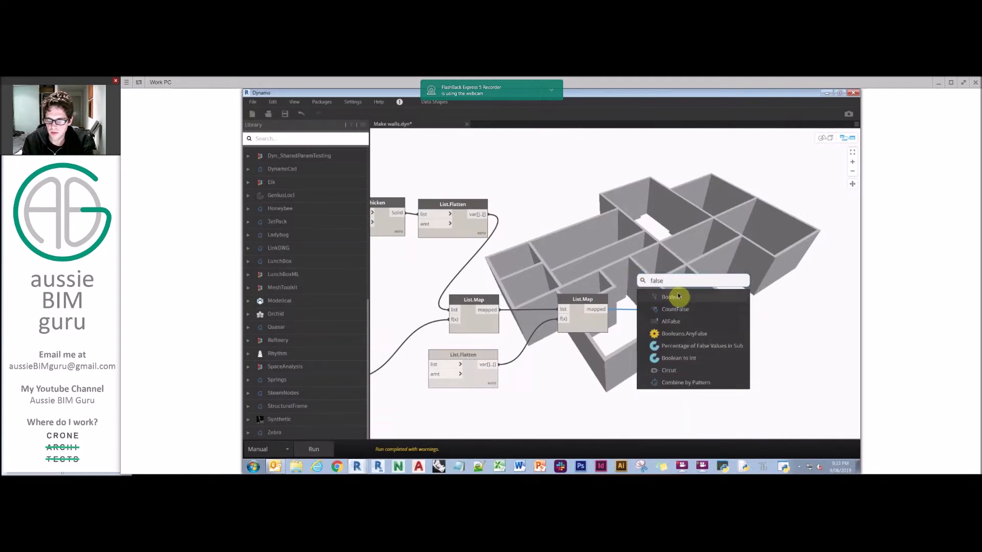
{"action": "left_click", "coordinate": [670, 297]}
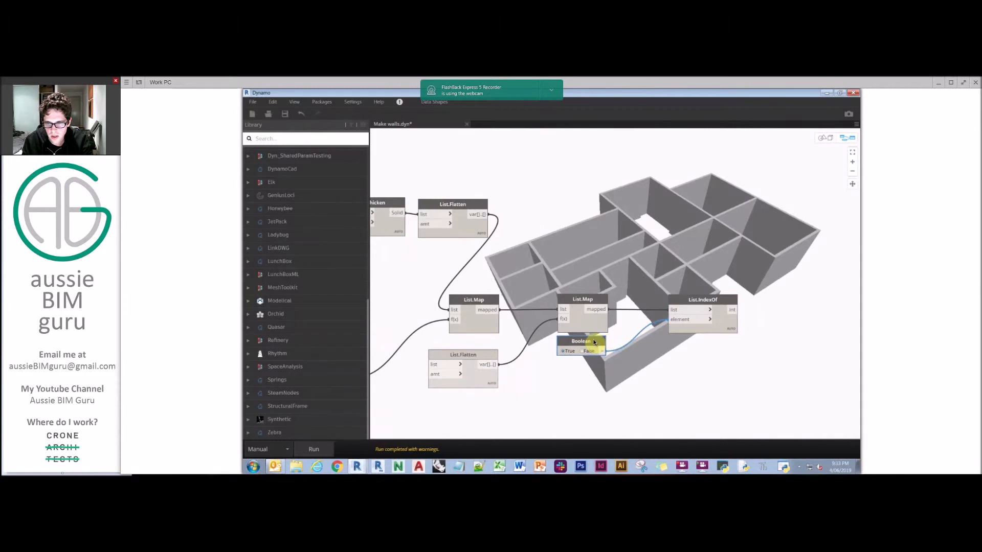
{"action": "left_click", "coordinate": [705, 309]}
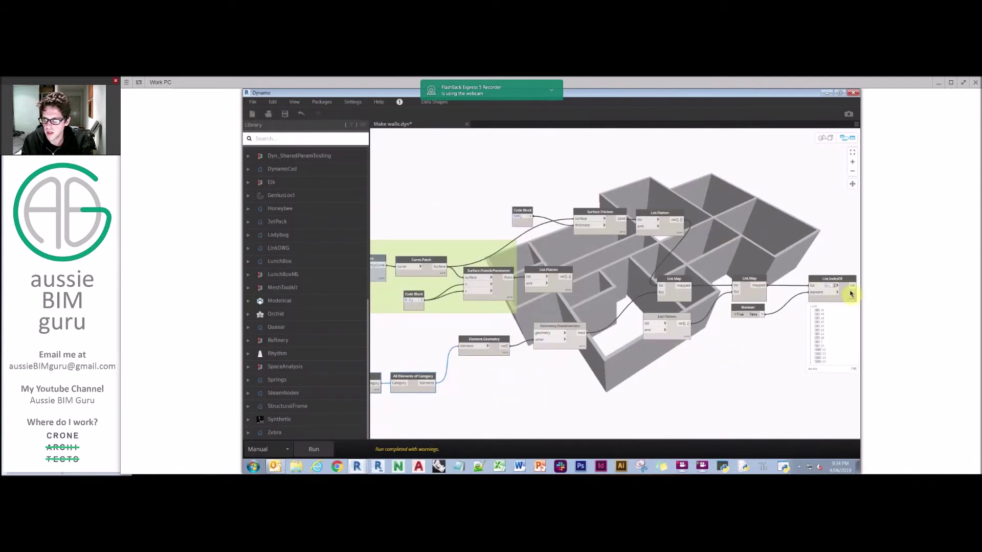
Place List.GetItemAtIndex after List.IndexOf to select the host walls, checking mapping results.
{"action": "type", "text": "g"}
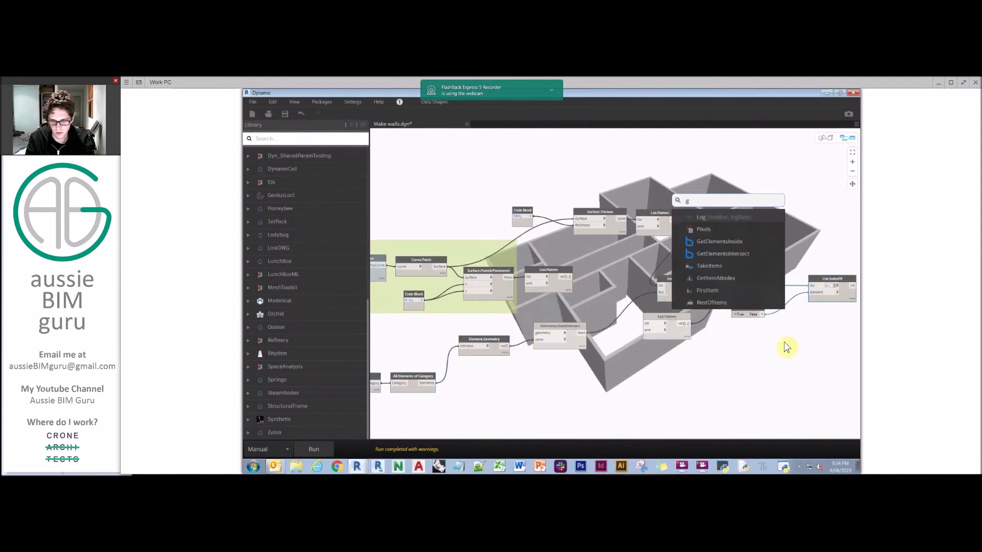
{"action": "type", "text": "et item at i"}
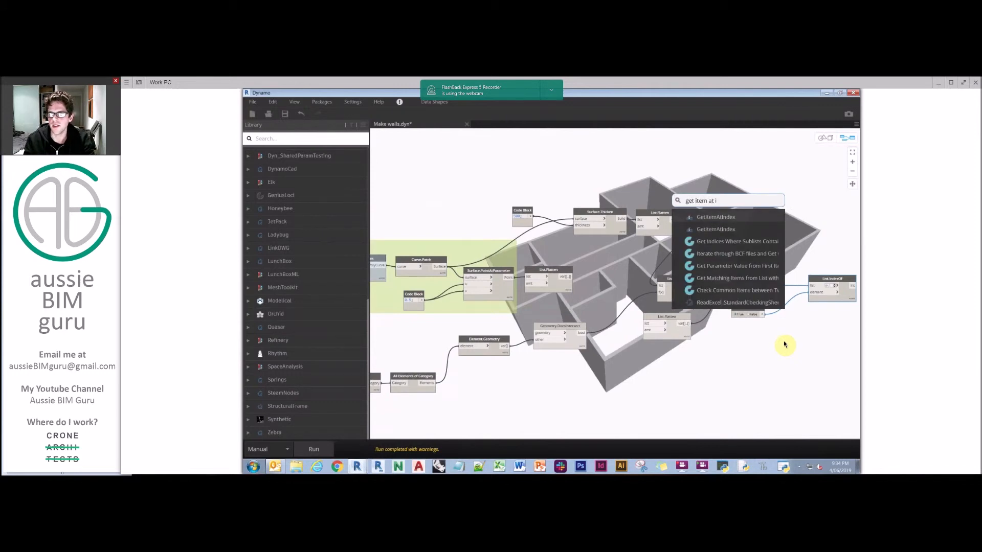
{"action": "left_click", "coordinate": [715, 217]}
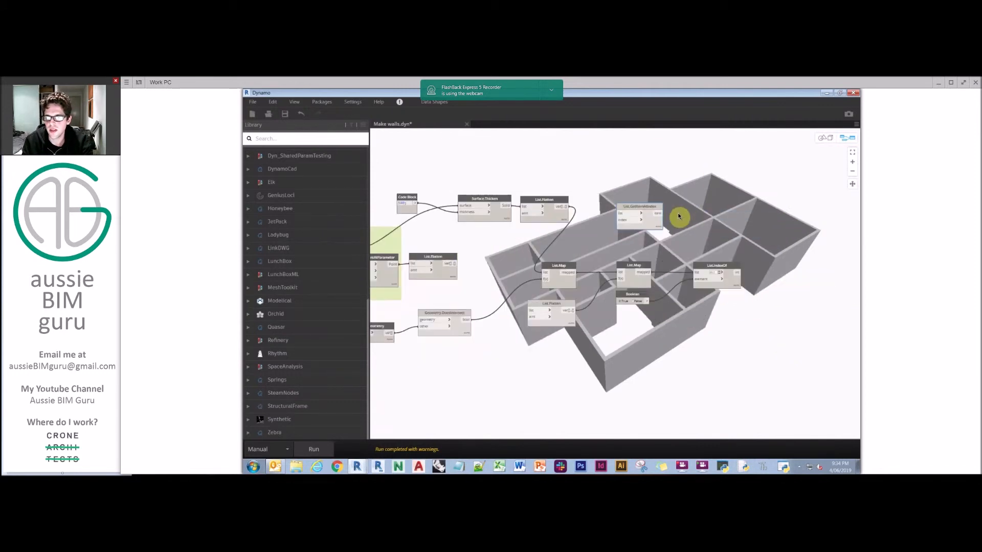
{"action": "left_click_drag", "start_coordinate": [639, 216], "coordinate": [780, 285]}
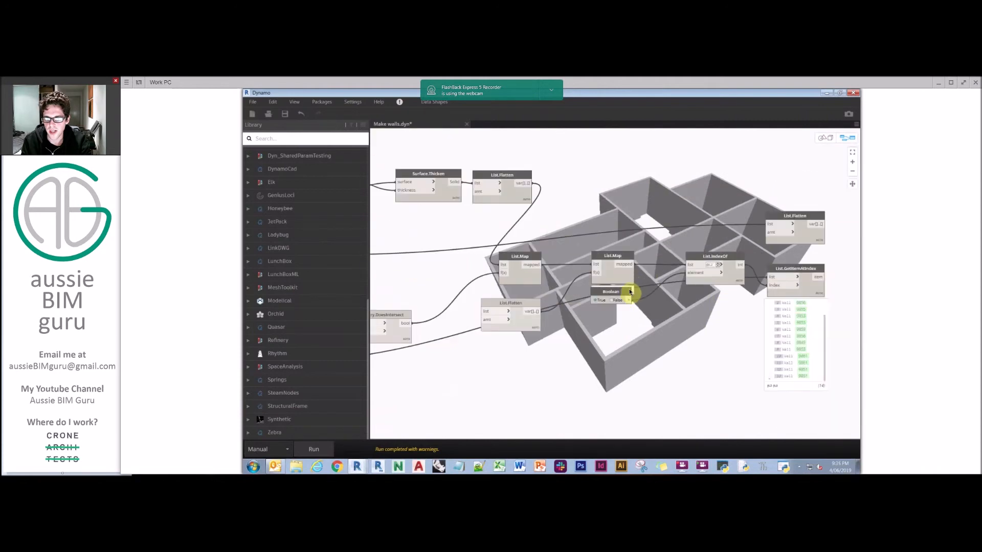
{"action": "left_click", "coordinate": [628, 299]}
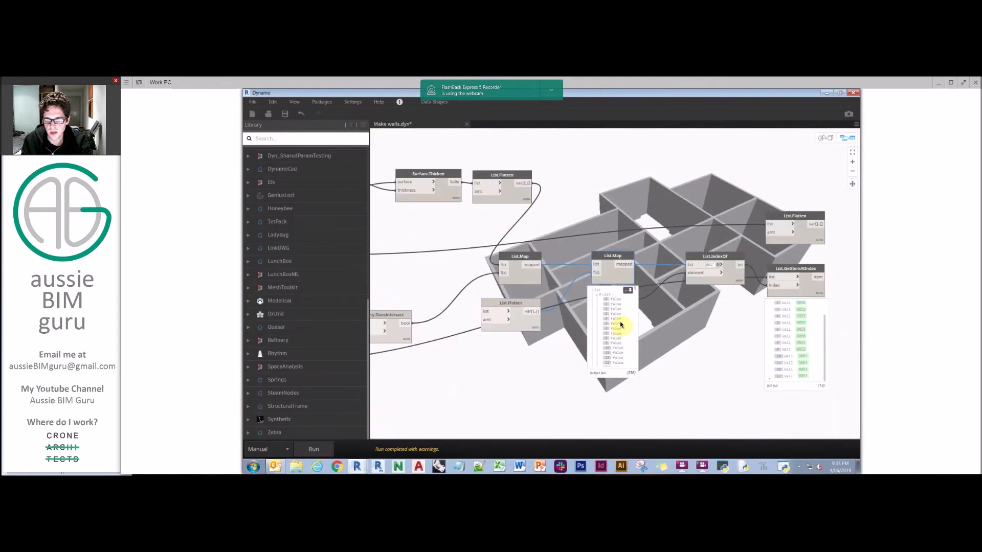
{"action": "mouse_move", "coordinate": [598, 328]}
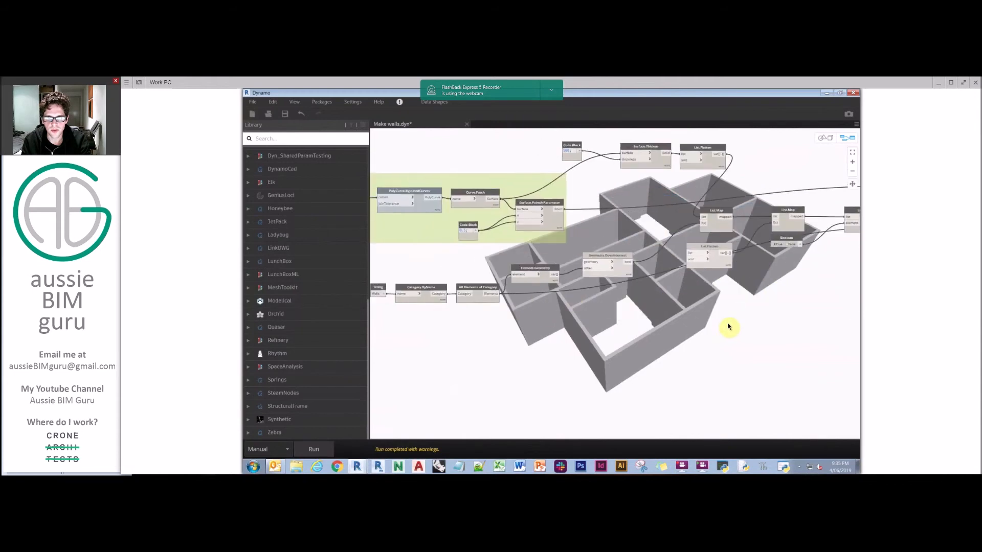
Add List.OfRepeatedItem and List.Count nodes to repeat the door type per wall.
{"action": "left_click_drag", "start_coordinate": [729, 327], "coordinate": [530, 212]}
{"action": "type", "text": "count"}
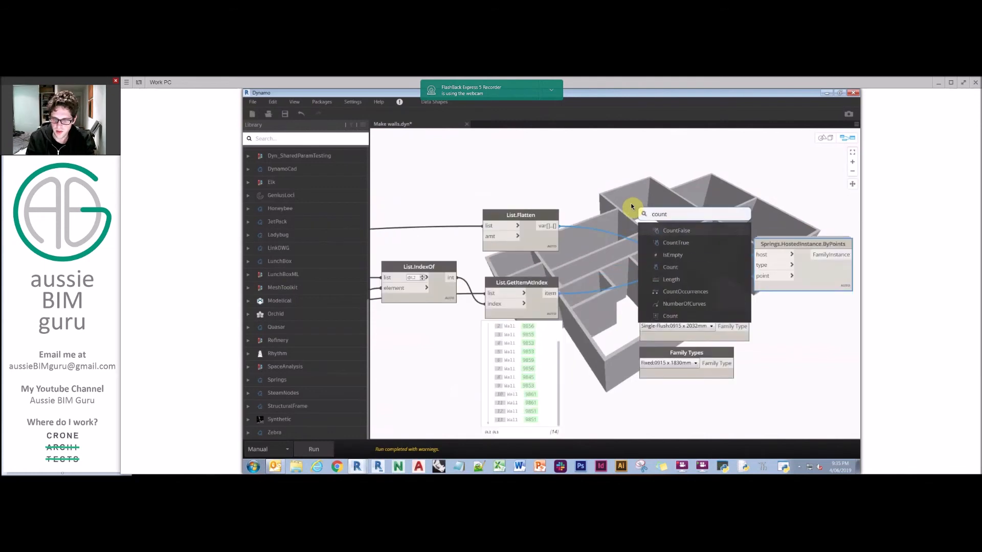
{"action": "type", "text": "cr"}
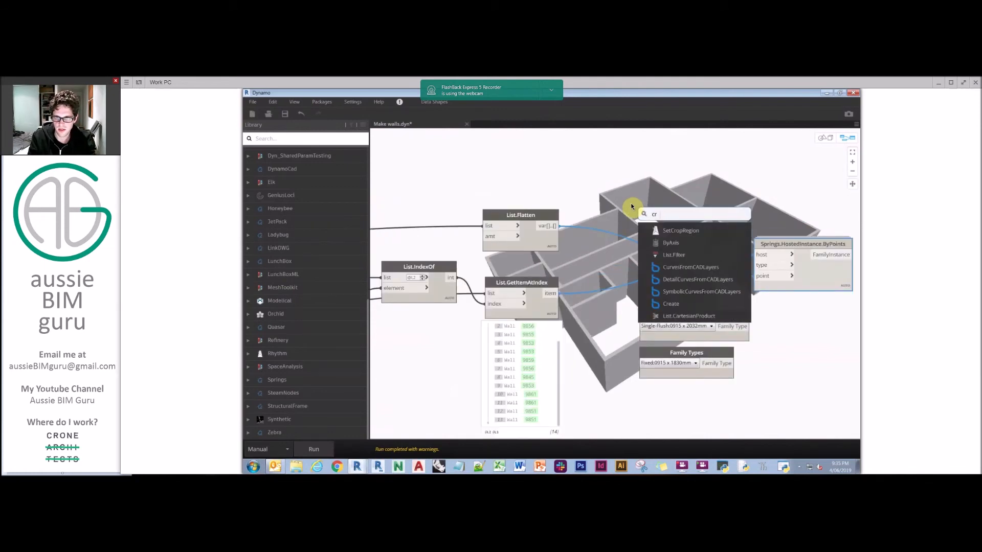
{"action": "type", "text": "repeated"}
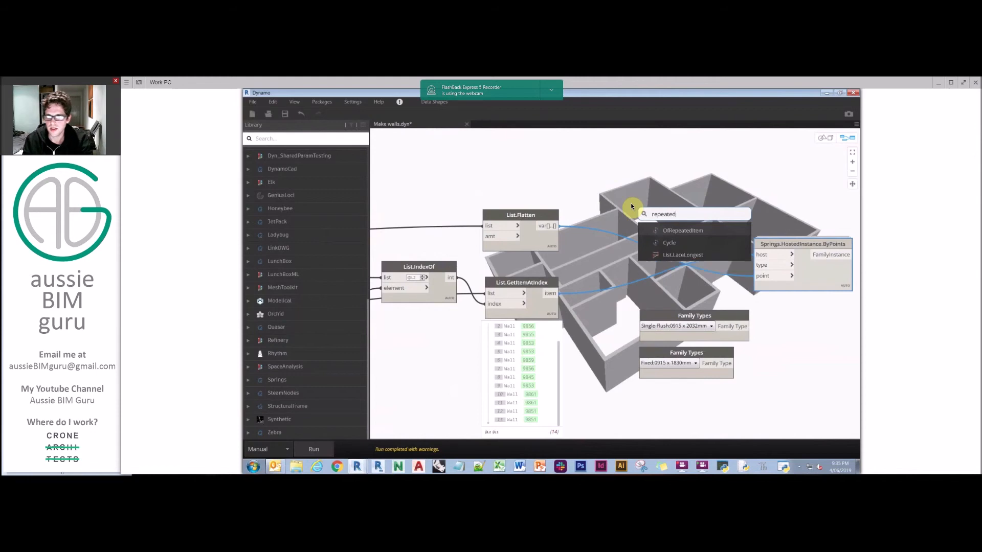
{"action": "left_click", "coordinate": [682, 231]}
{"action": "type", "text": "count"}
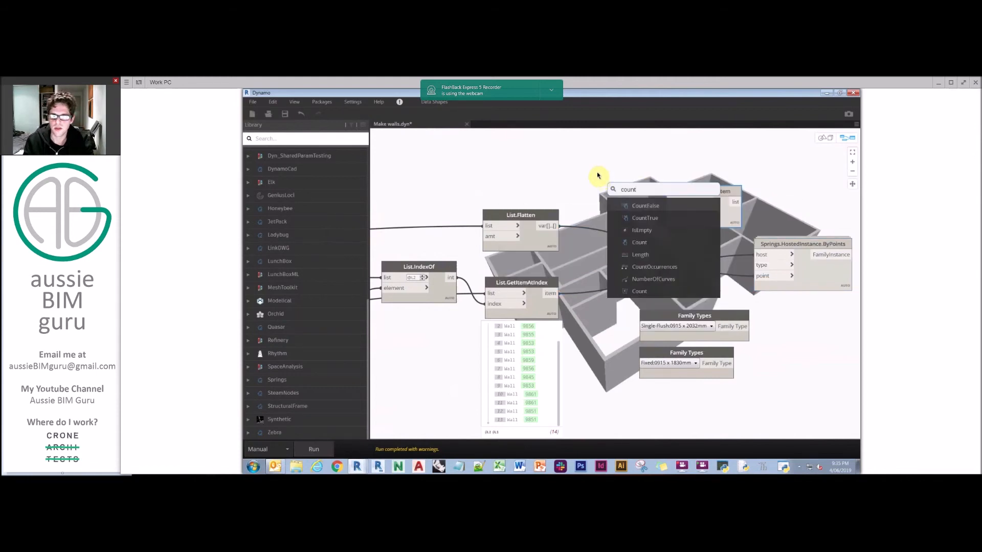
{"action": "left_click", "coordinate": [640, 242]}
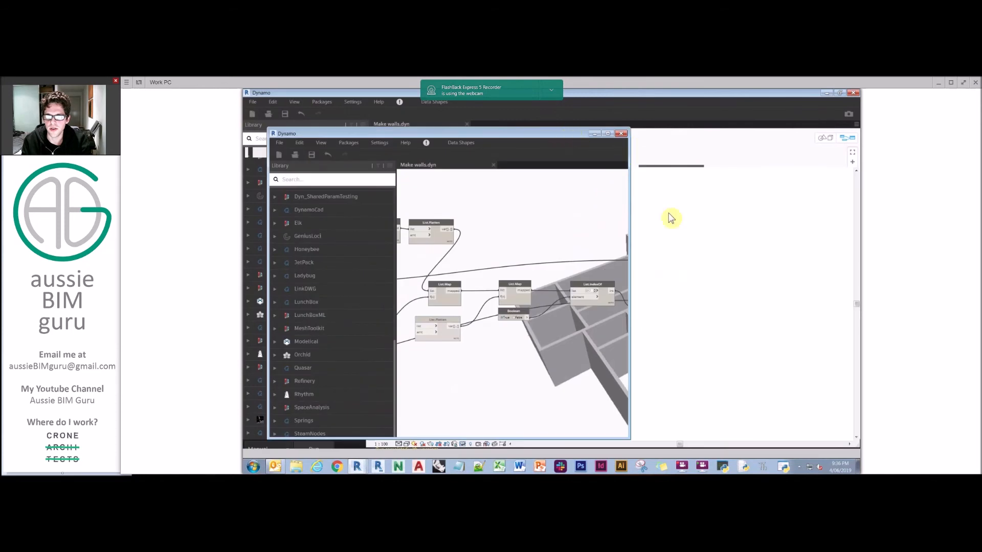
Run the graph beside Revit's Level 1 plan to place doors at the red marks.
{"action": "left_click", "coordinate": [340, 427]}
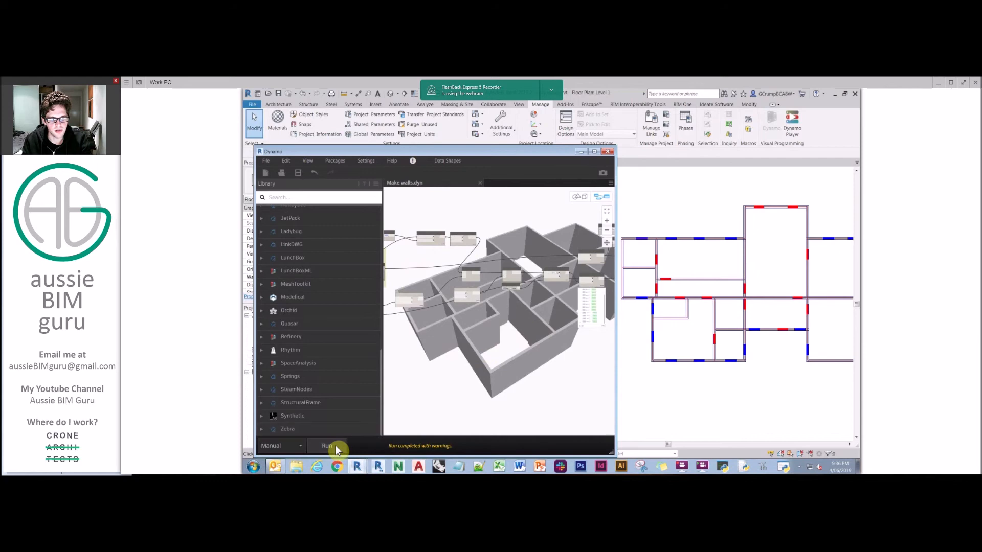
{"action": "left_click", "coordinate": [327, 445]}
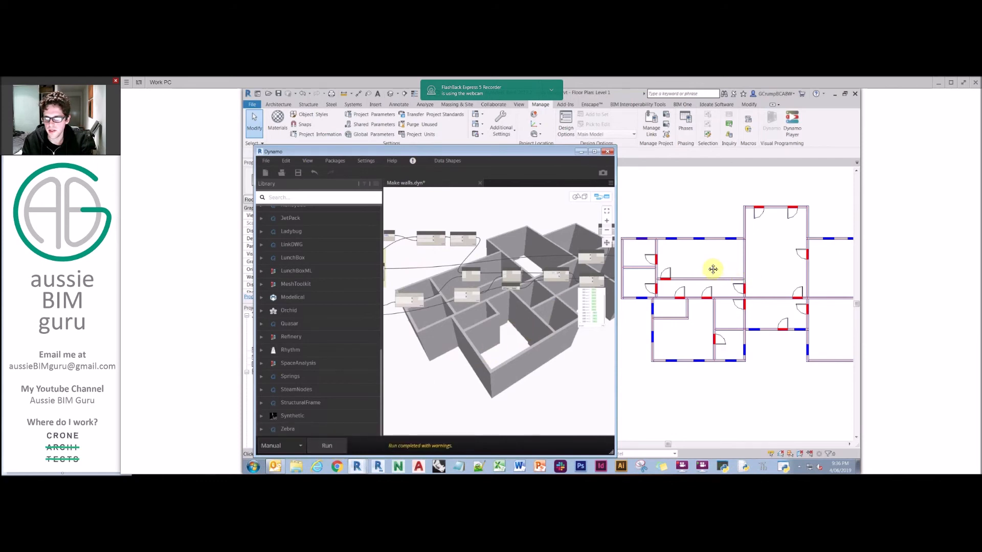
{"action": "mouse_move", "coordinate": [779, 227]}
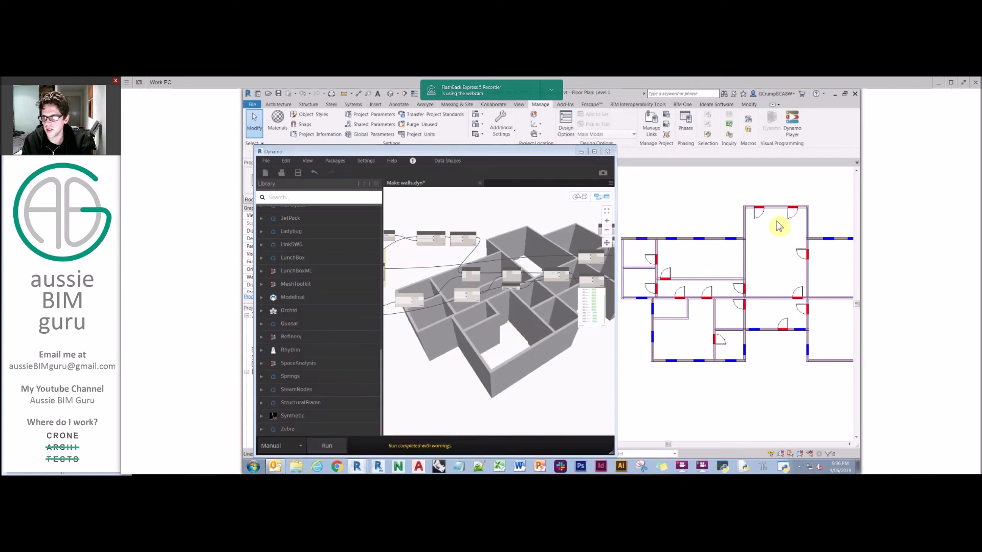
{"action": "mouse_move", "coordinate": [695, 221]}
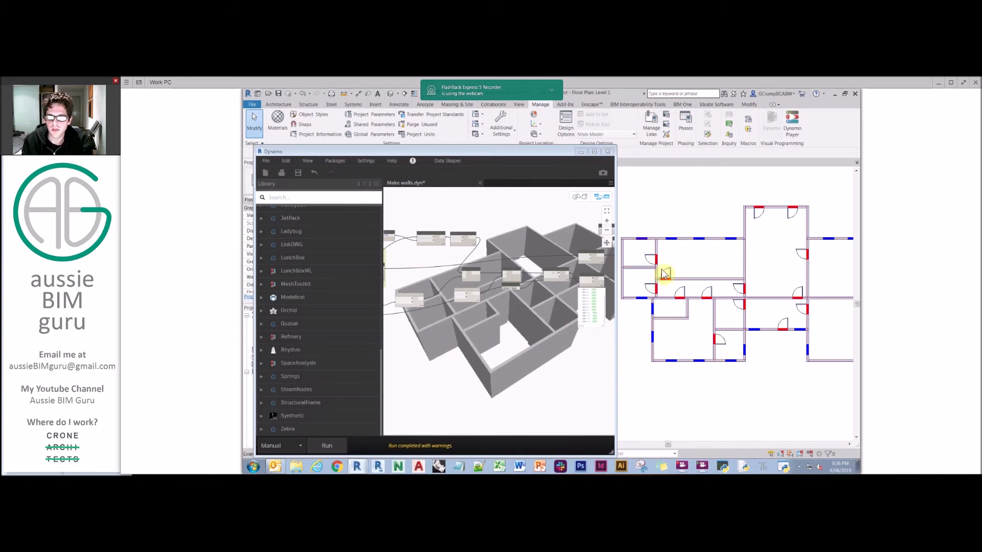
{"action": "mouse_move", "coordinate": [669, 266]}
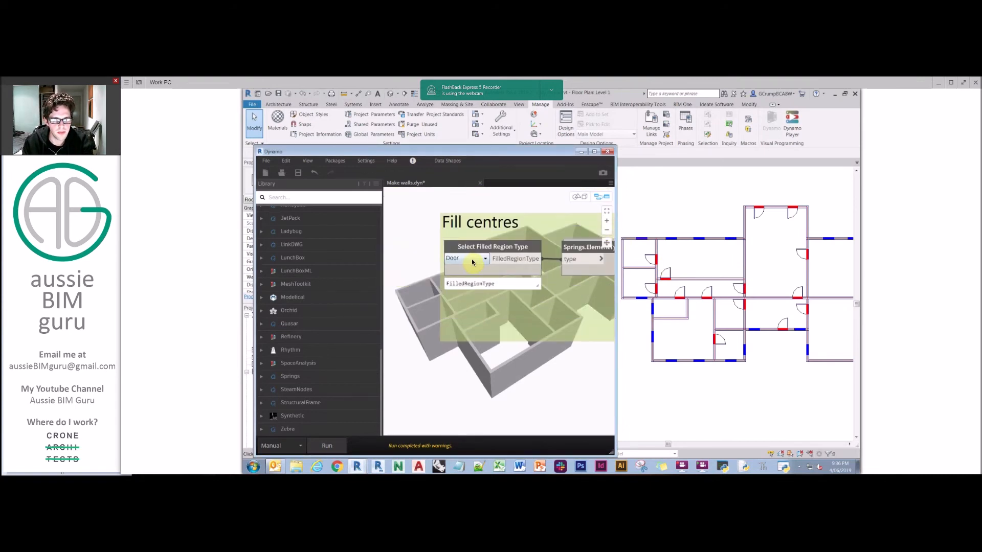
Switch the filled-region type, feed Fixed 0915 x 1830mm into HostedInstance.ByPoints, and run.
{"action": "left_click", "coordinate": [474, 258]}
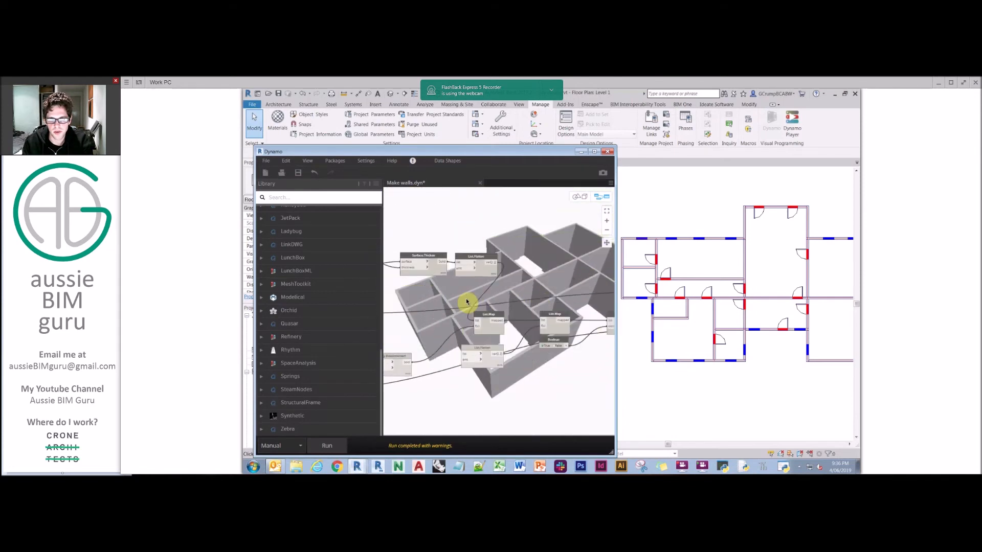
{"action": "left_click_drag", "start_coordinate": [467, 302], "coordinate": [563, 303]}
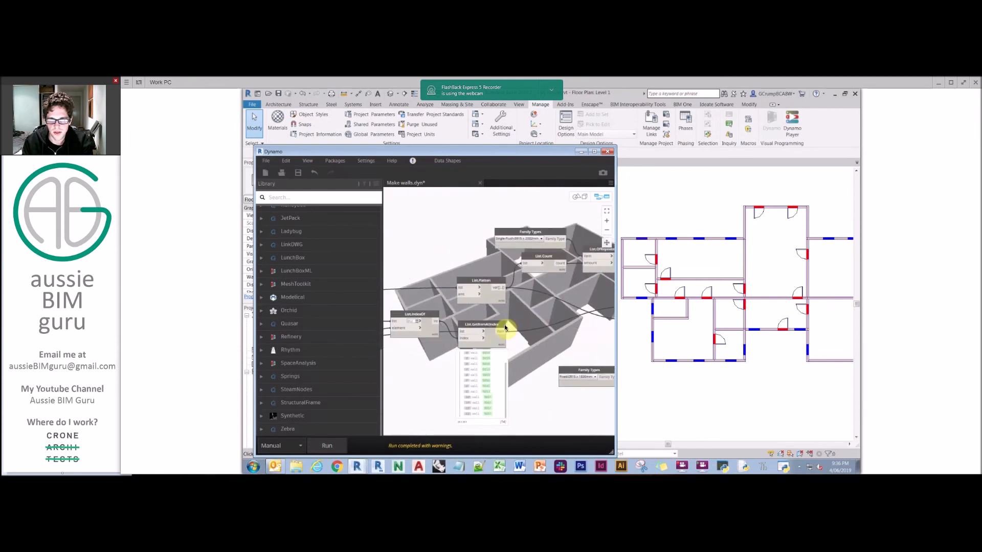
{"action": "left_click", "coordinate": [517, 238]}
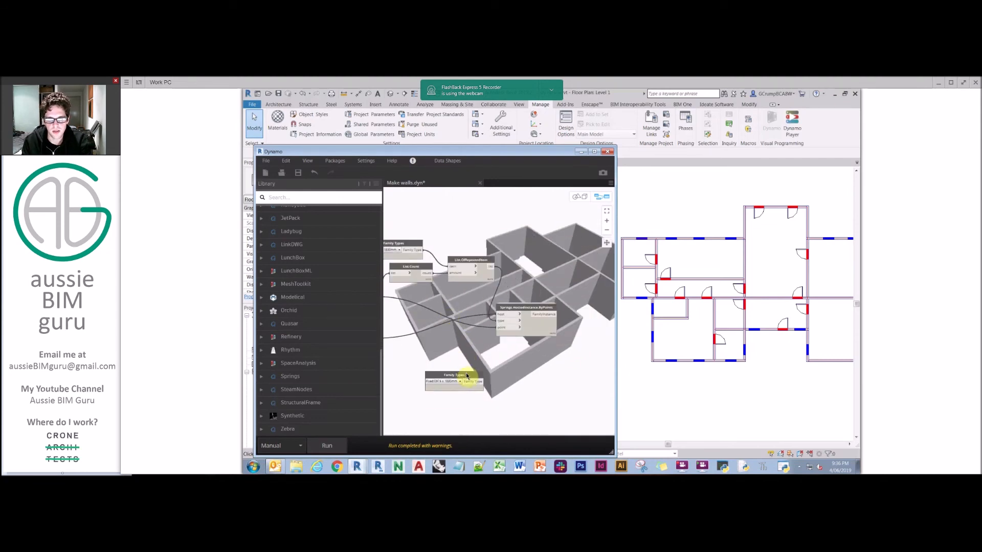
{"action": "left_click", "coordinate": [327, 446]}
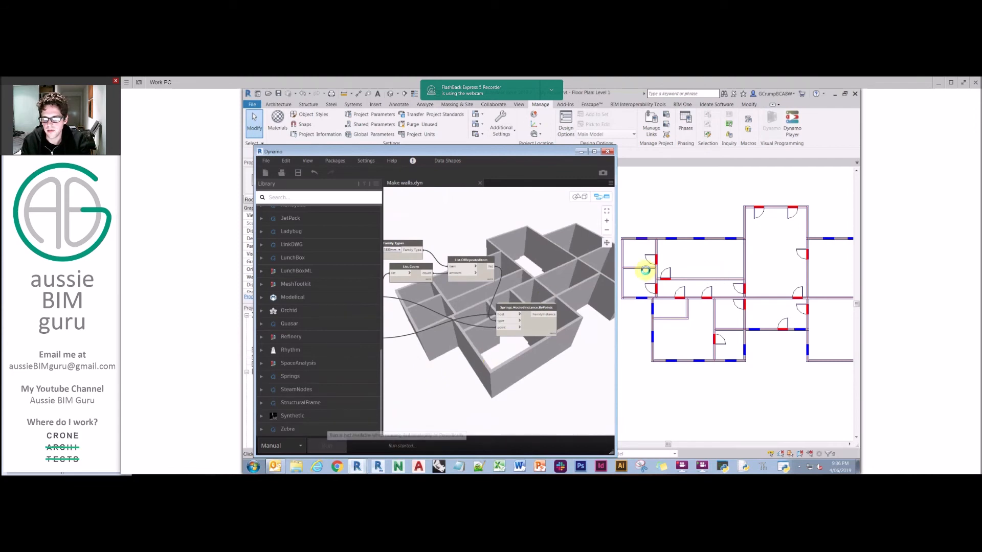
{"action": "left_click", "coordinate": [326, 445]}
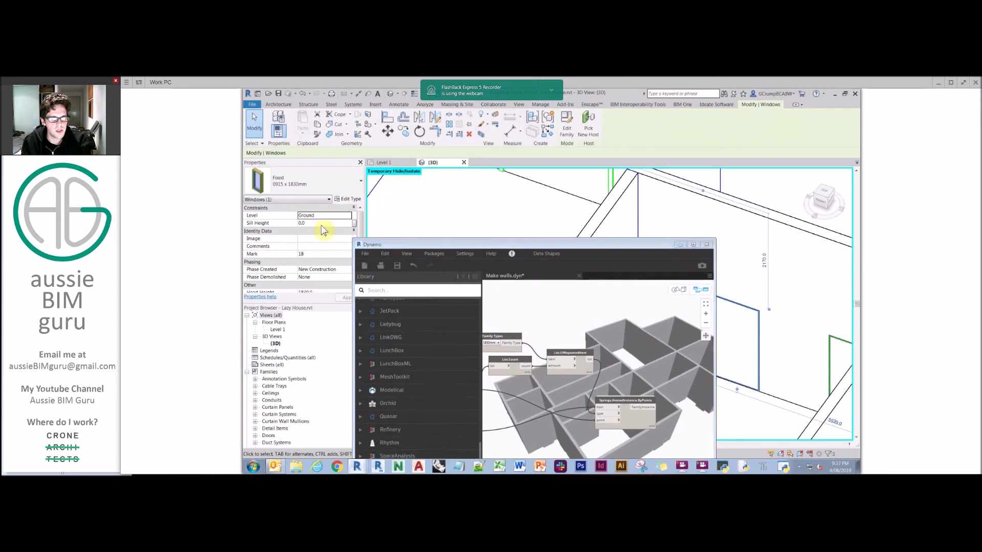
Set the placed windows' sill height to 500.
{"action": "type", "text": "500.0"}
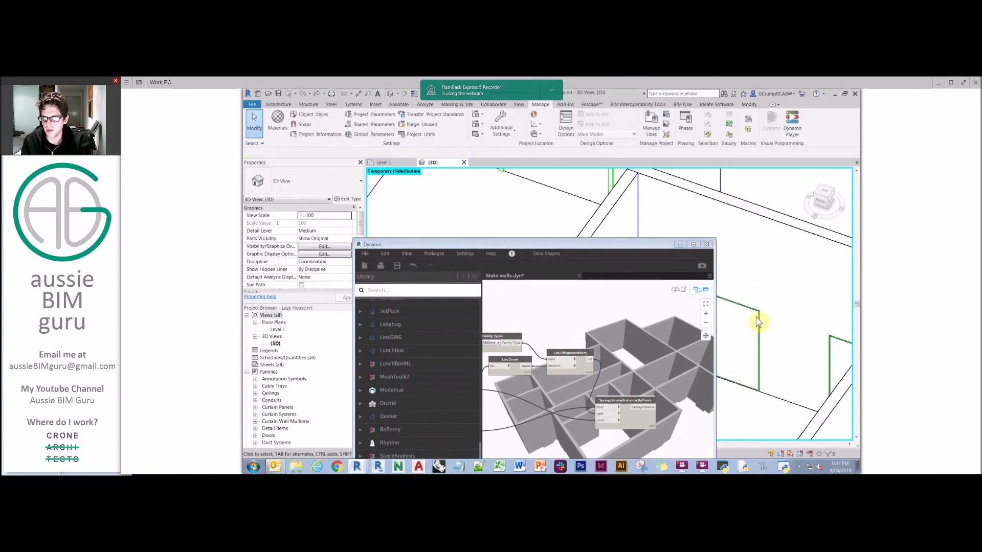
{"action": "left_click", "coordinate": [759, 321]}
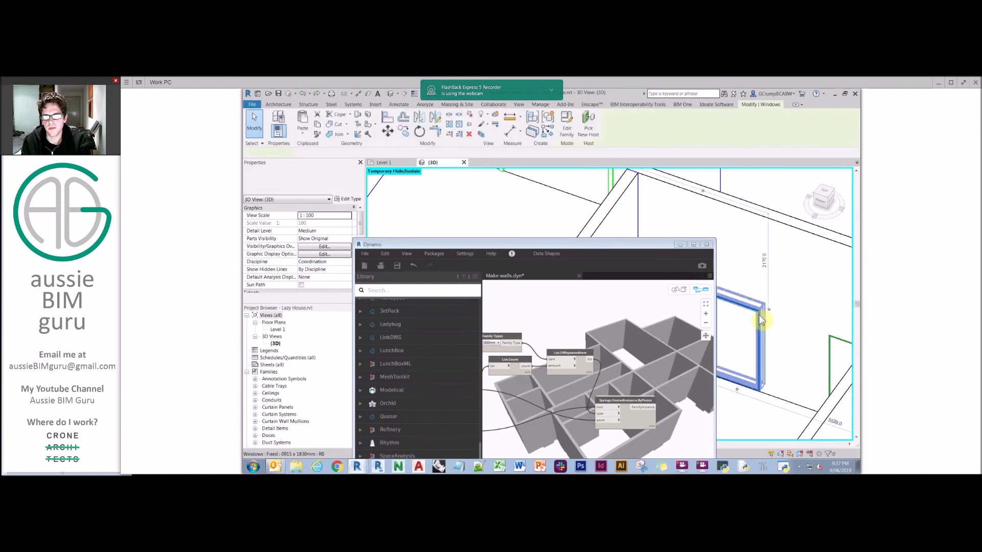
{"action": "right_click", "coordinate": [759, 320]}
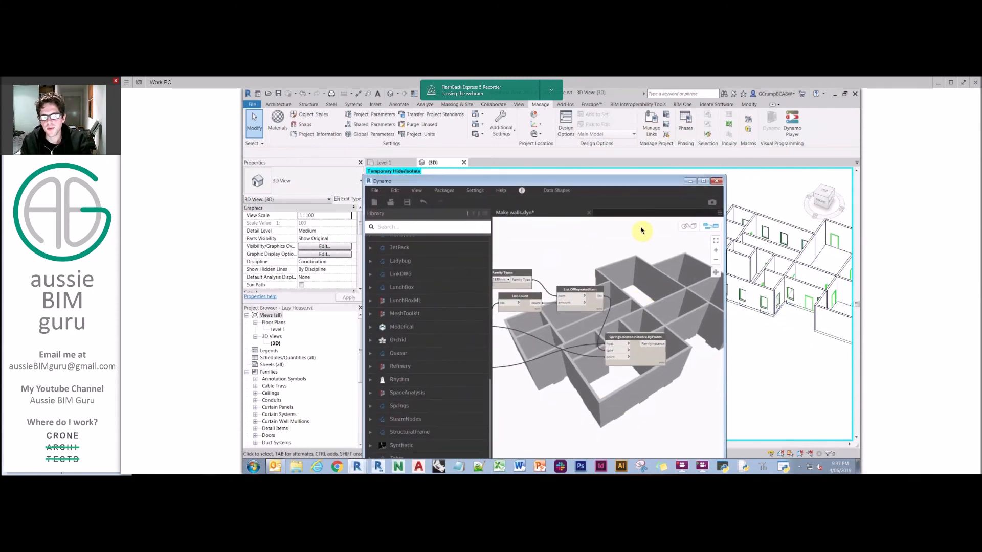
Minimise Dynamo and pan and orbit the 3D house to view its doors and windows.
{"action": "left_click", "coordinate": [717, 181]}
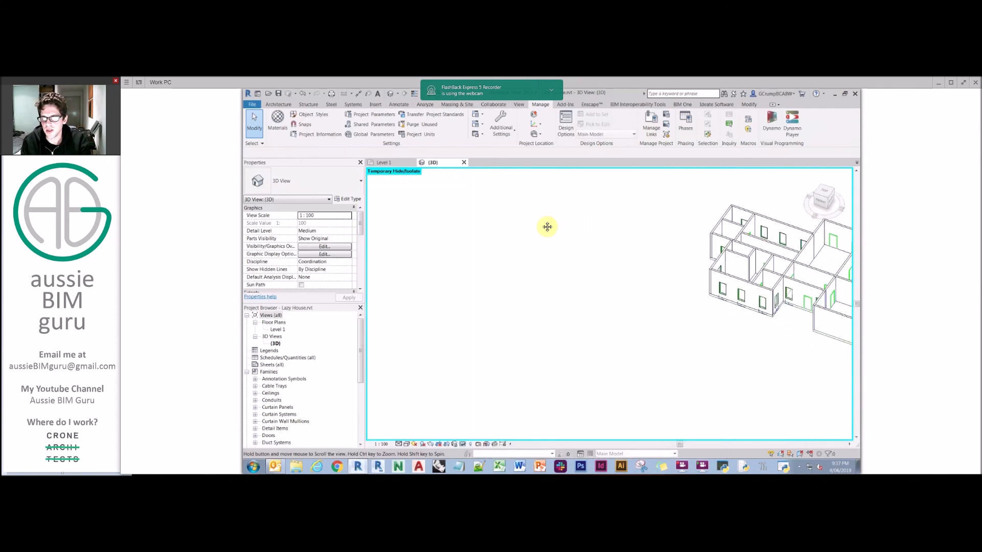
{"action": "left_click_drag", "start_coordinate": [546, 227], "coordinate": [667, 245]}
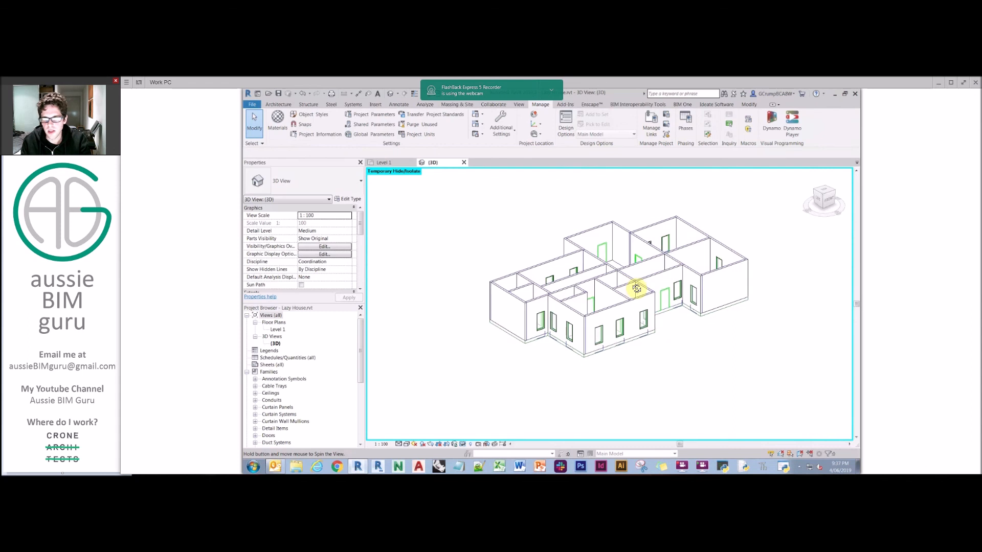
{"action": "left_click_drag", "start_coordinate": [637, 289], "coordinate": [584, 211]}
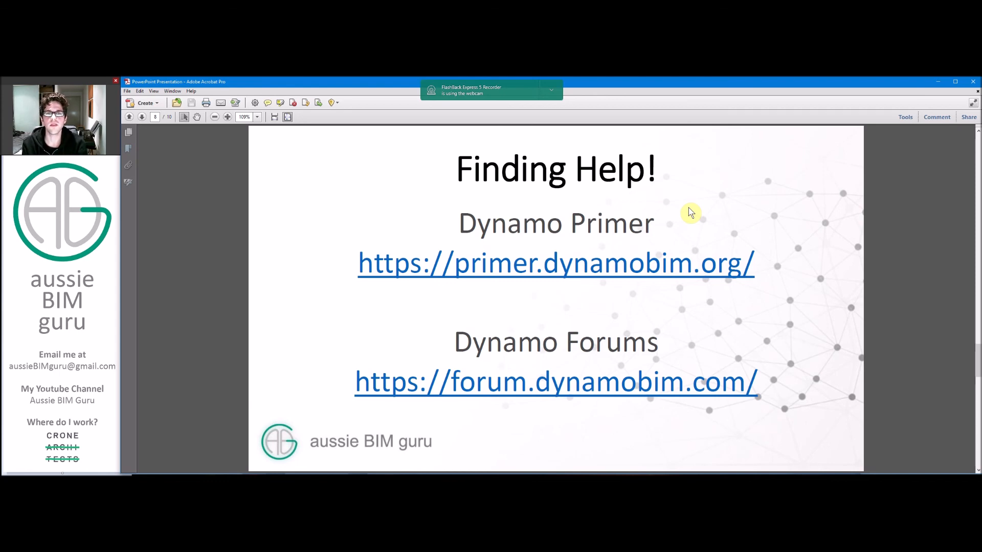
{"action": "mouse_move", "coordinate": [706, 203]}
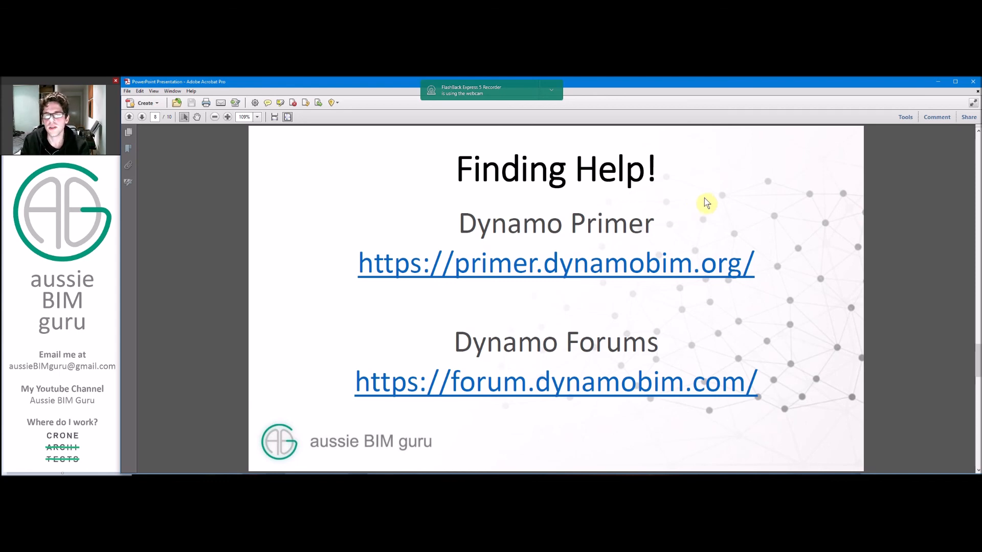